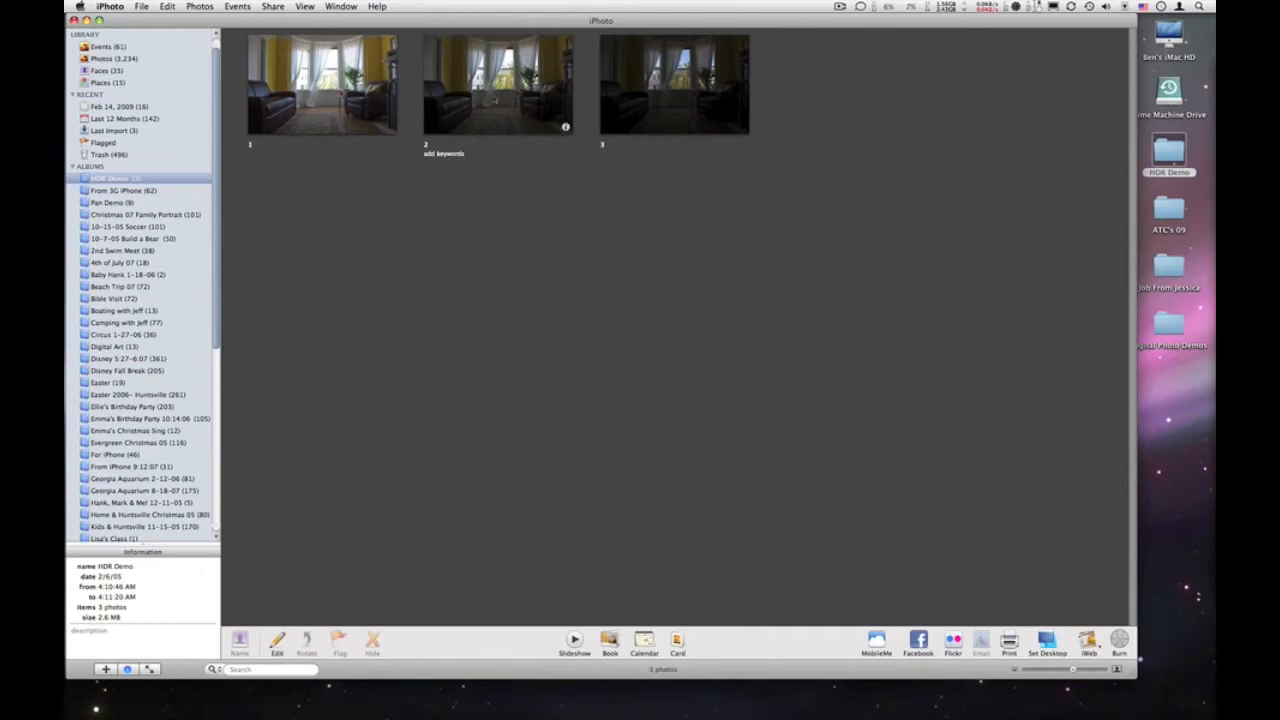
- Quit iPhoto, check the HDR Demo folder's three exposures on the desktop, then close it
double_click(496, 84)
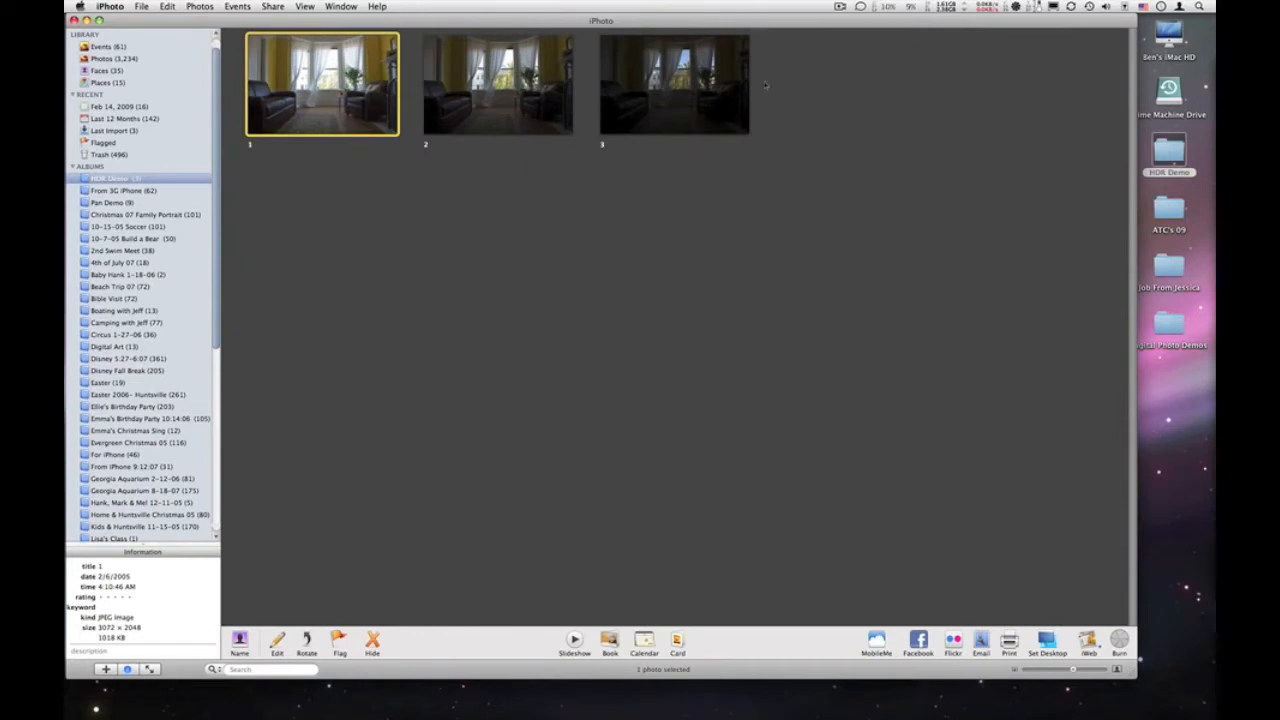
mouse_move(384, 202)
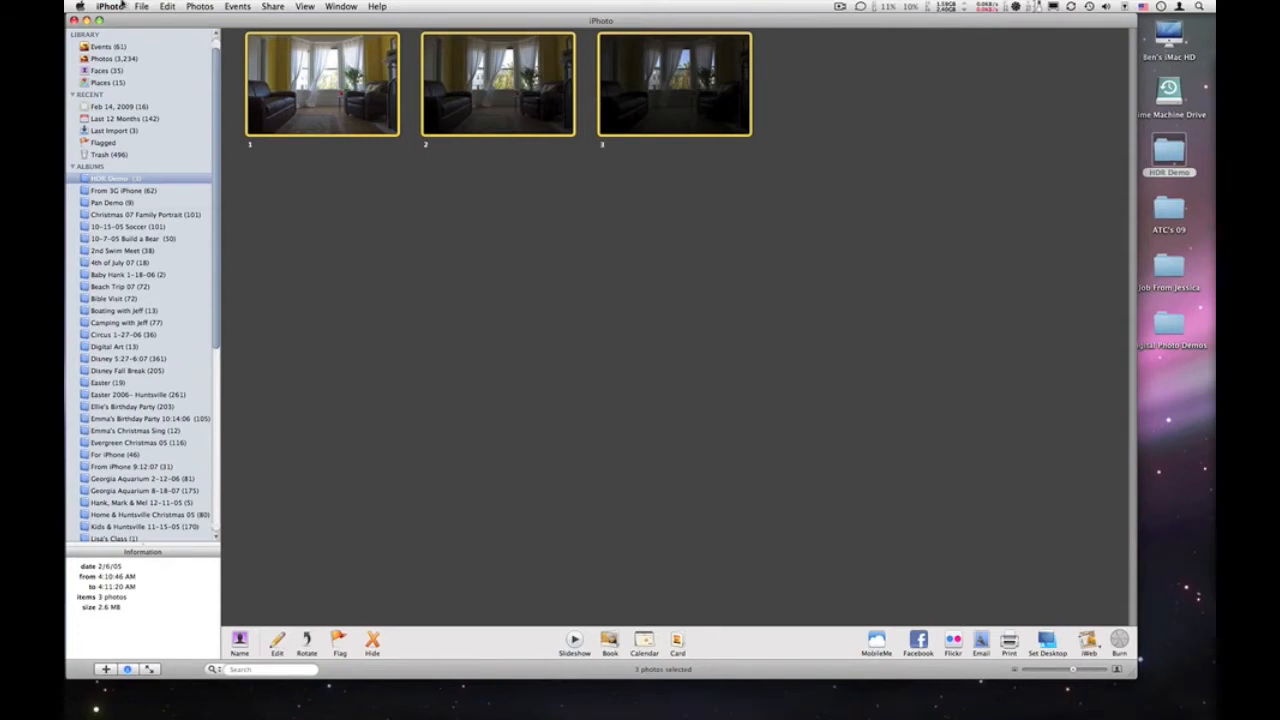
click(108, 6)
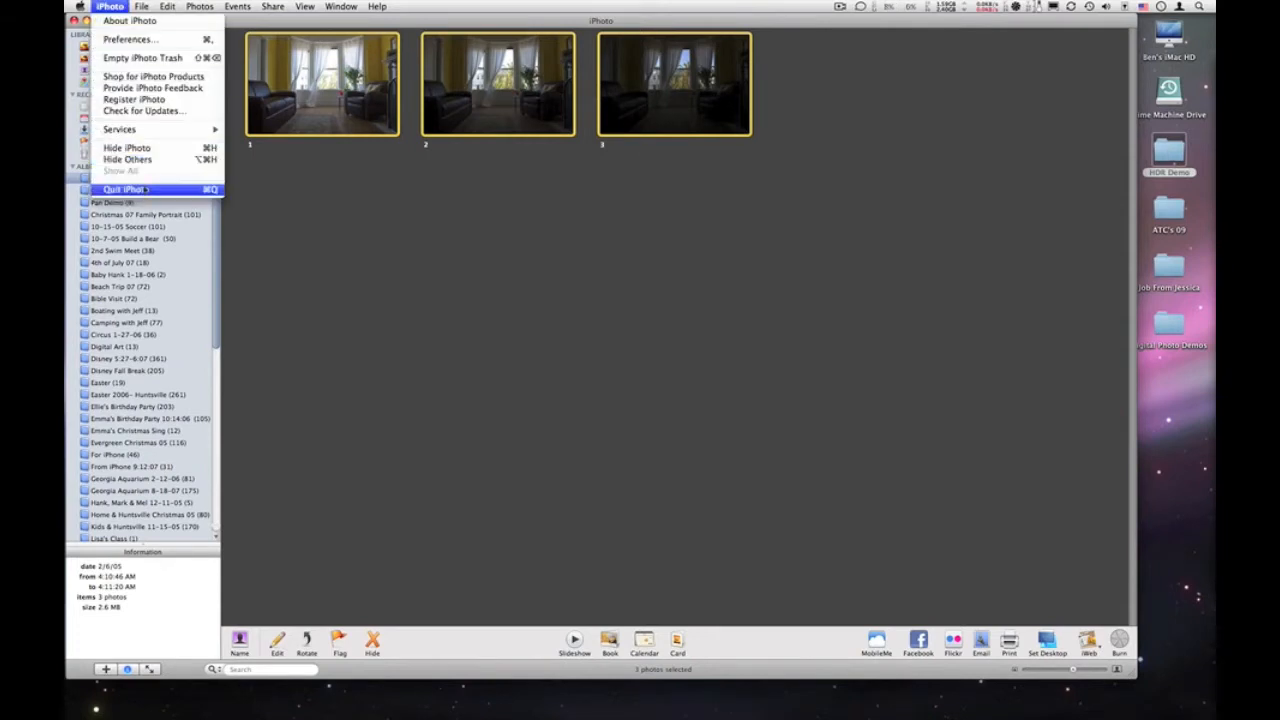
click(124, 190)
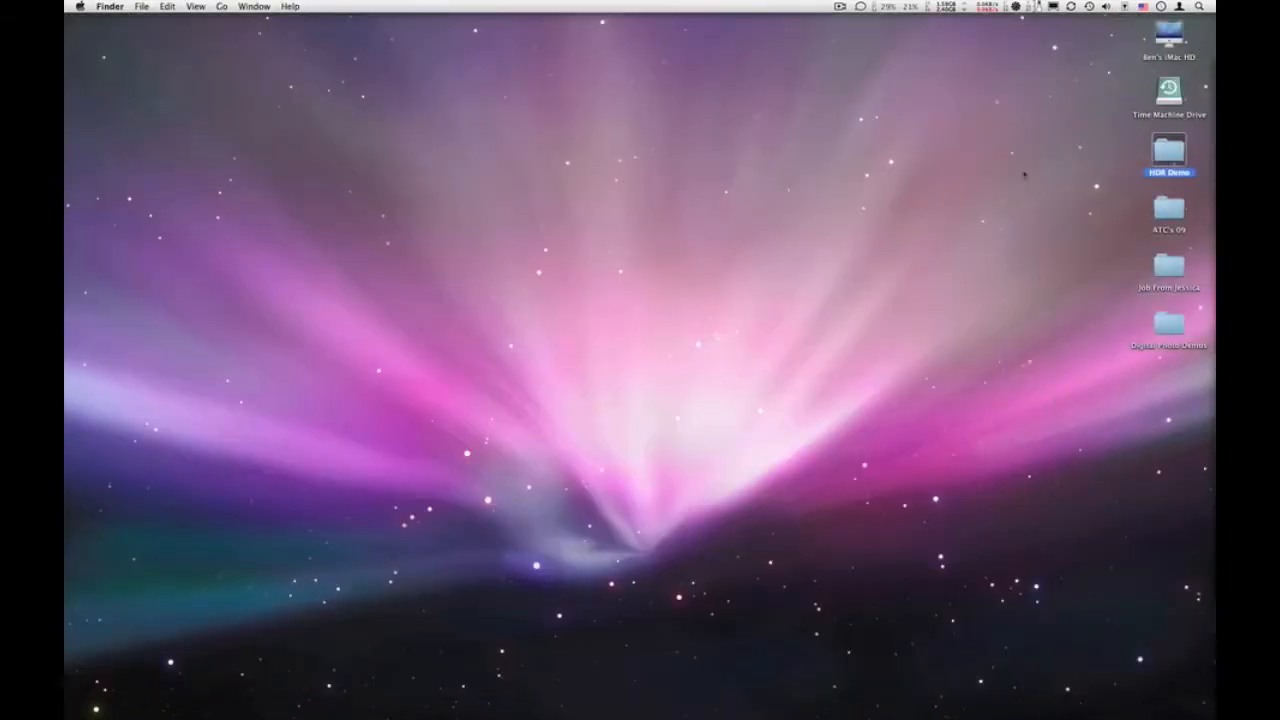
double_click(1168, 152)
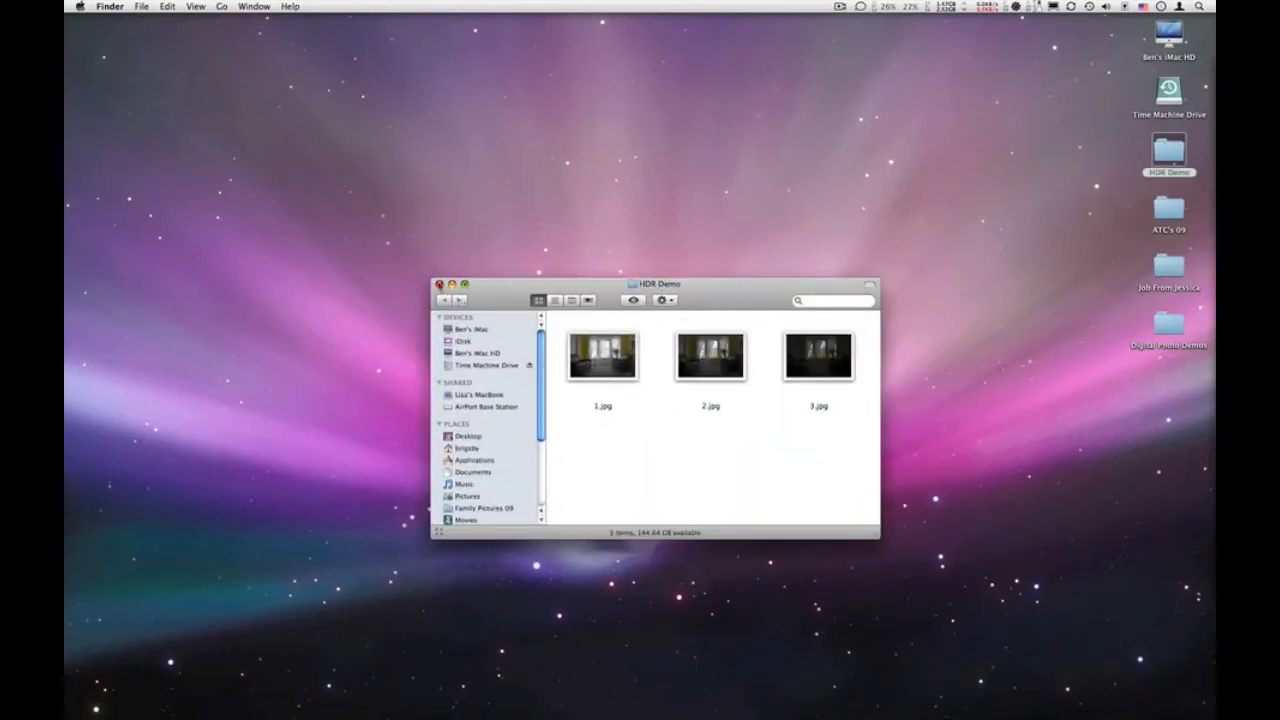
click(438, 284)
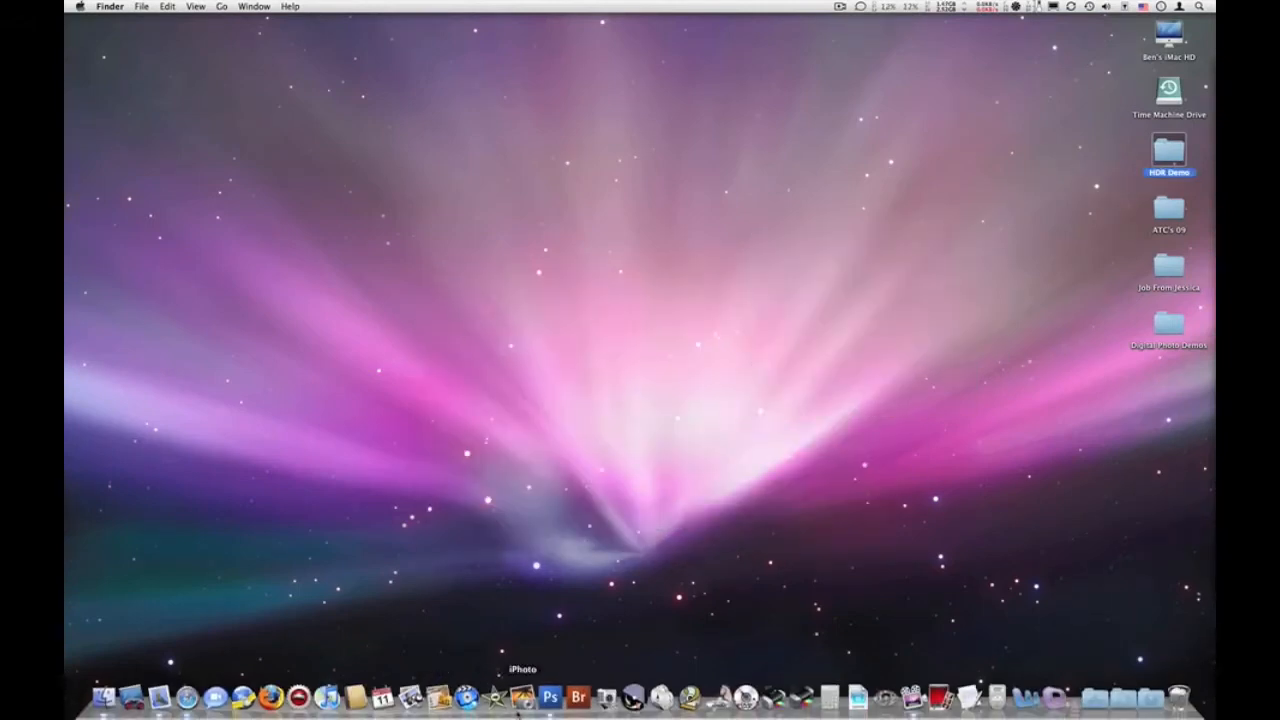
- Launch Photoshop CS3 from the Dock and head into the File menu for Merge to HDR
click(550, 696)
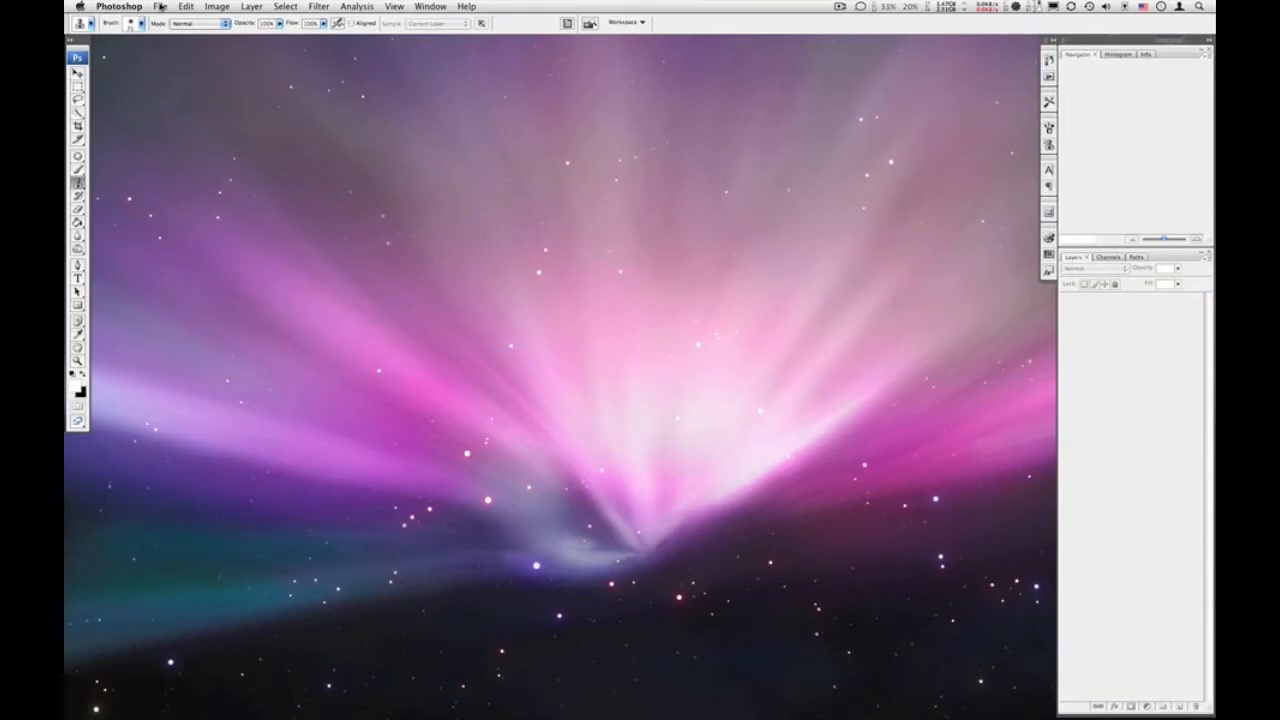
click(162, 6)
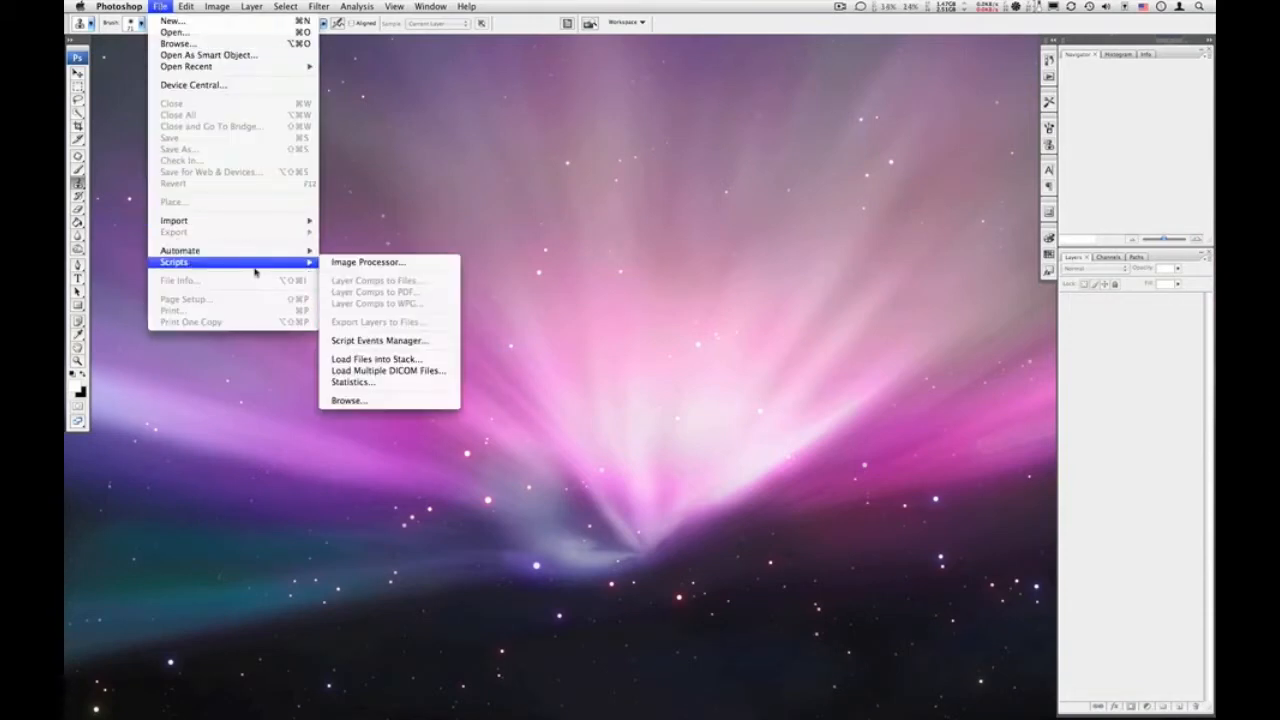
mouse_move(180, 250)
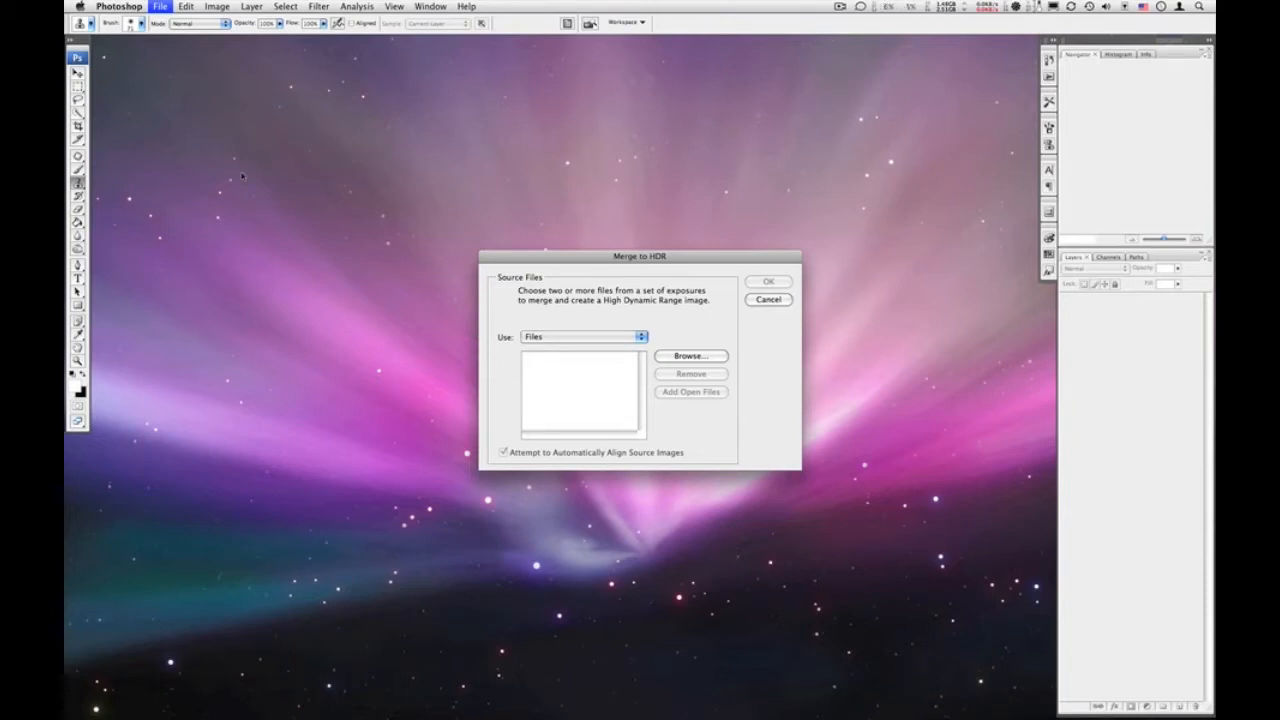
mouse_move(672, 400)
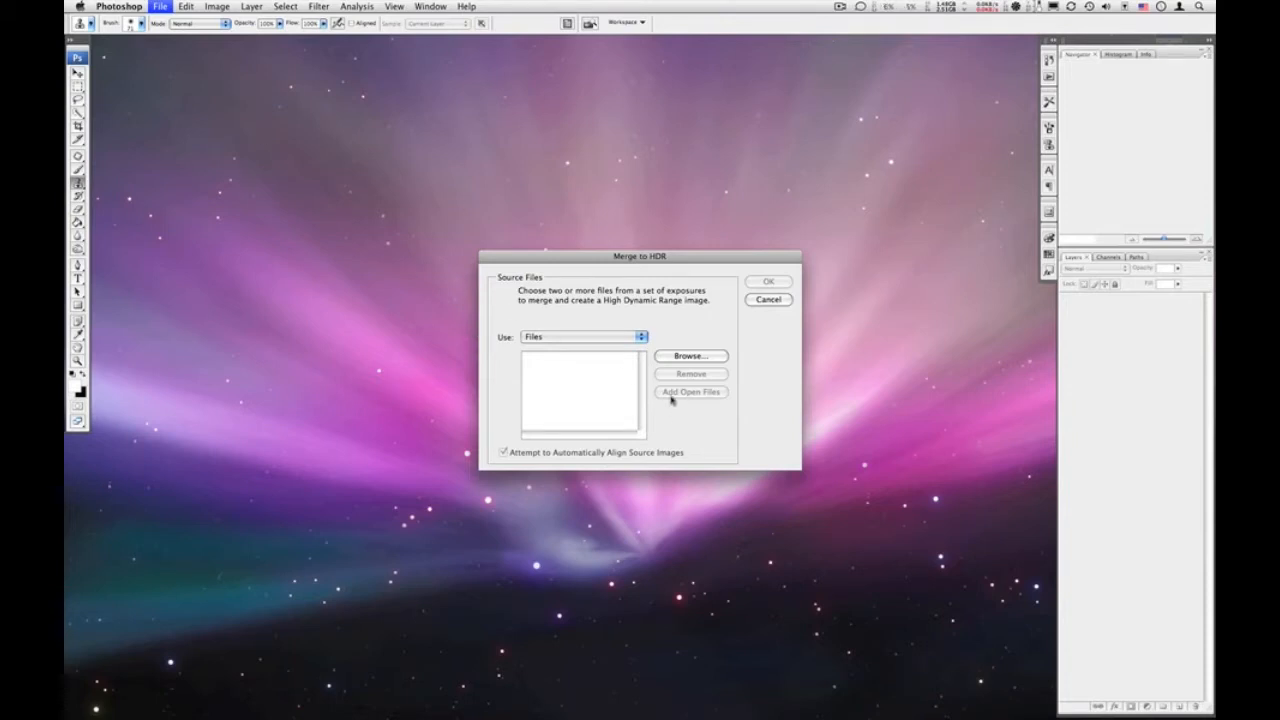
mouse_move(568, 392)
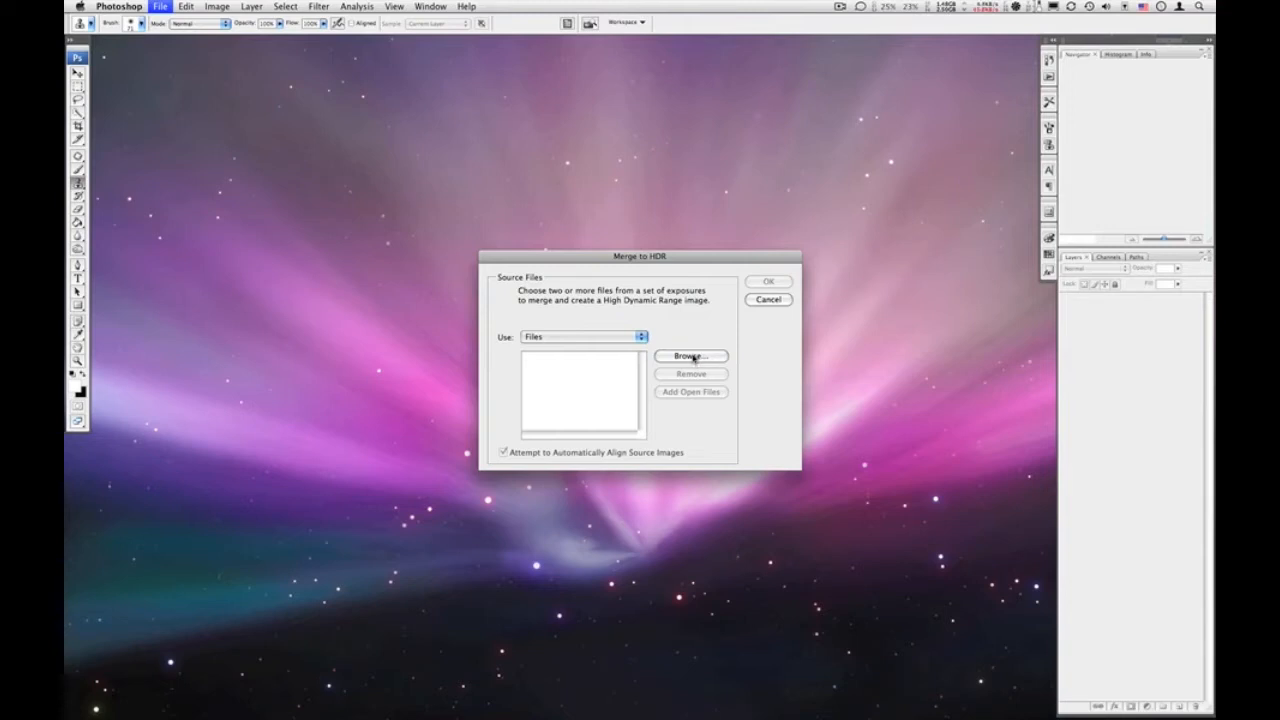
- Browse to Desktop > HDR Demo, load 1.jpg, 2.jpg and 3.jpg and start the HDR merge
click(690, 356)
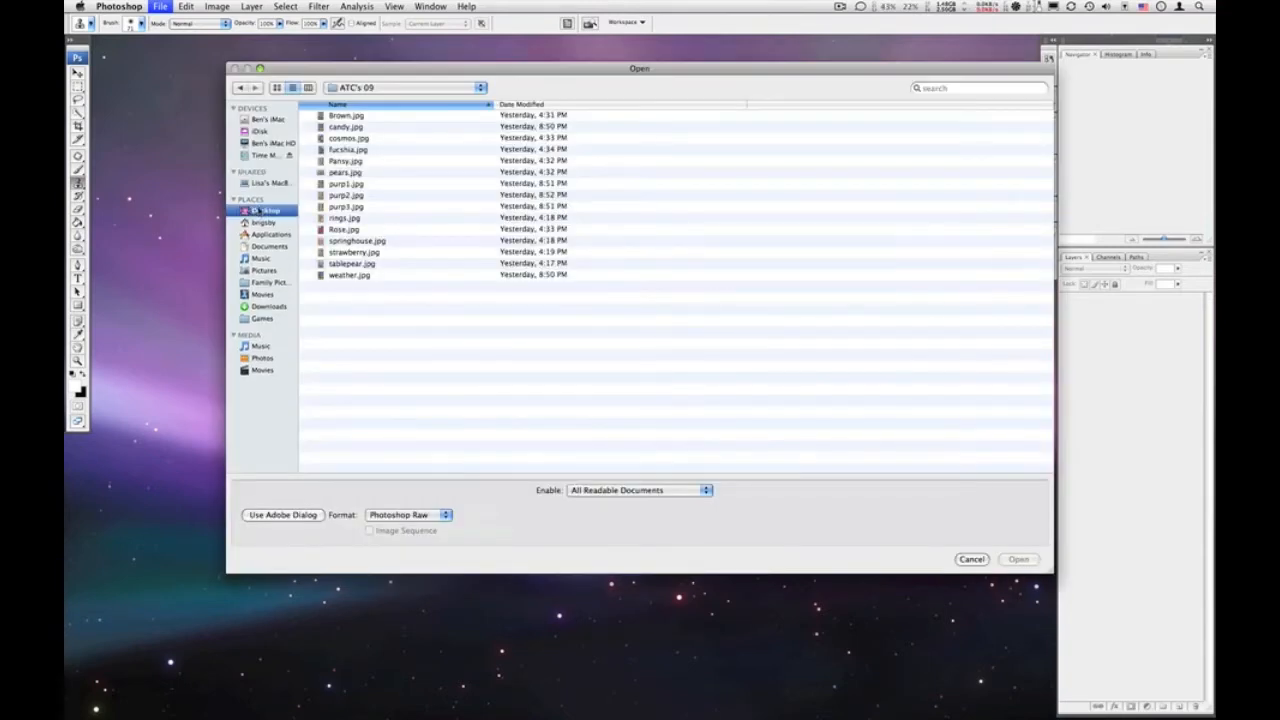
click(264, 210)
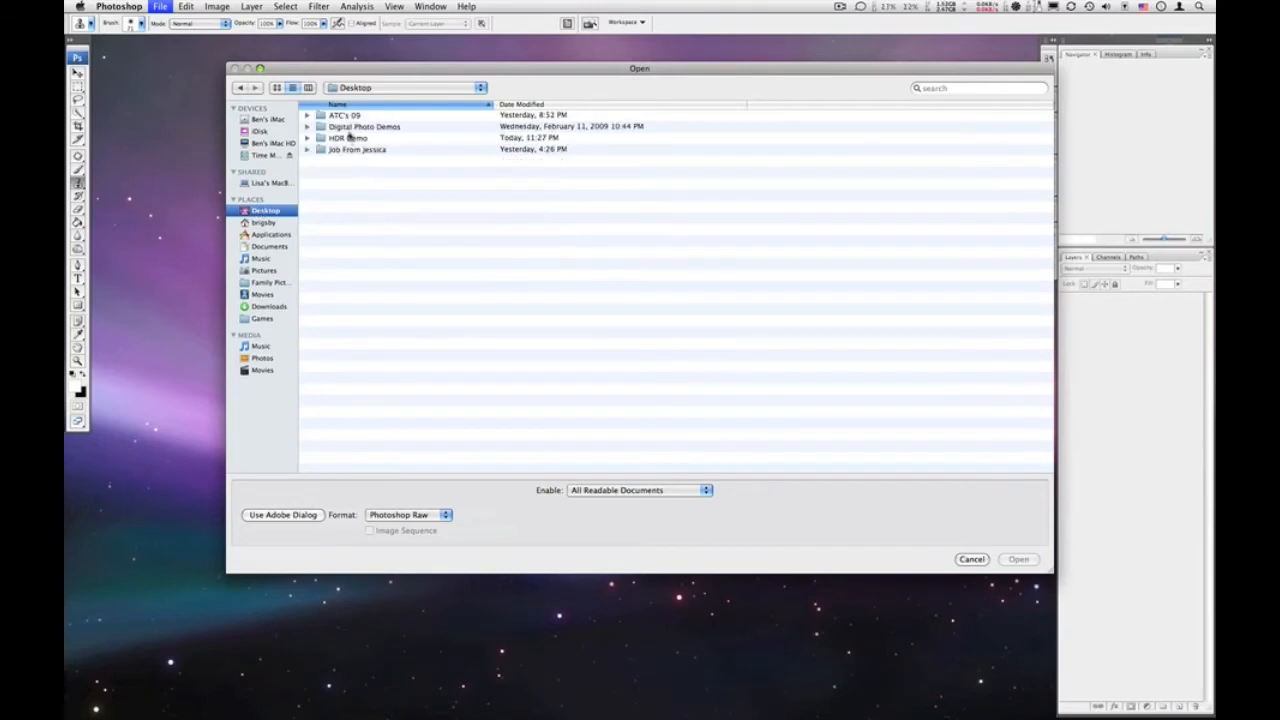
double_click(348, 138)
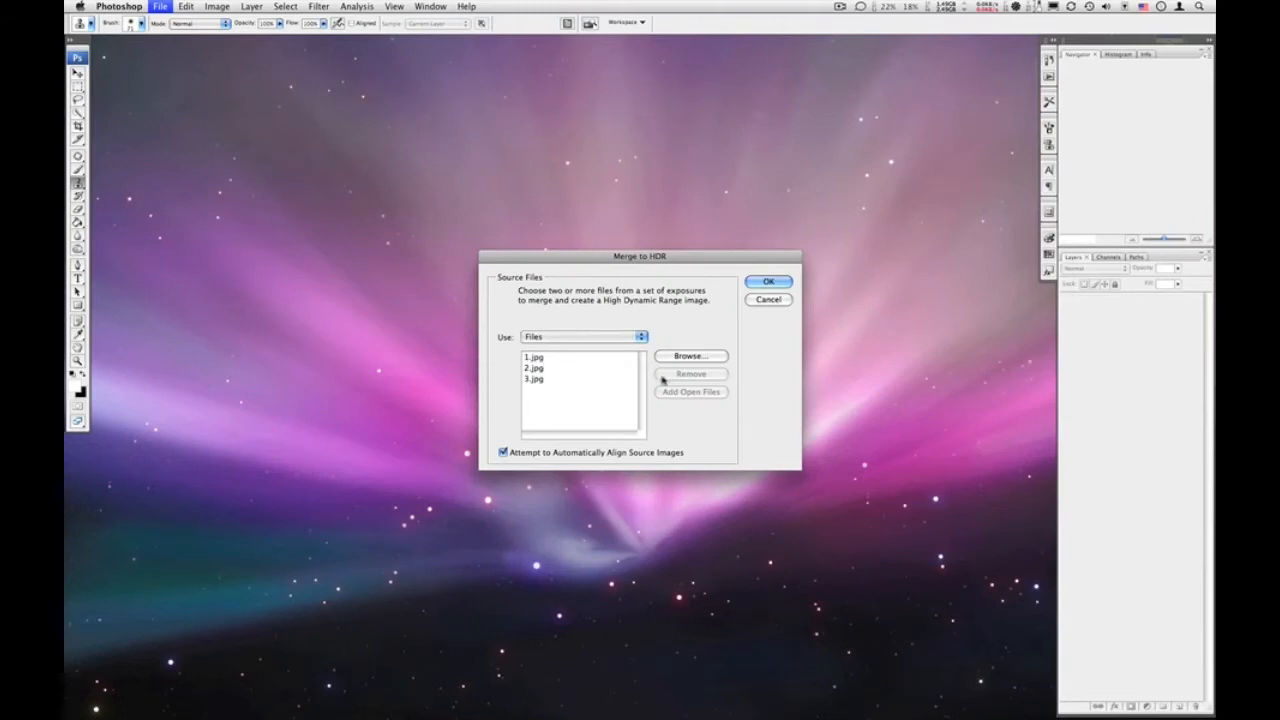
click(768, 300)
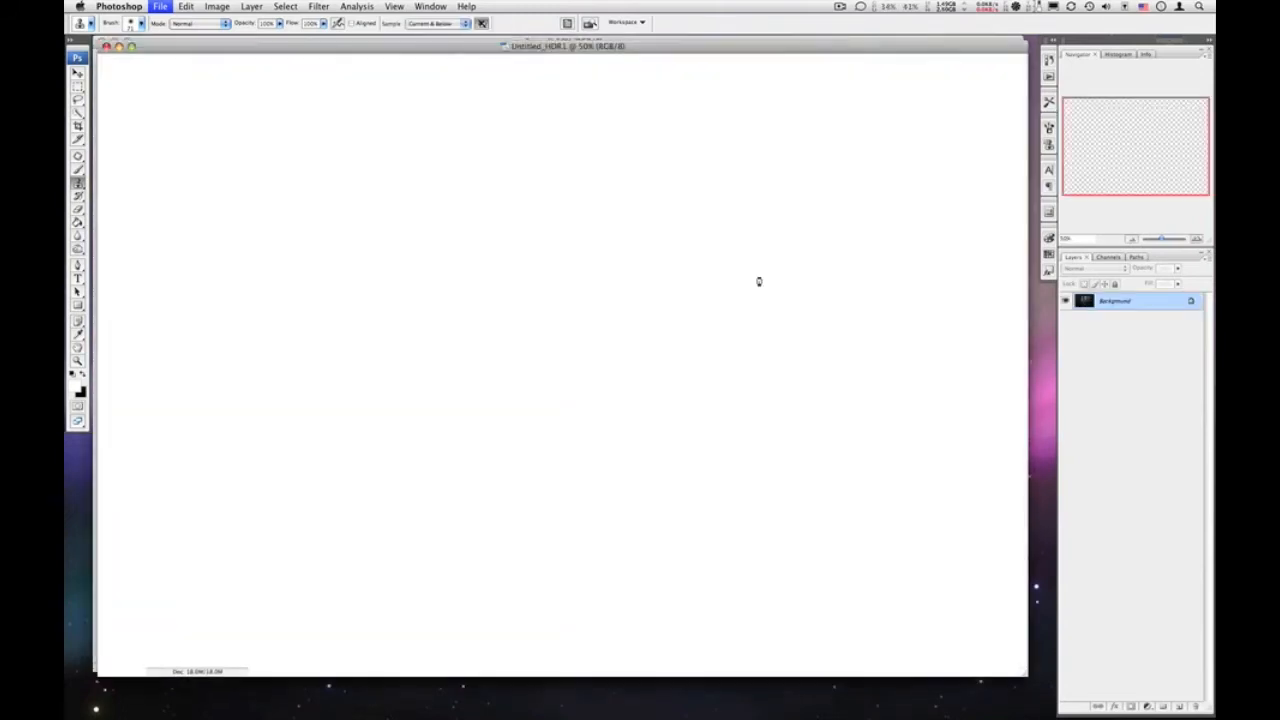
- Wait as the three exposures stack into layers and align while the merge runs
double_click(1114, 300)
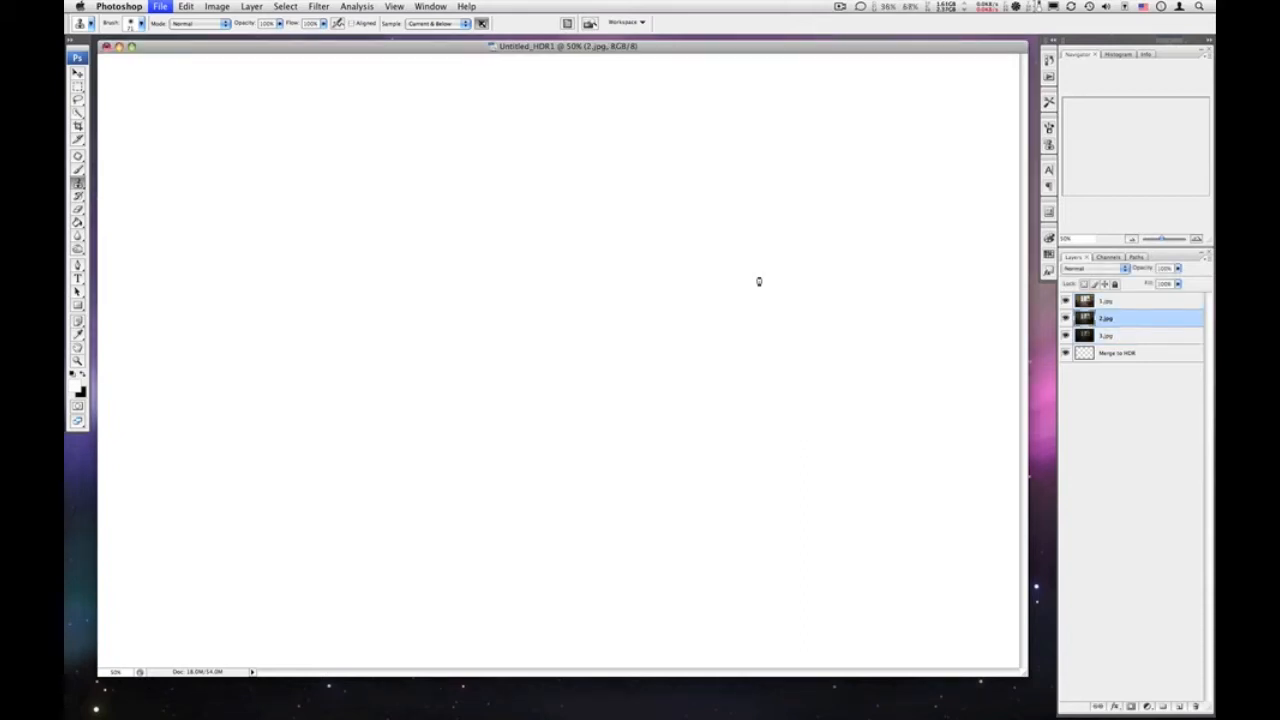
click(1106, 300)
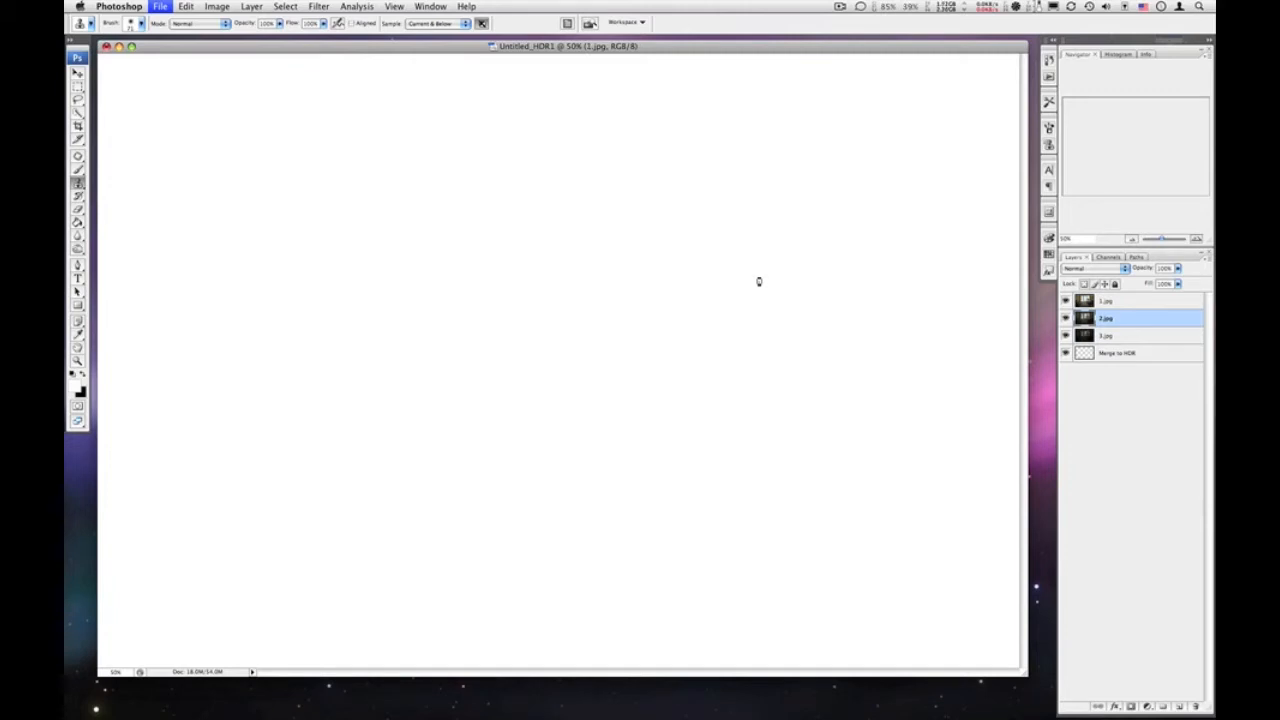
click(1140, 300)
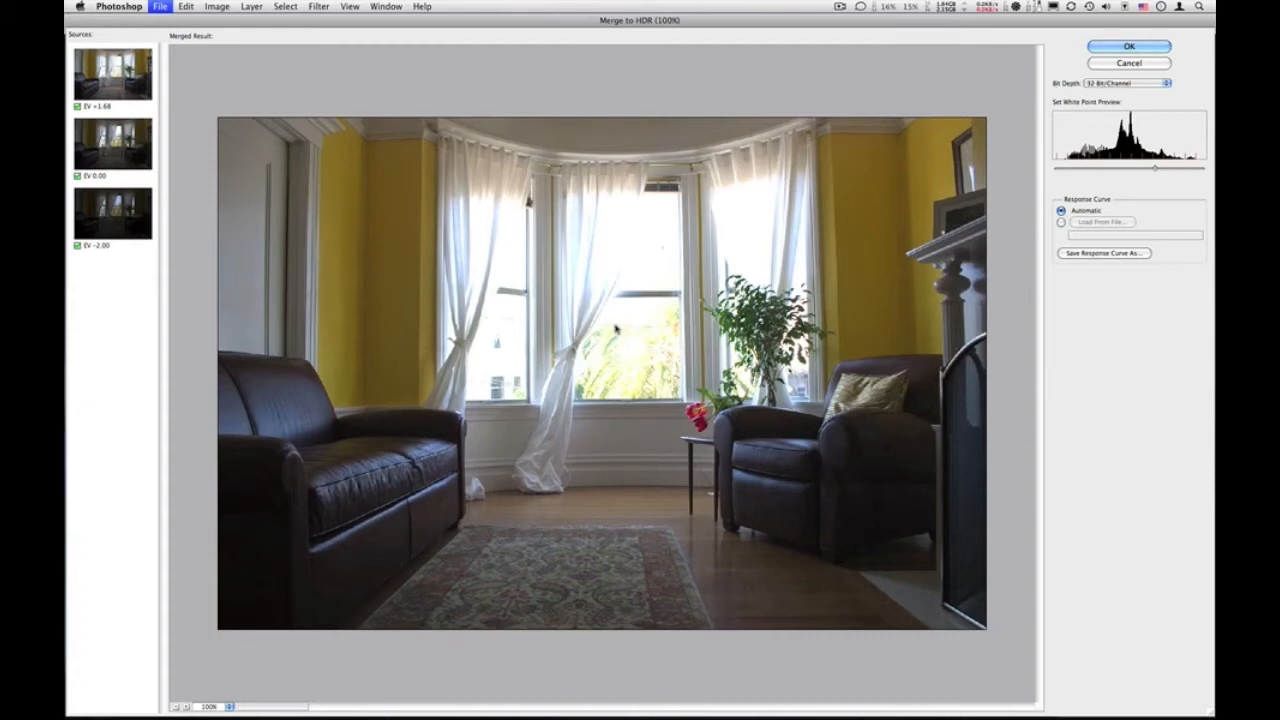
mouse_move(618, 320)
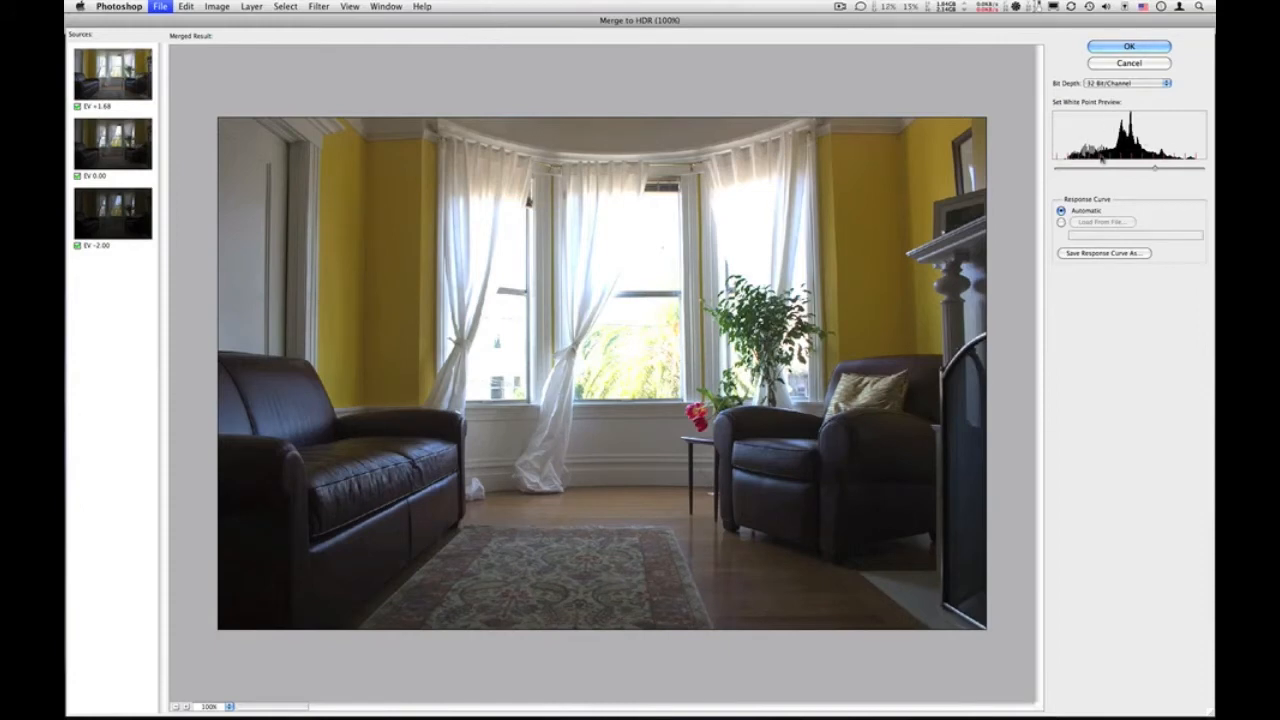
- Test the white point slider, return it to its original level and accept the merged HDR result
click(1128, 46)
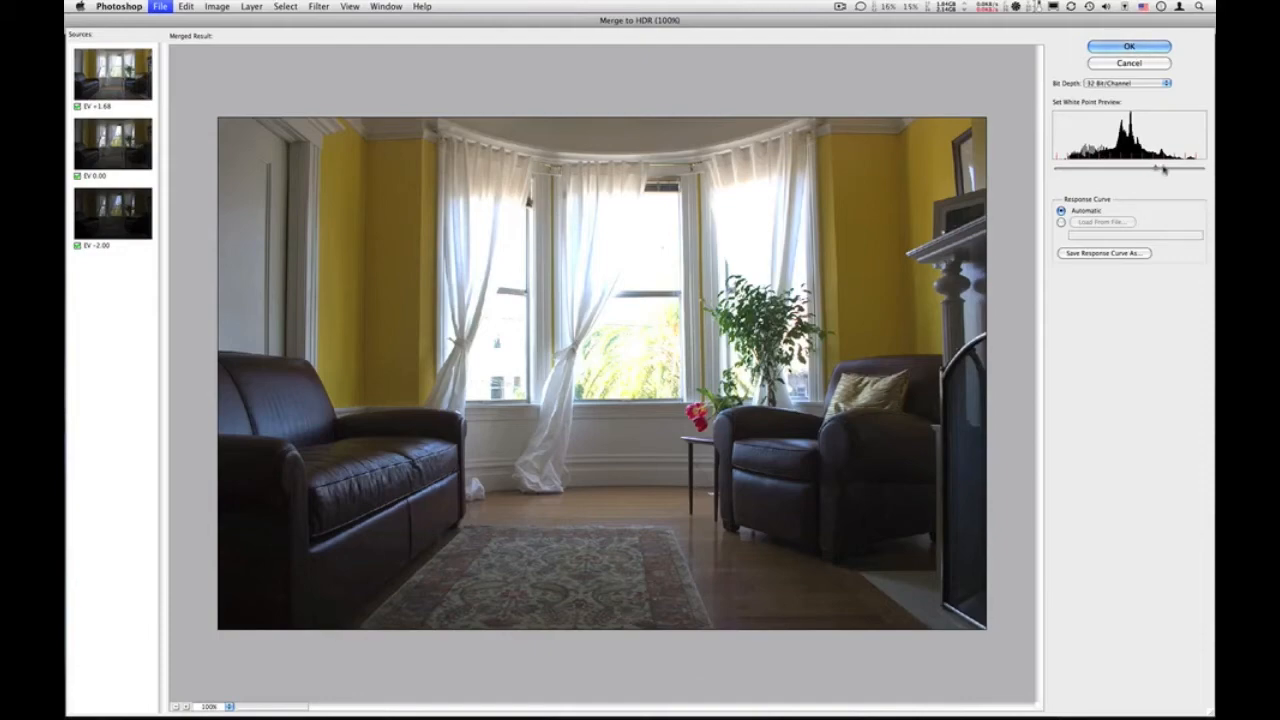
drag(1162, 168, 1148, 168)
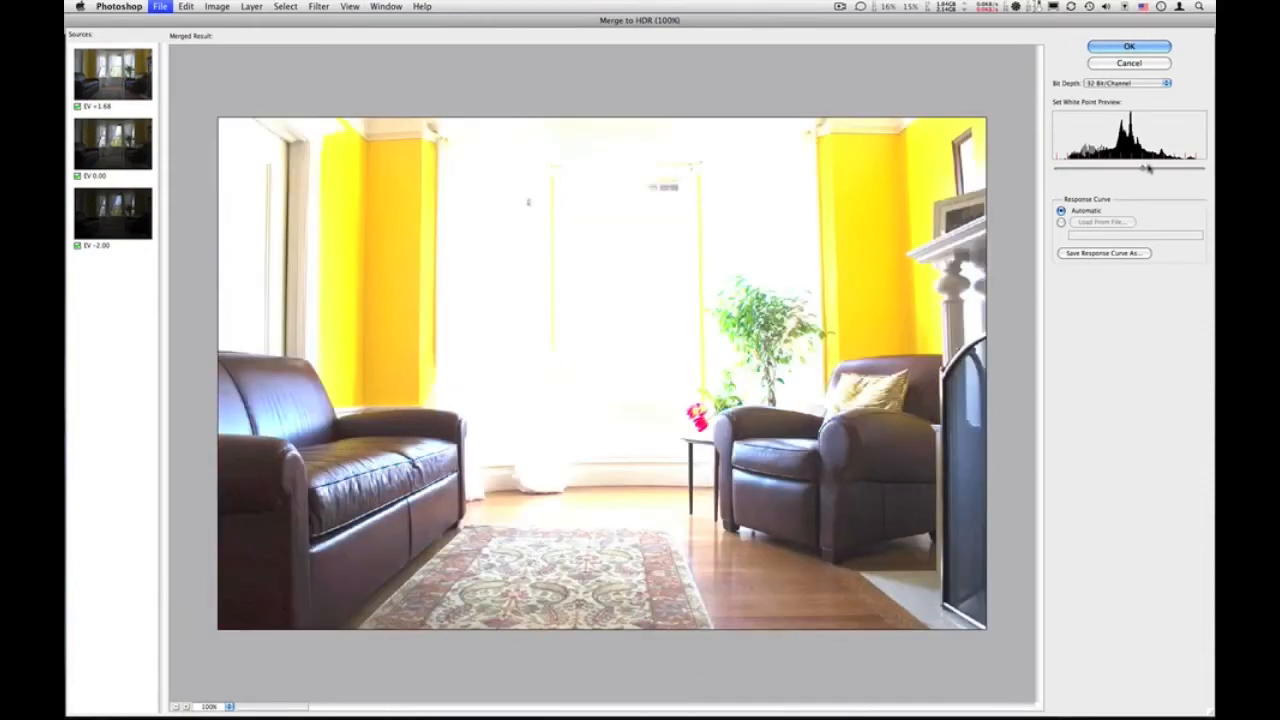
drag(1148, 168, 1164, 168)
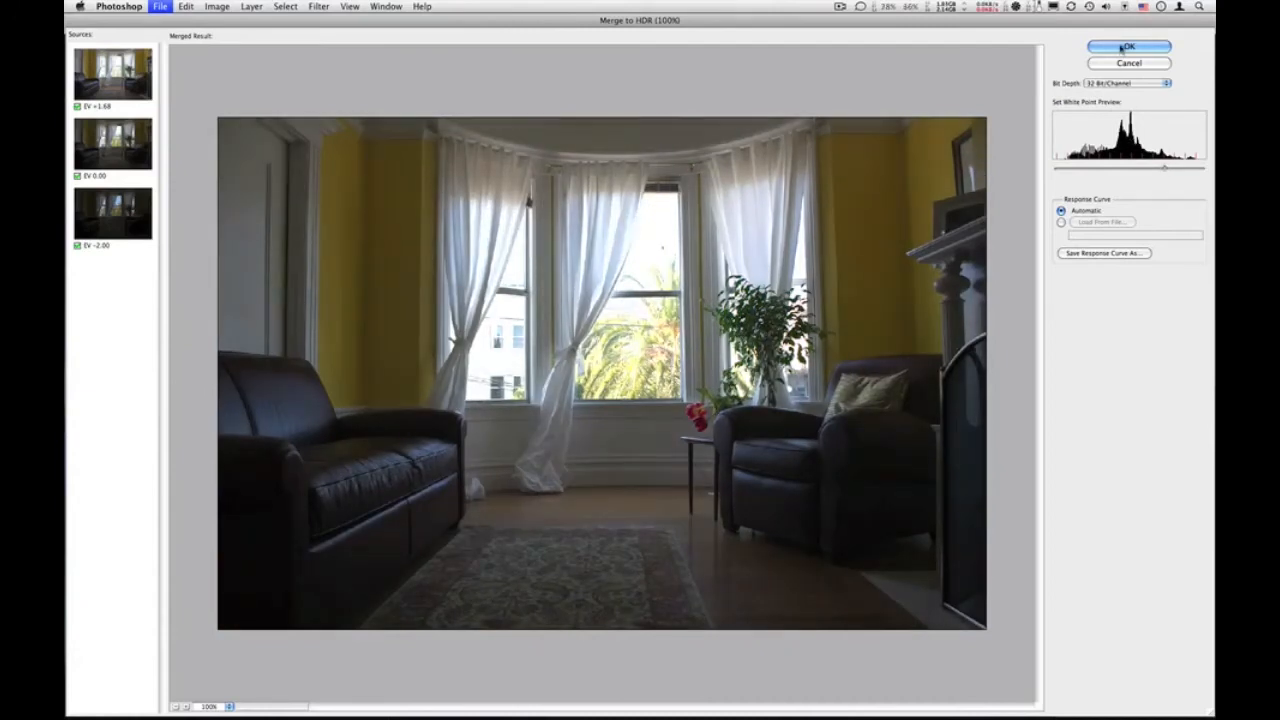
click(1128, 46)
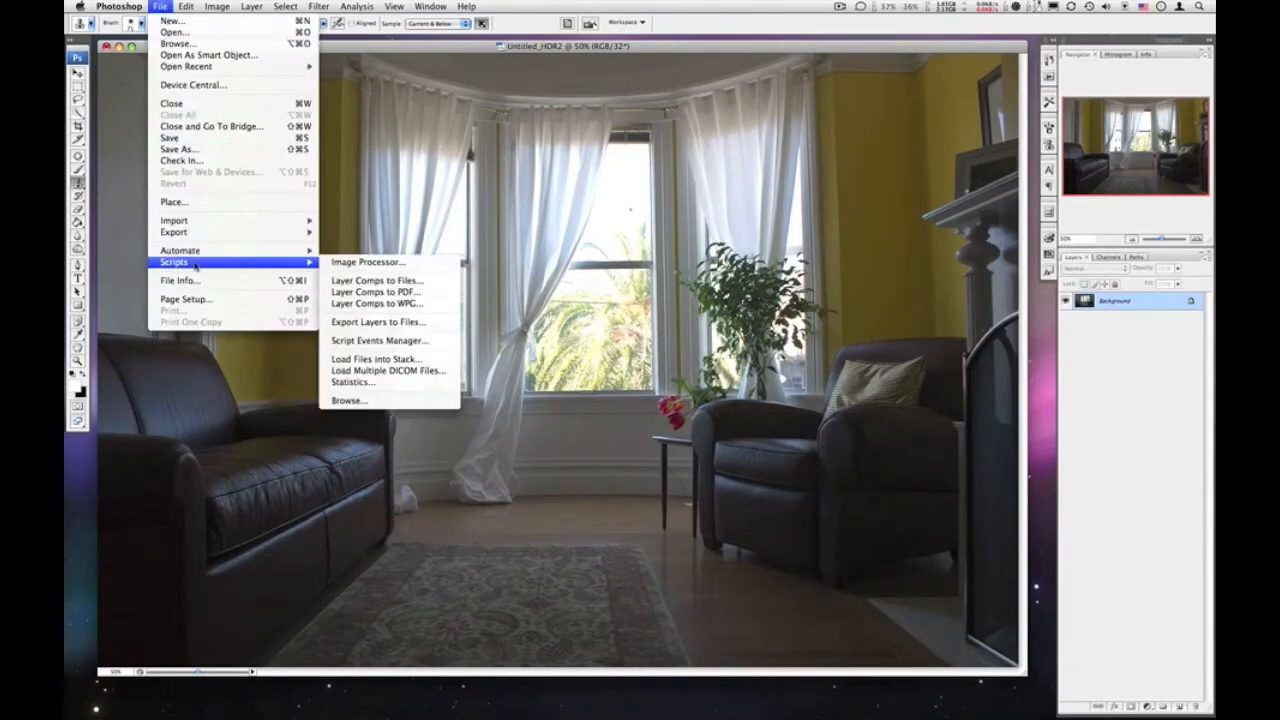
mouse_move(178, 148)
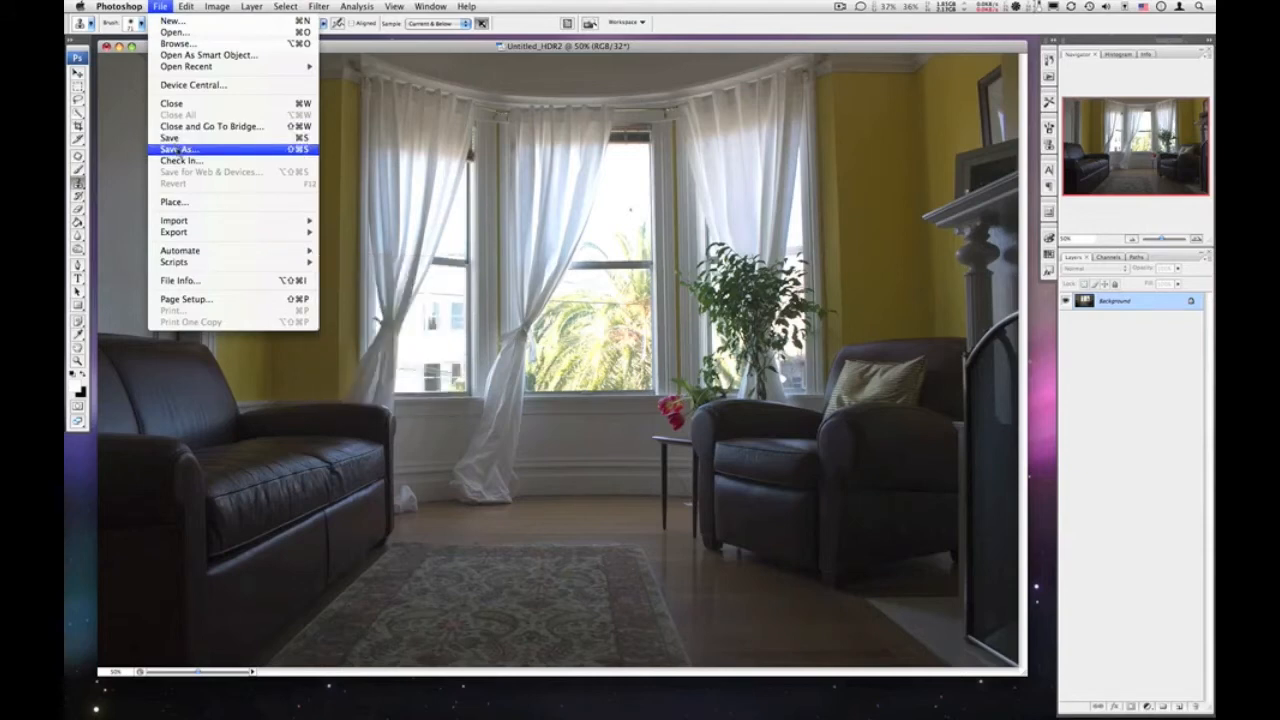
- Bring up Save As for the merged HDR document, named Ben HDR2.psd in Photoshop format
click(180, 148)
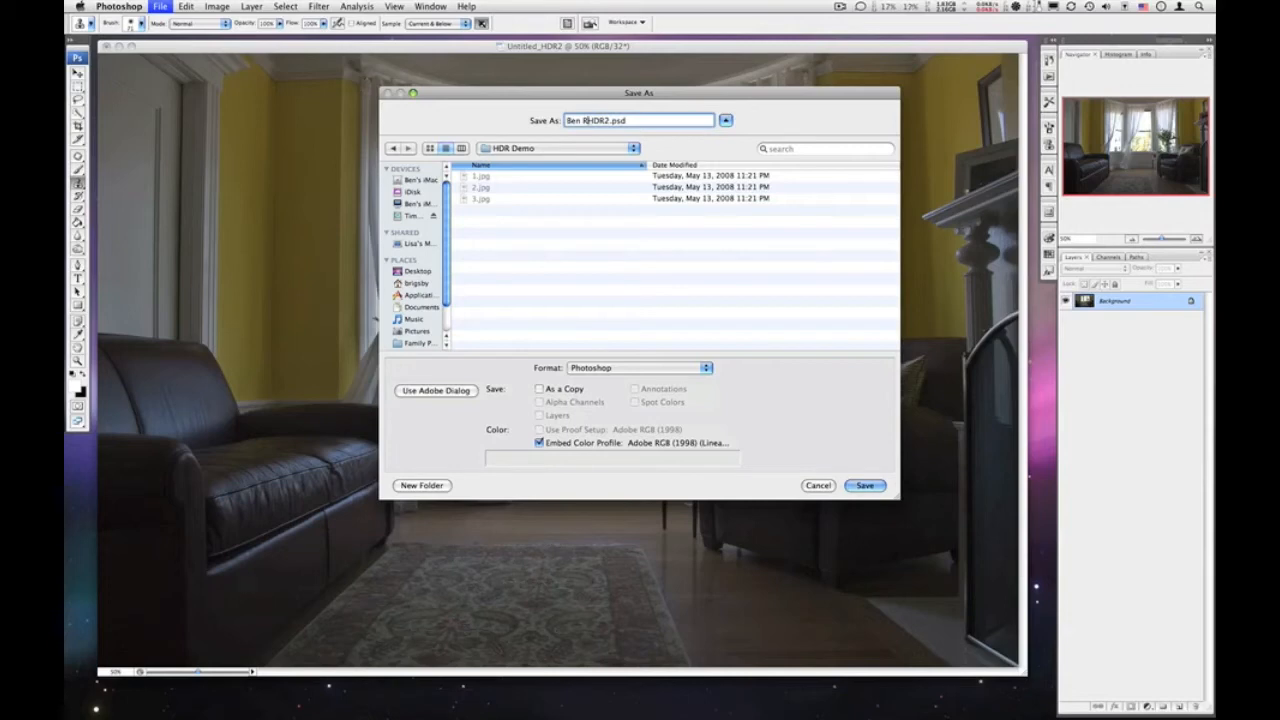
- Save the image as Ben R-HDR2.psd in Photoshop format in the HDR Demo folder
text(-)
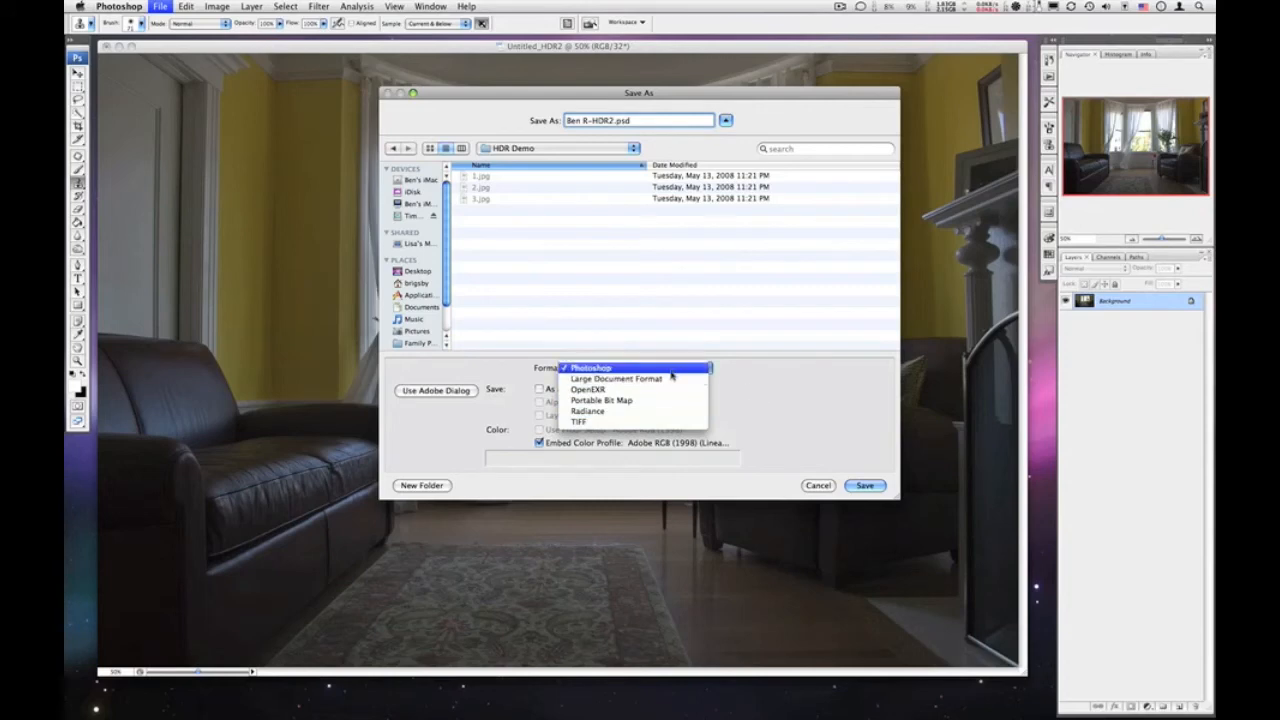
mouse_move(808, 372)
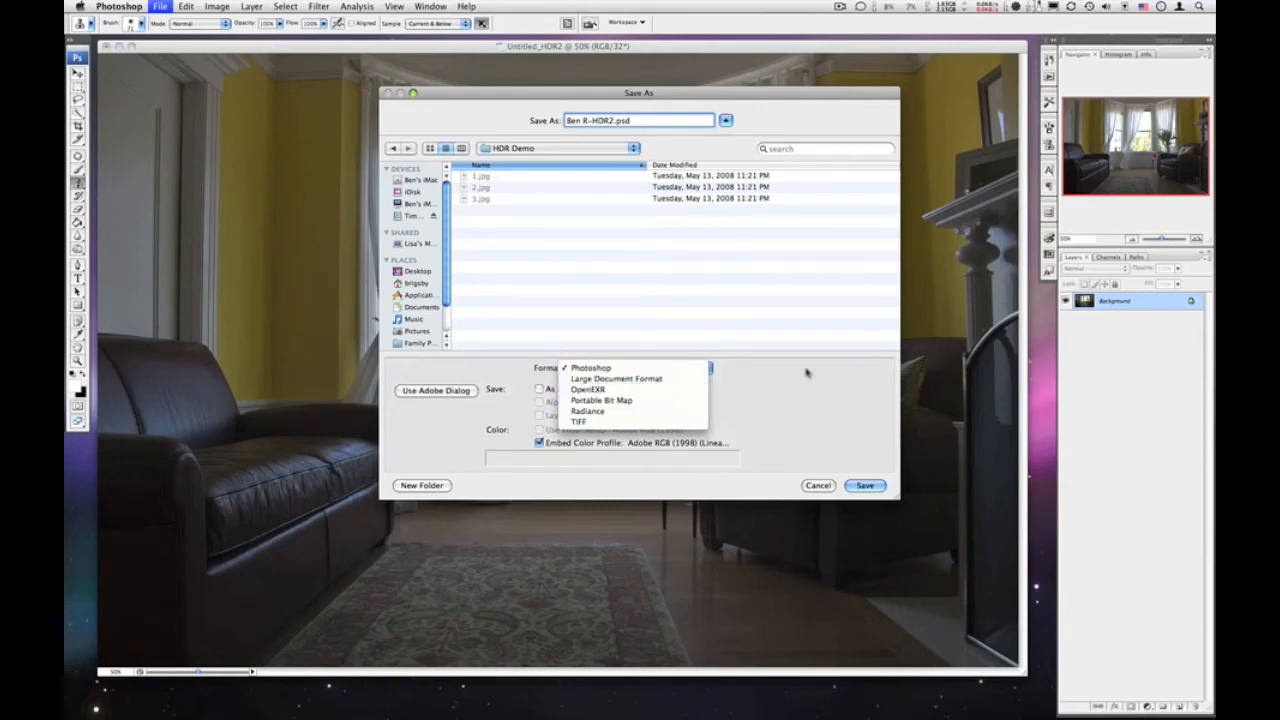
mouse_move(758, 374)
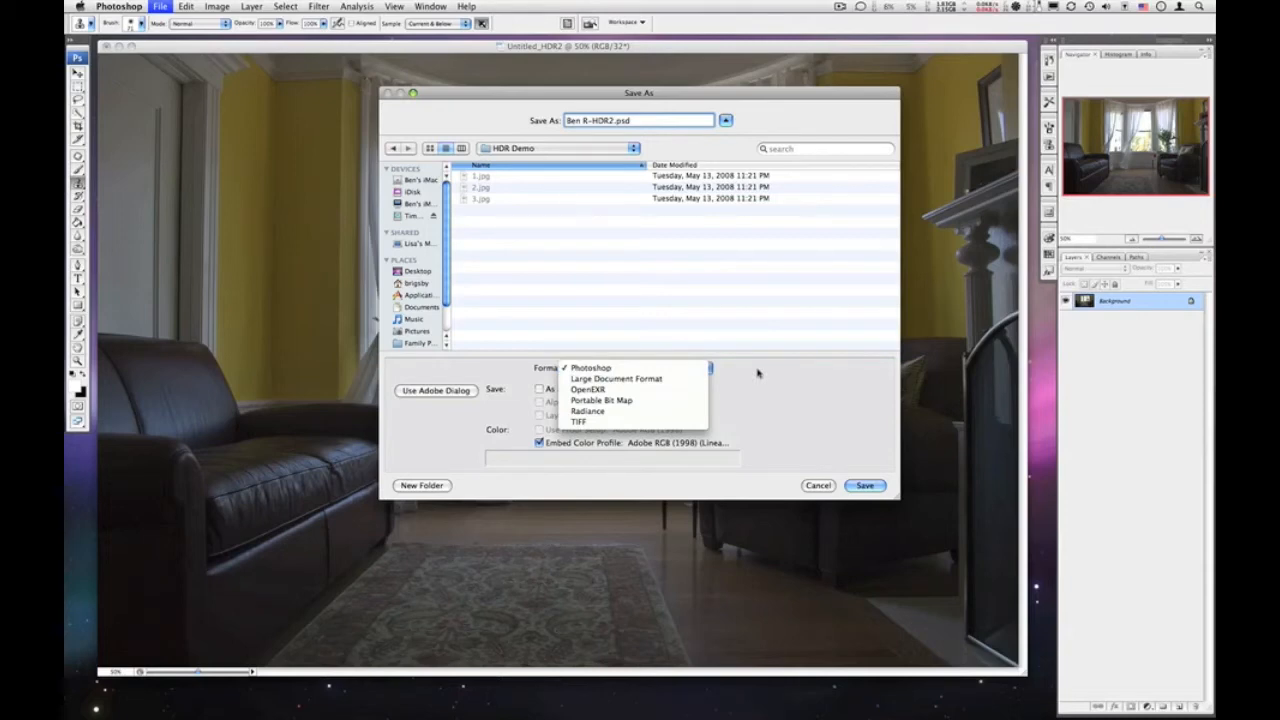
click(590, 368)
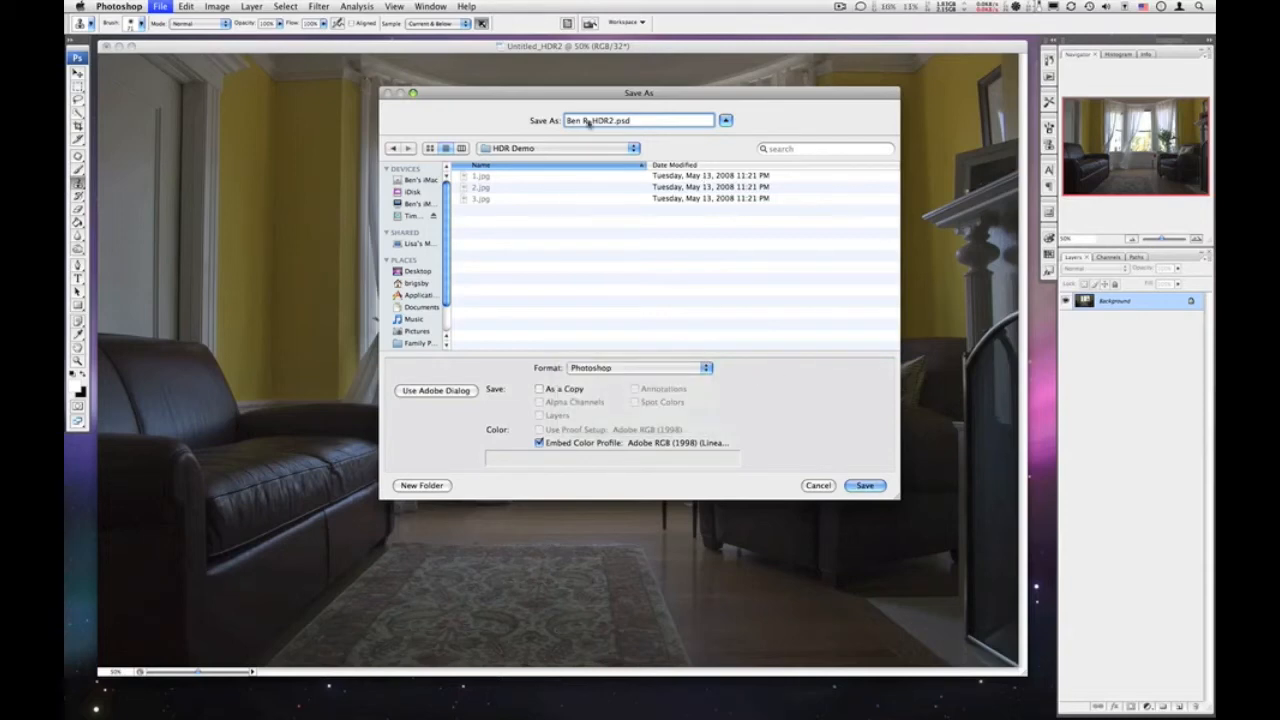
click(864, 486)
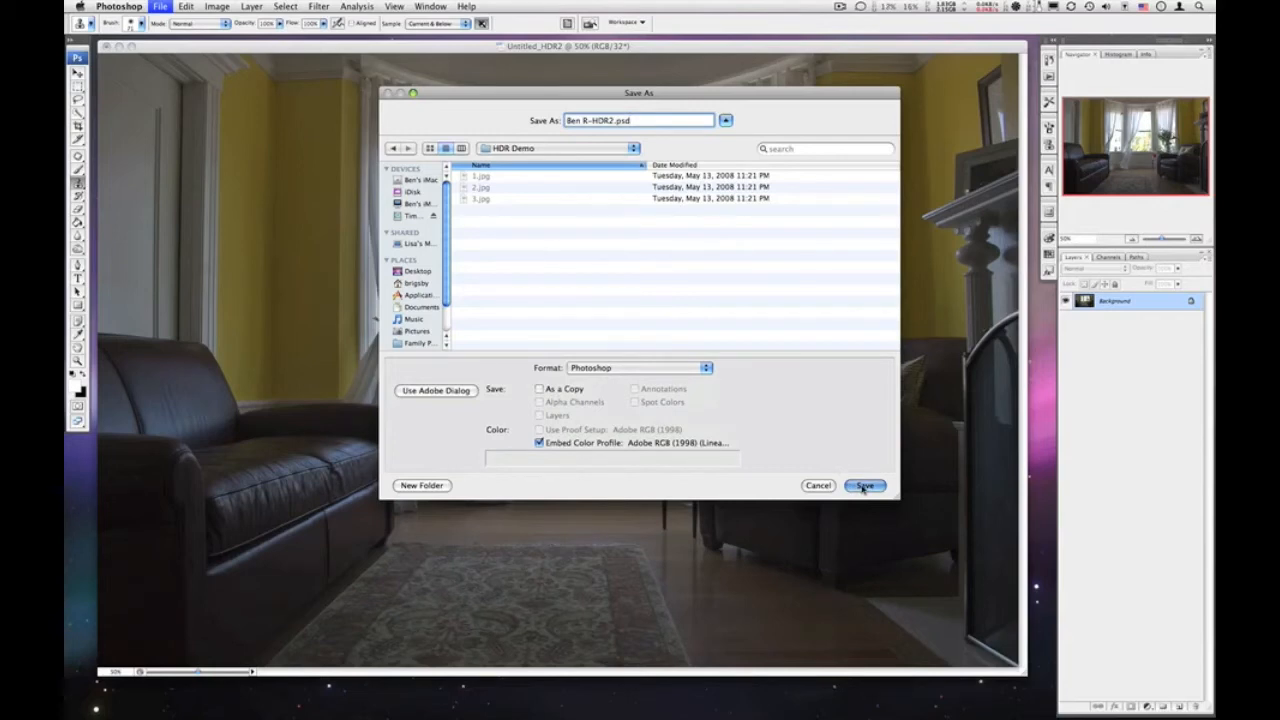
click(864, 486)
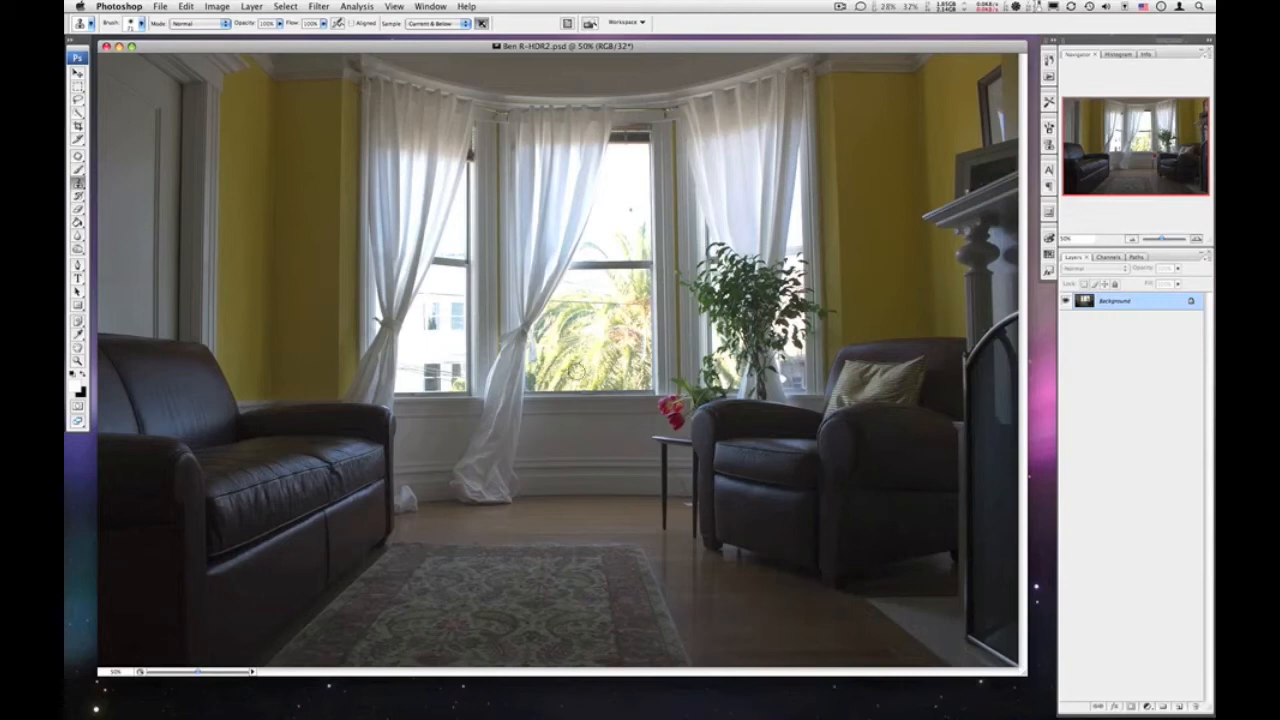
mouse_move(232, 174)
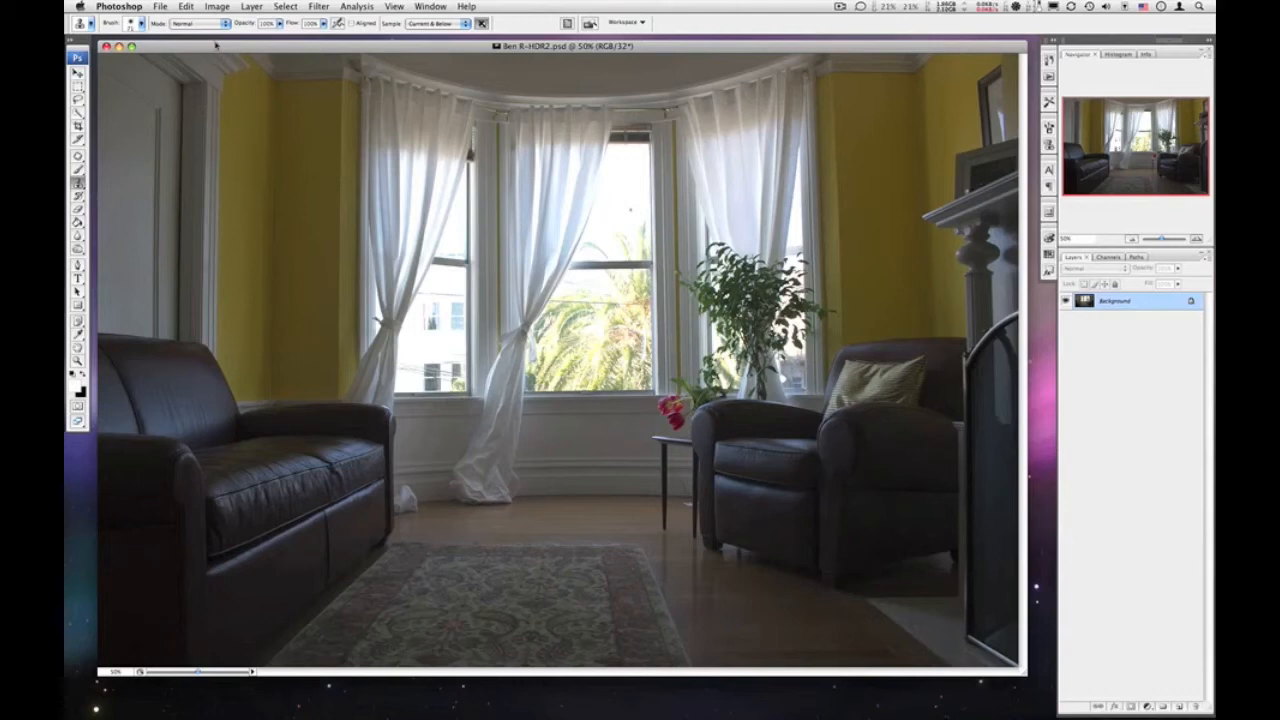
- Start converting the image to 8 Bits/Channel via Image > Mode, positioning the conversion dialog
click(216, 6)
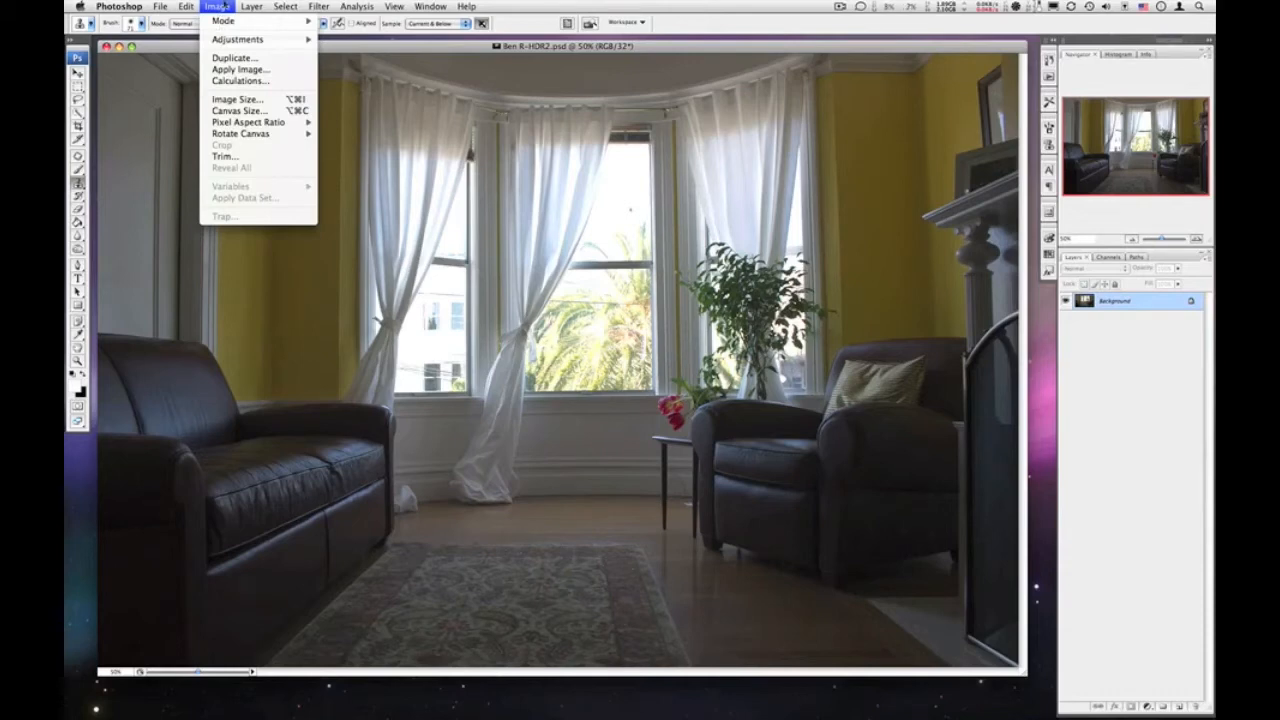
click(224, 20)
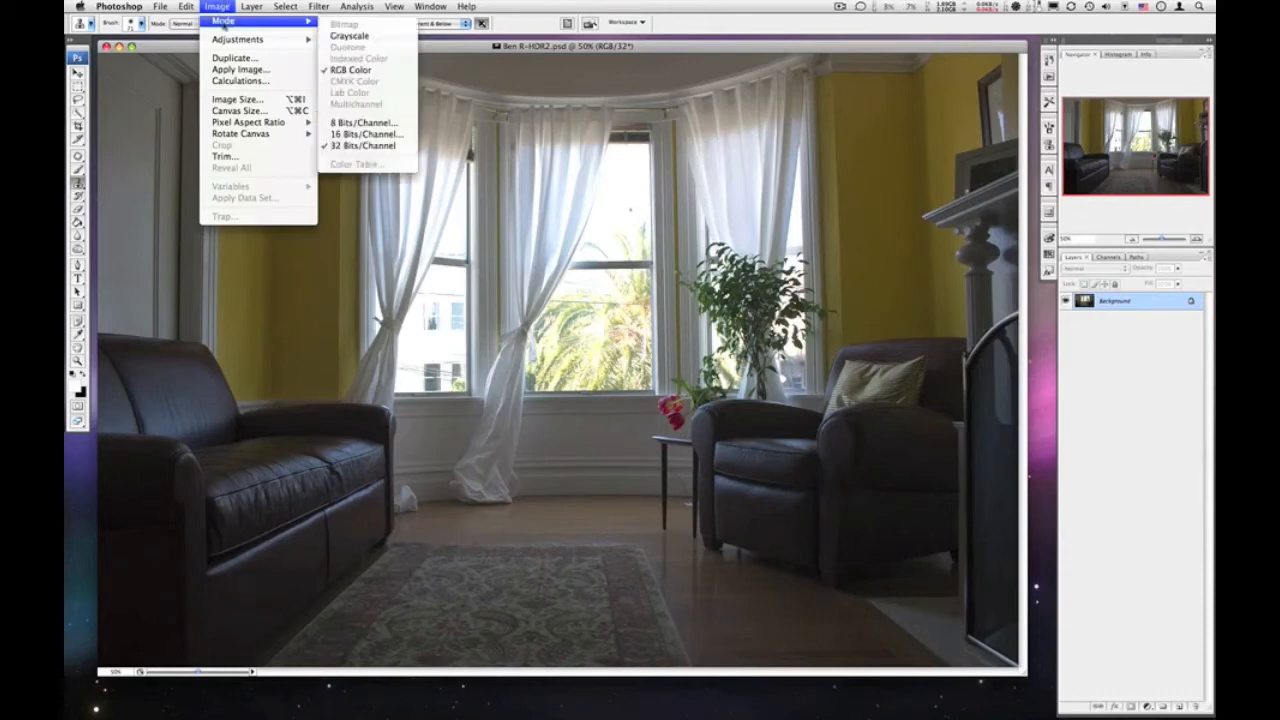
mouse_move(364, 122)
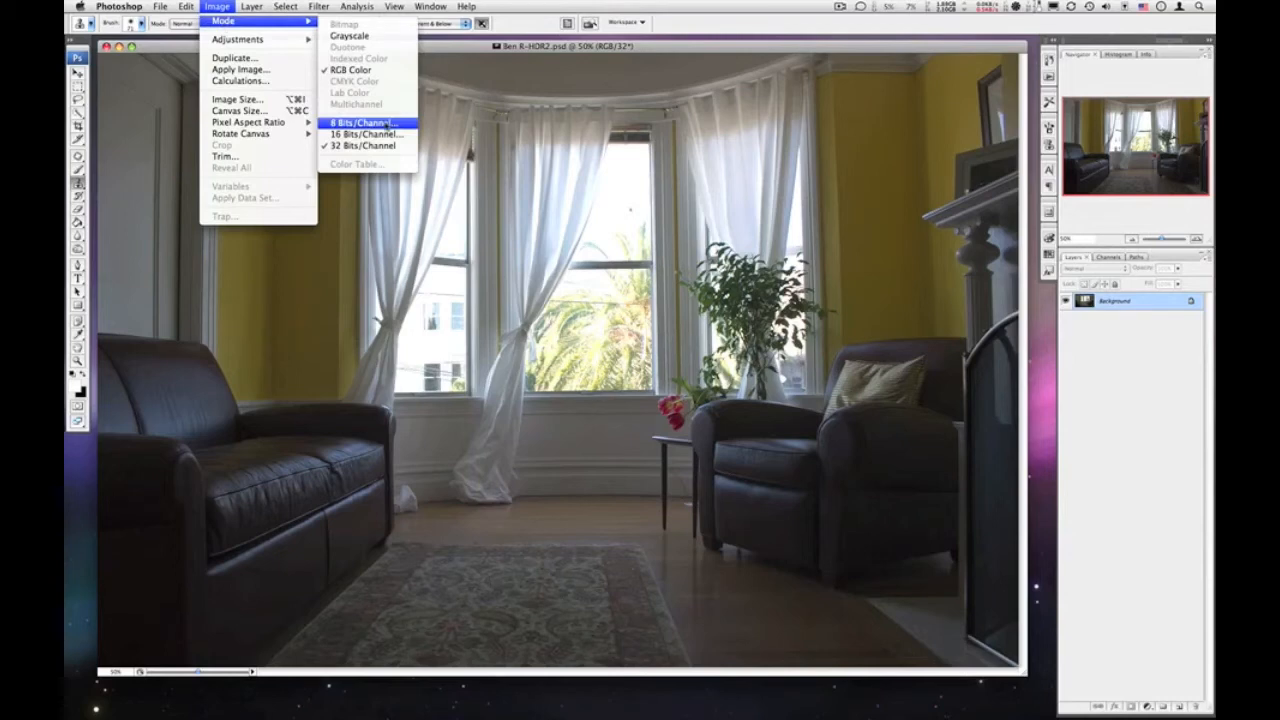
click(364, 122)
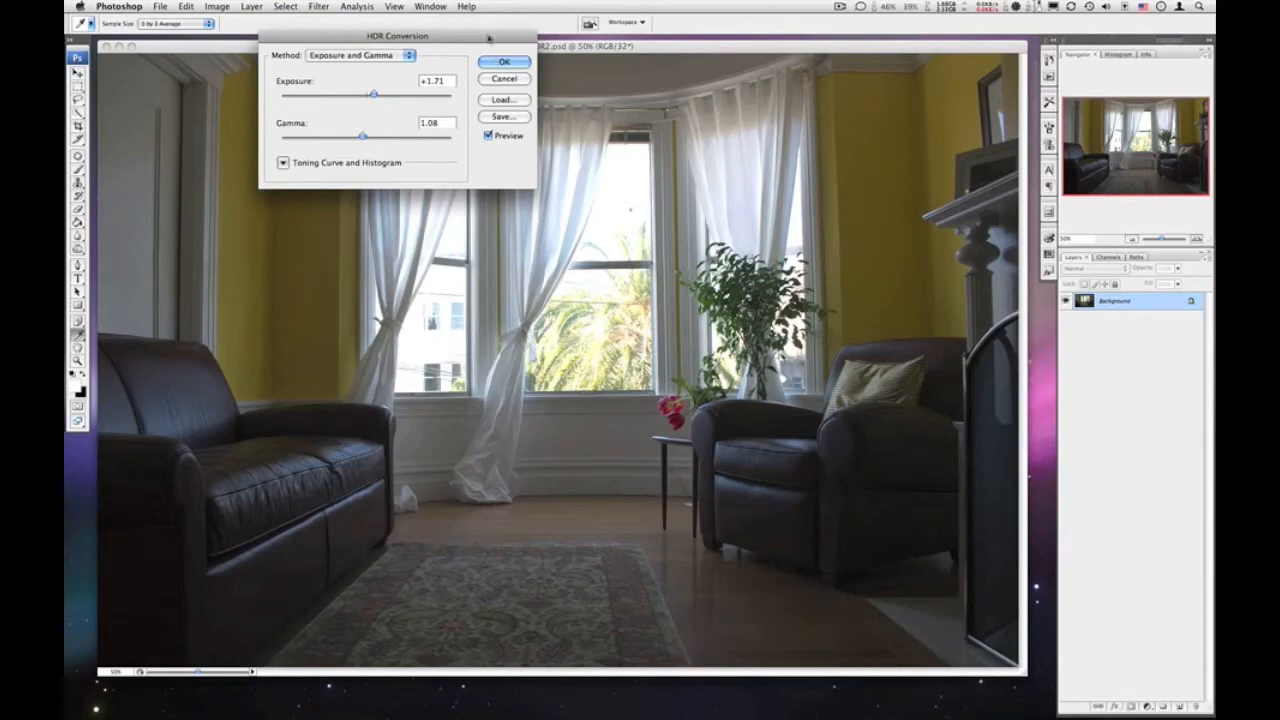
drag(396, 36, 644, 108)
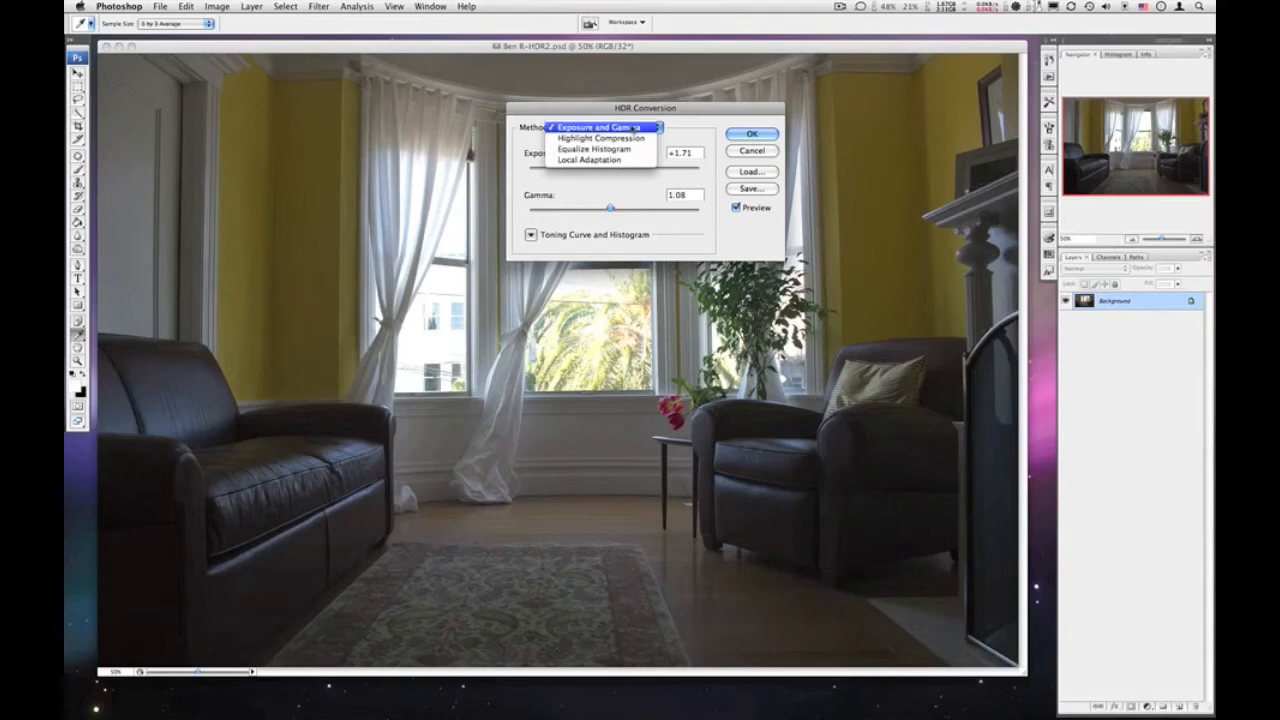
mouse_move(592, 148)
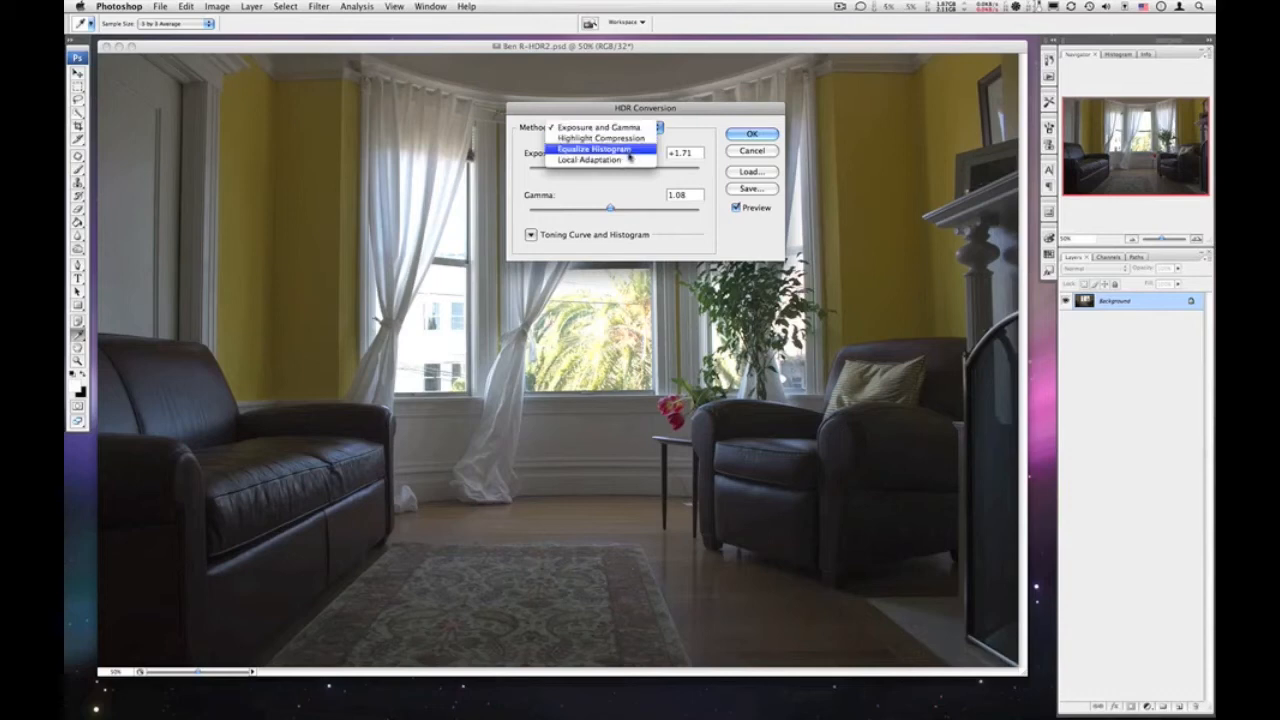
mouse_move(590, 160)
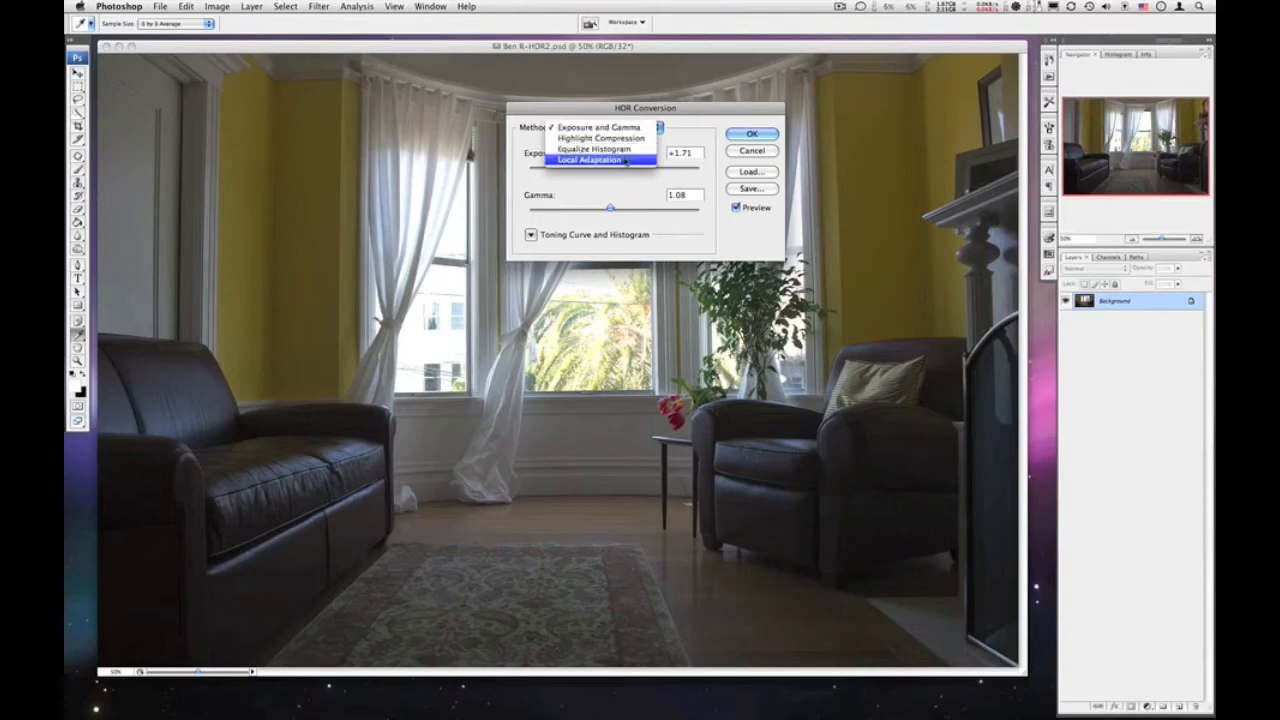
- Set the conversion method to Local Adaptation and reveal the Toning Curve and Histogram
click(590, 160)
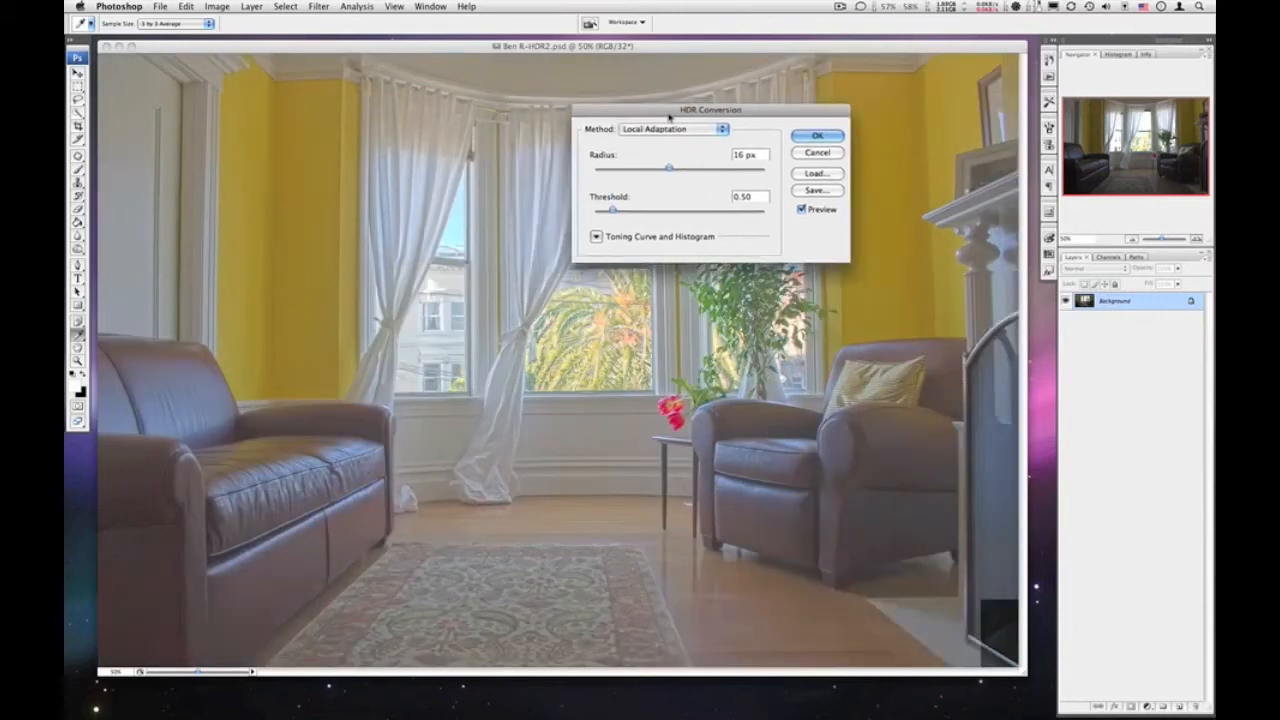
drag(710, 110, 812, 80)
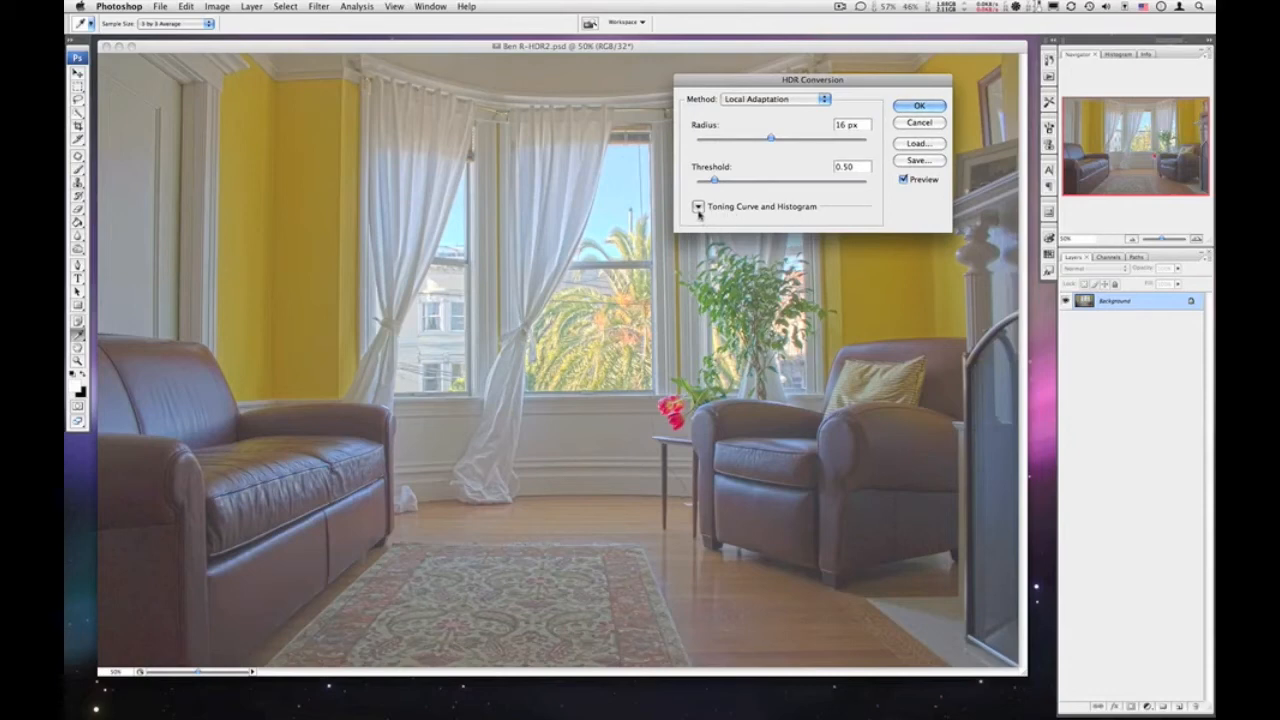
click(698, 206)
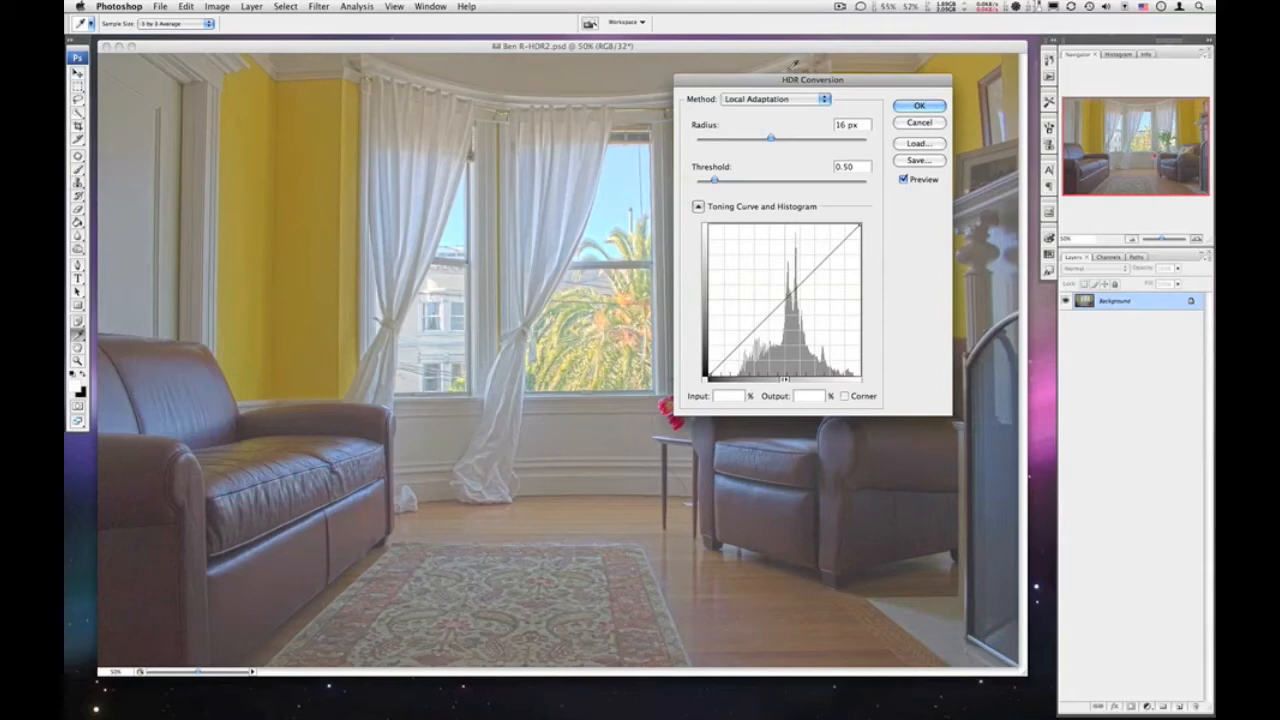
- Move the HDR Conversion dialog around to uncover the room and armchair in the preview
drag(812, 80, 872, 52)
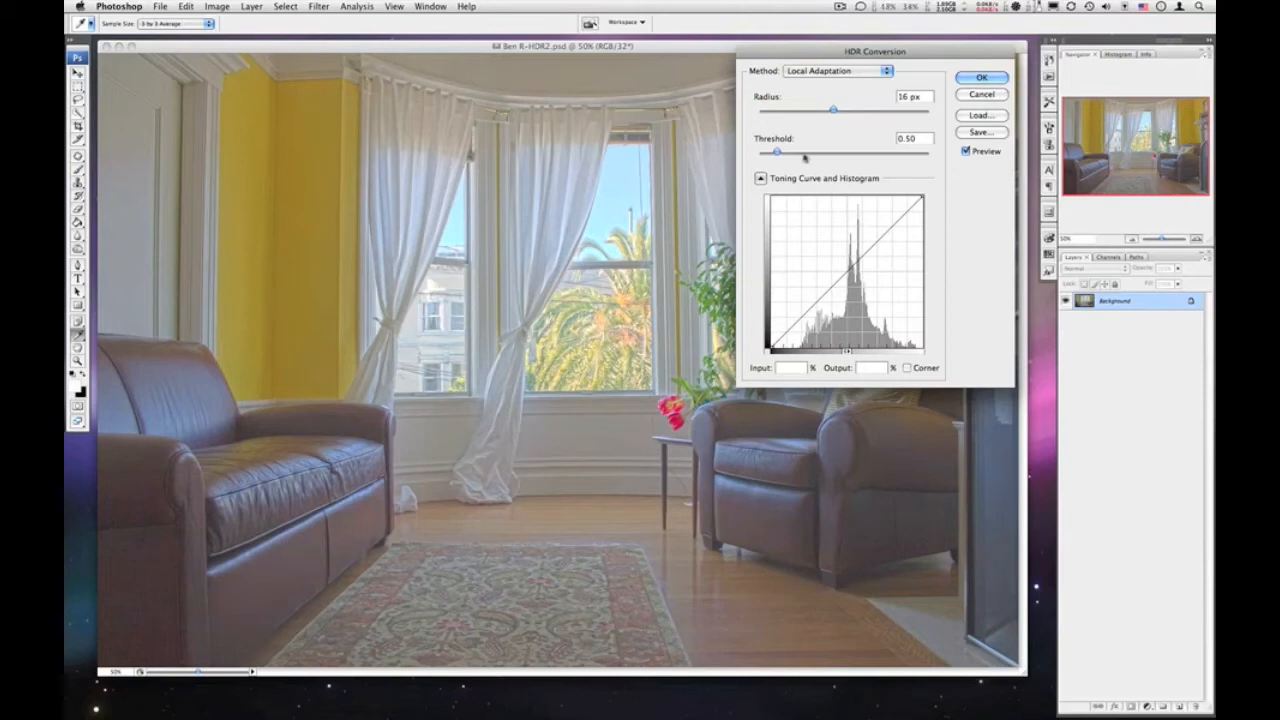
drag(872, 52, 872, 134)
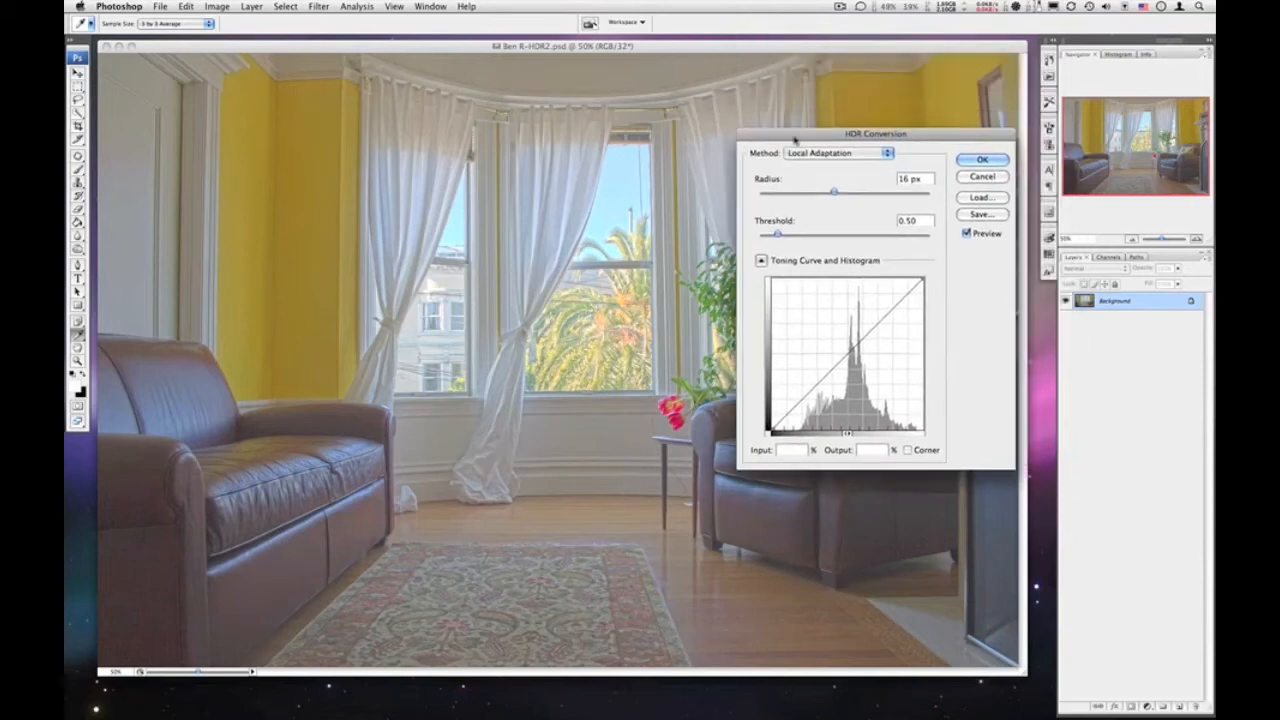
drag(876, 134, 878, 156)
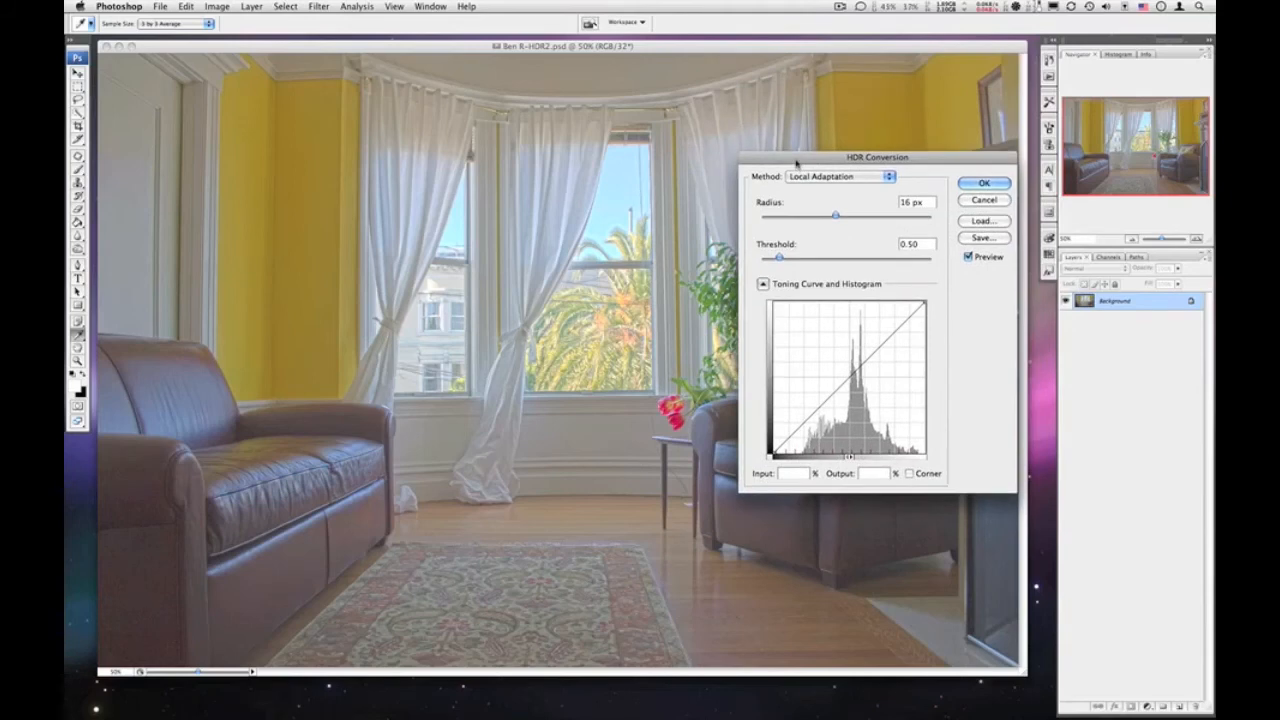
drag(876, 156, 610, 140)
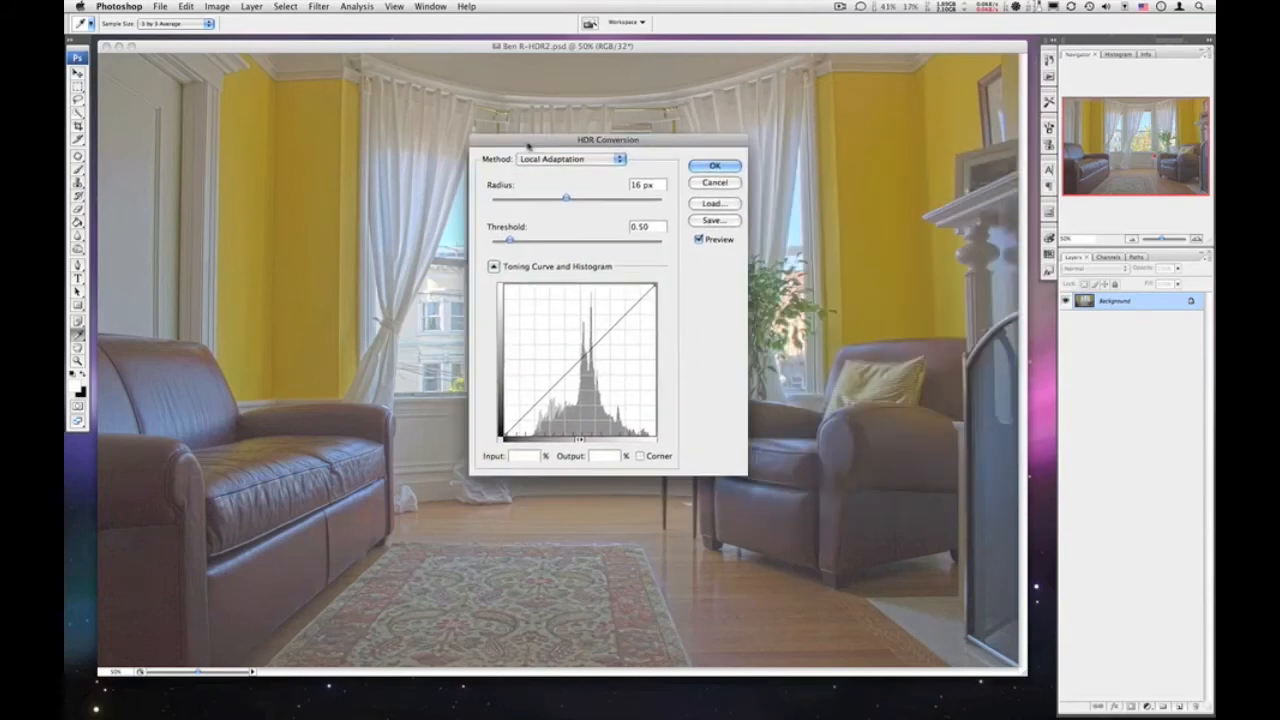
drag(610, 140, 762, 120)
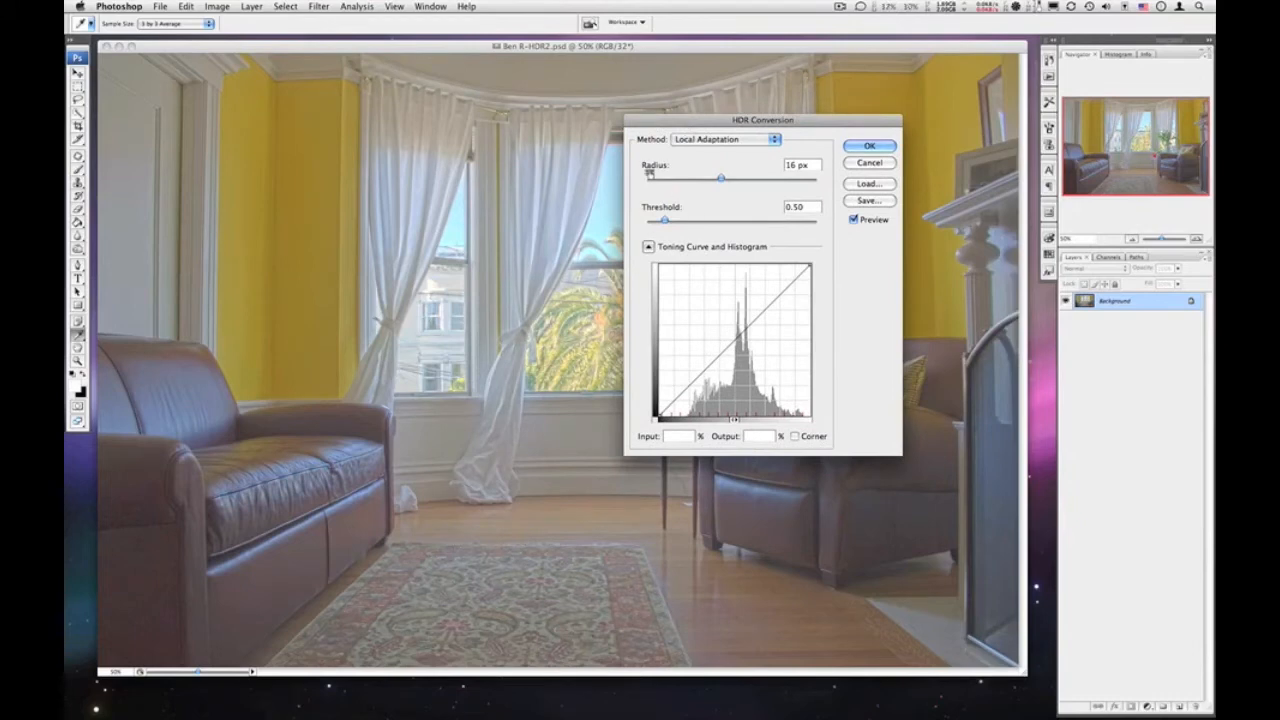
- Drag the Local Adaptation Radius smaller and back up, comparing the room's tones
drag(720, 176, 714, 178)
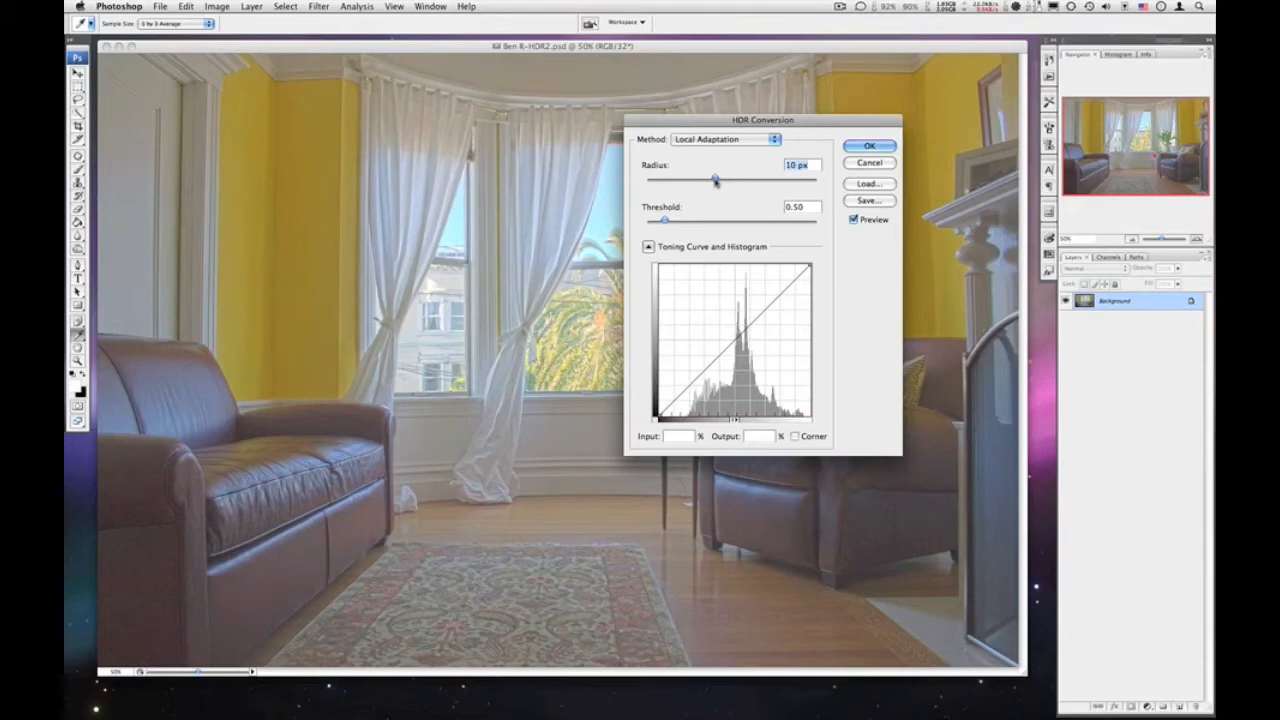
drag(712, 180, 668, 180)
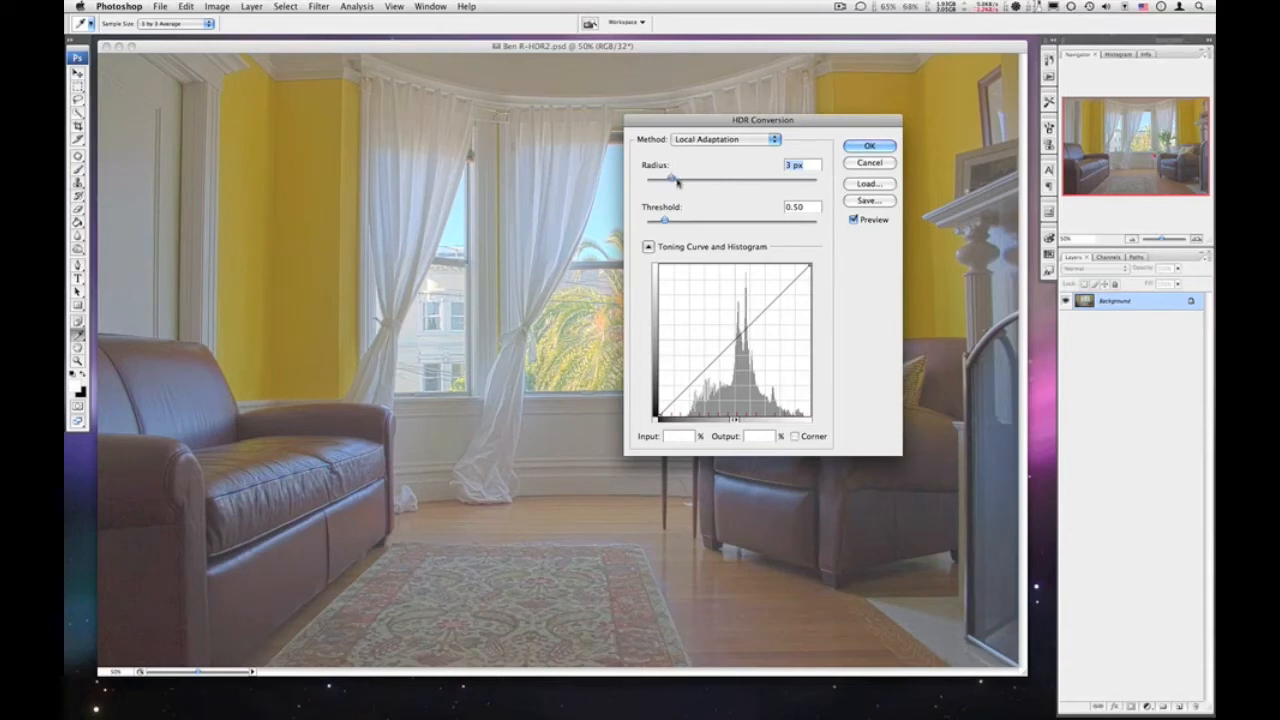
drag(672, 178, 776, 178)
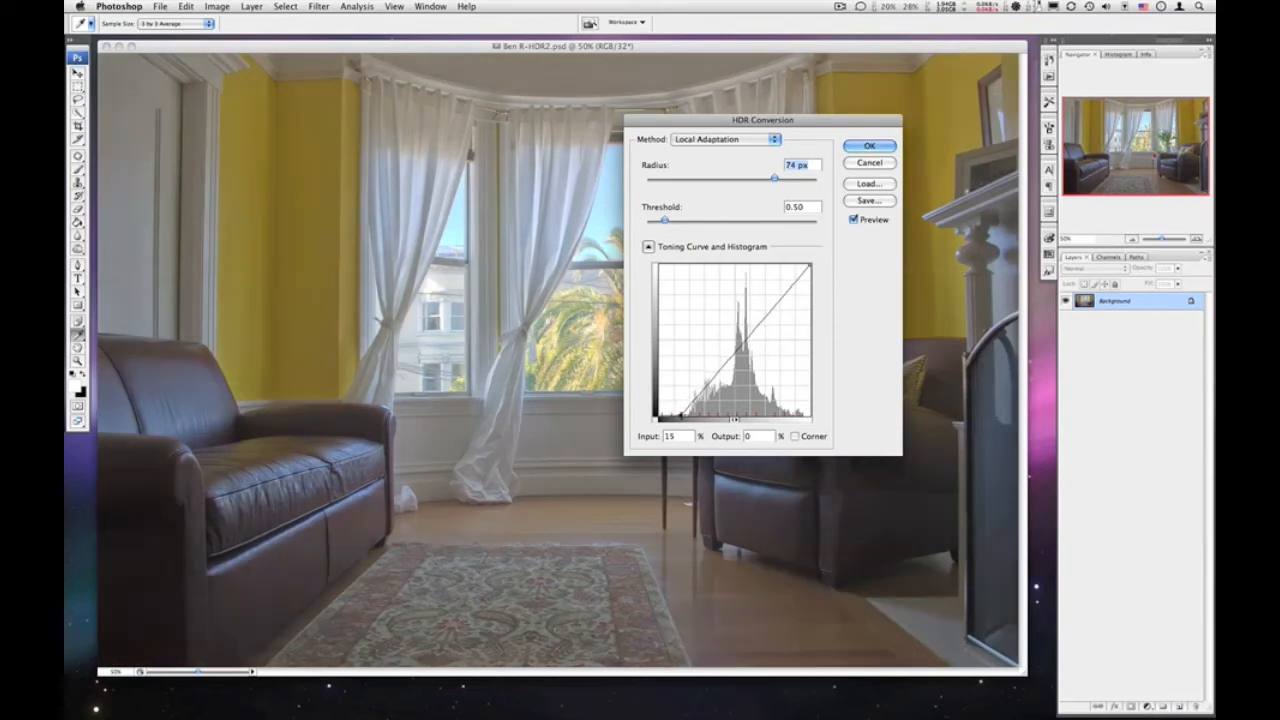
mouse_move(812, 292)
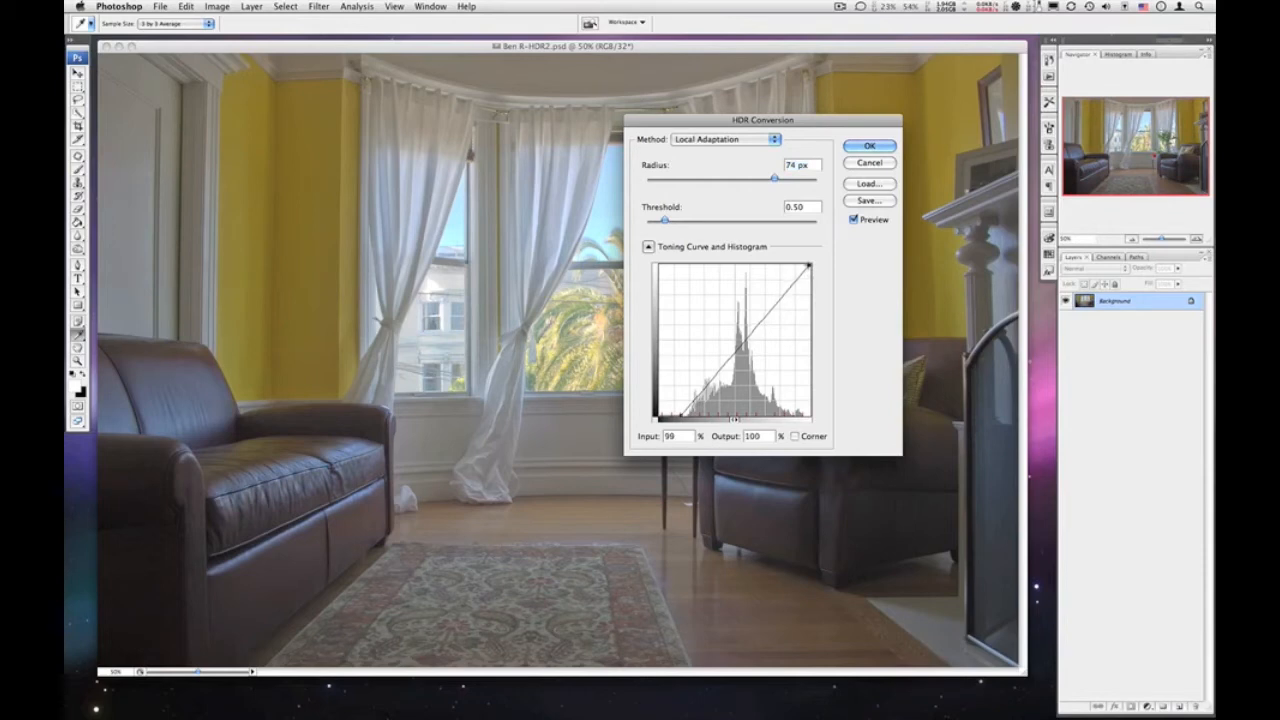
- Pull the highlight point inward and shape lower curve points to darken the shadows
drag(808, 264, 790, 264)
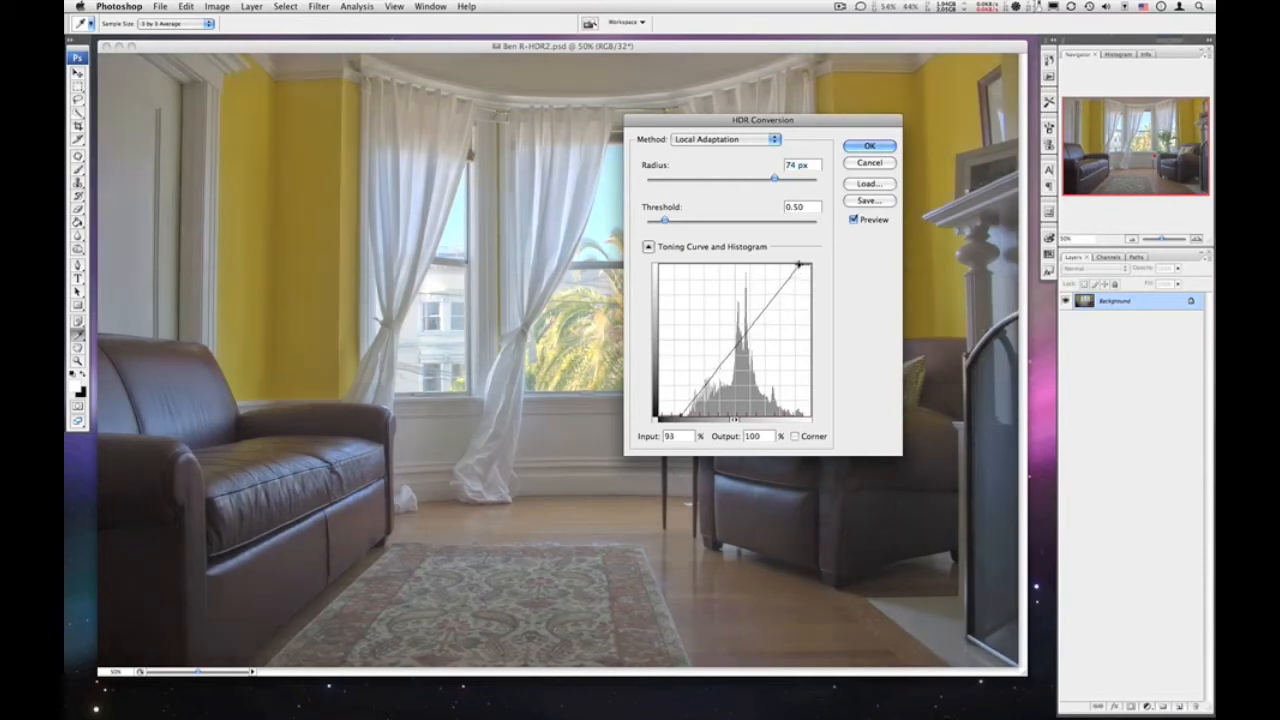
drag(808, 264, 796, 262)
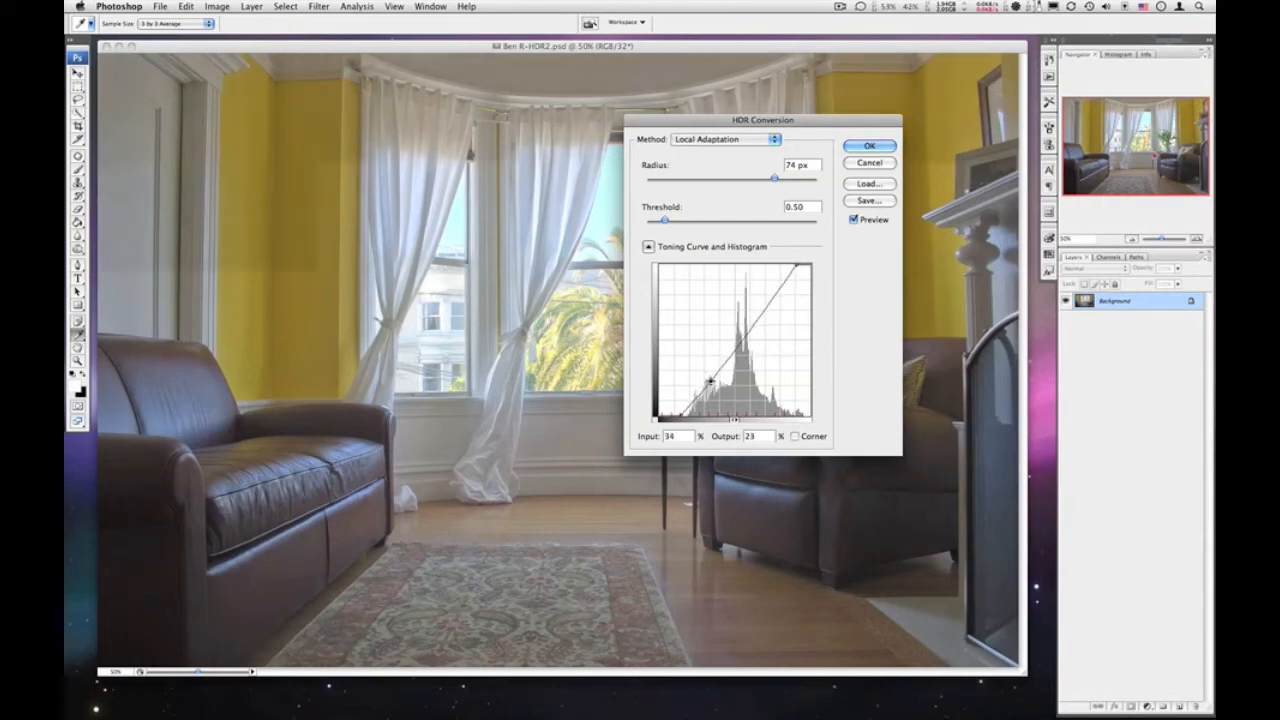
drag(710, 384, 718, 368)
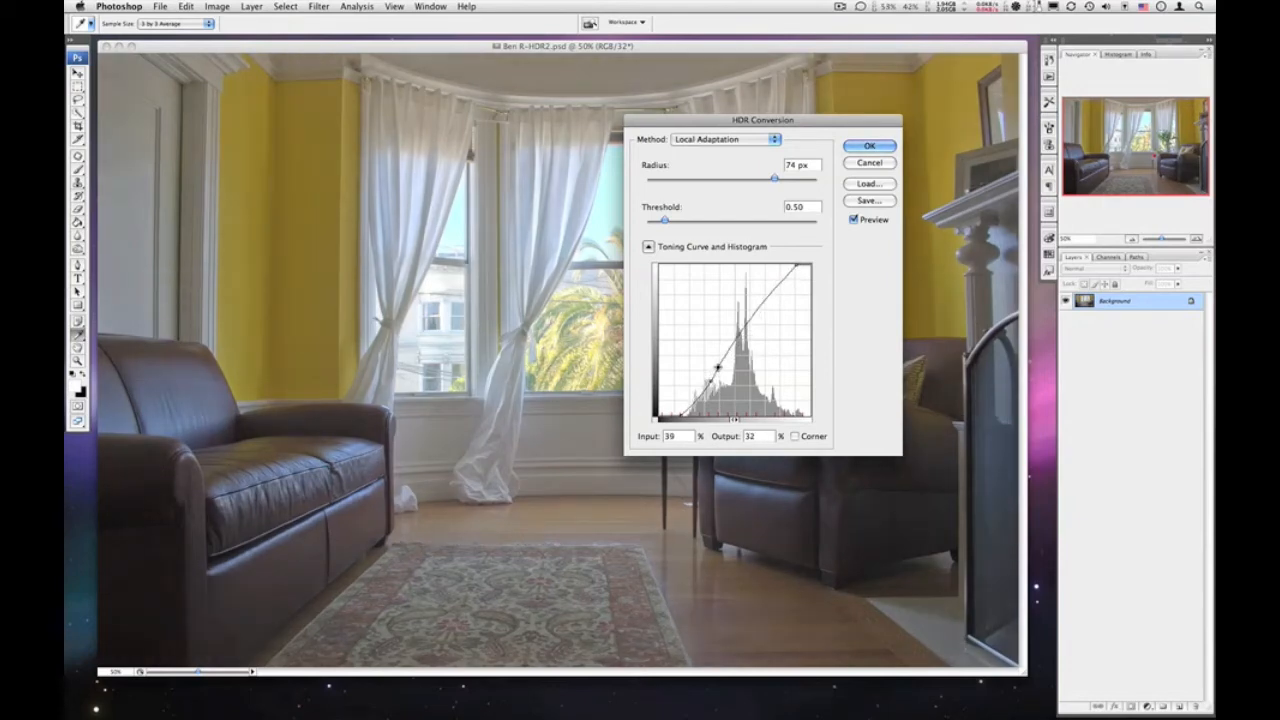
drag(716, 368, 730, 352)
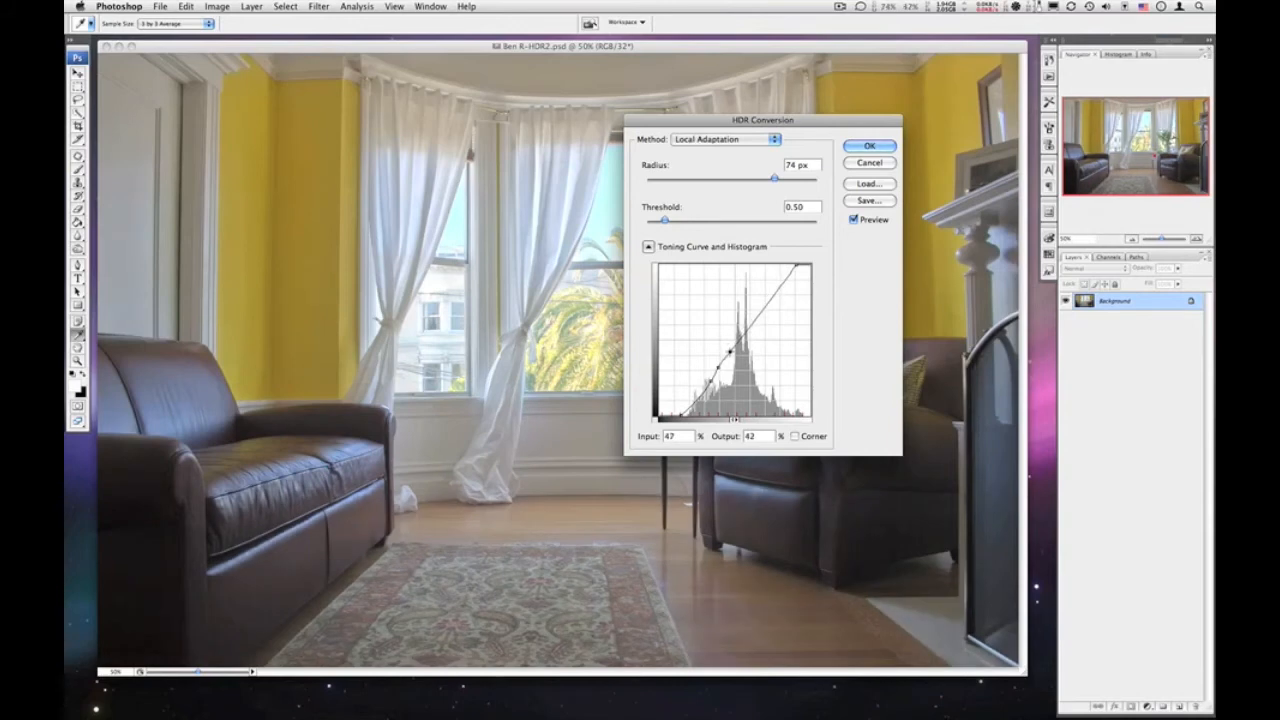
drag(730, 356, 736, 350)
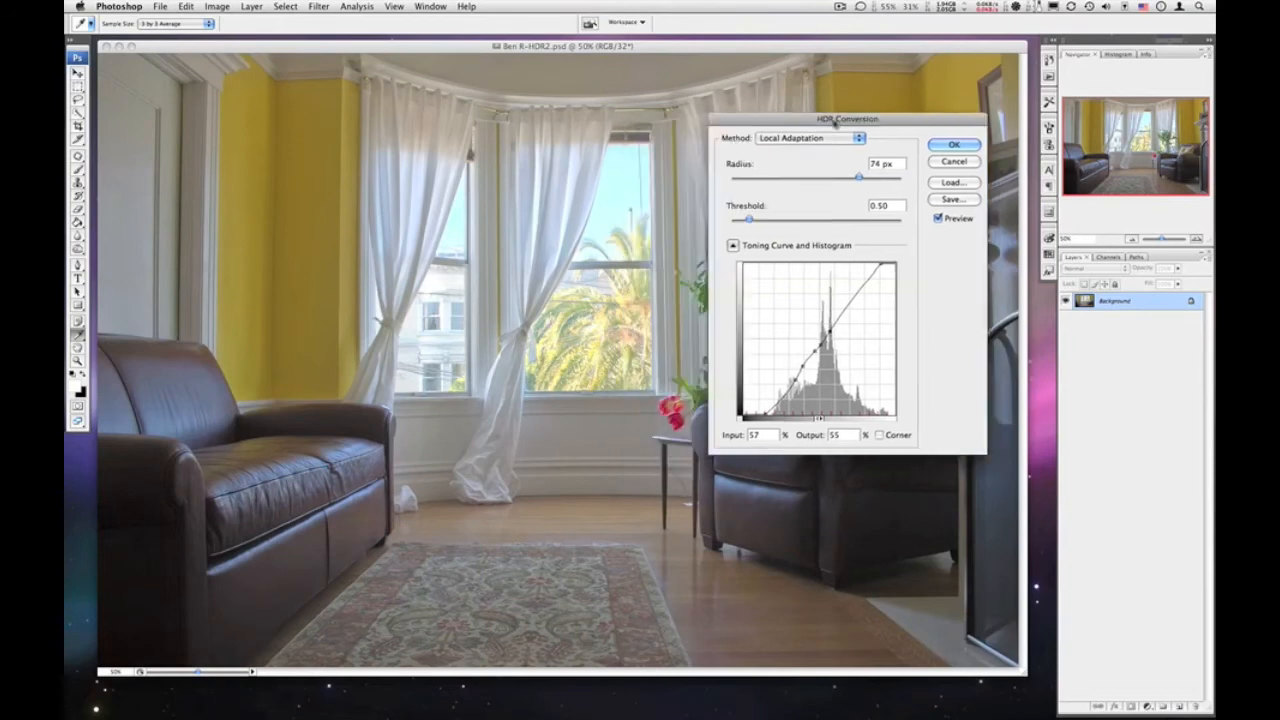
- With the dialog moved aside, drop the shadow point to Input 15, Output 5 for near-black depths
drag(848, 118, 908, 80)
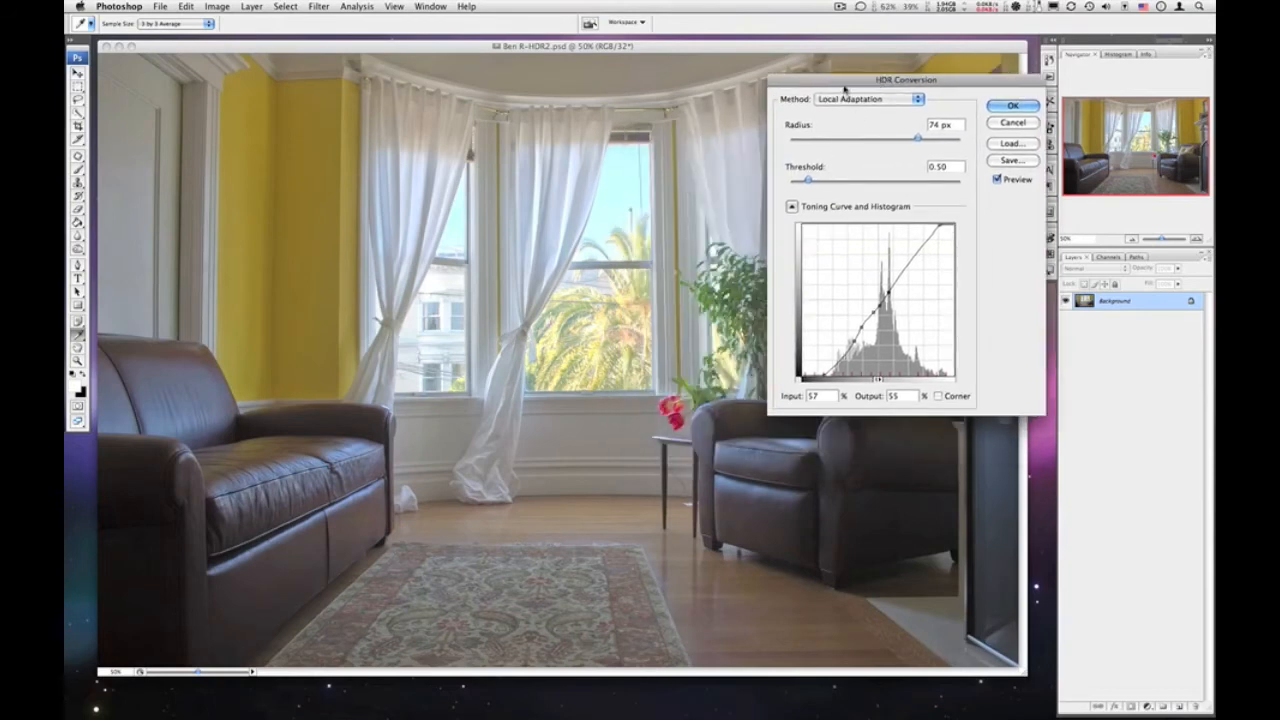
drag(908, 80, 862, 78)
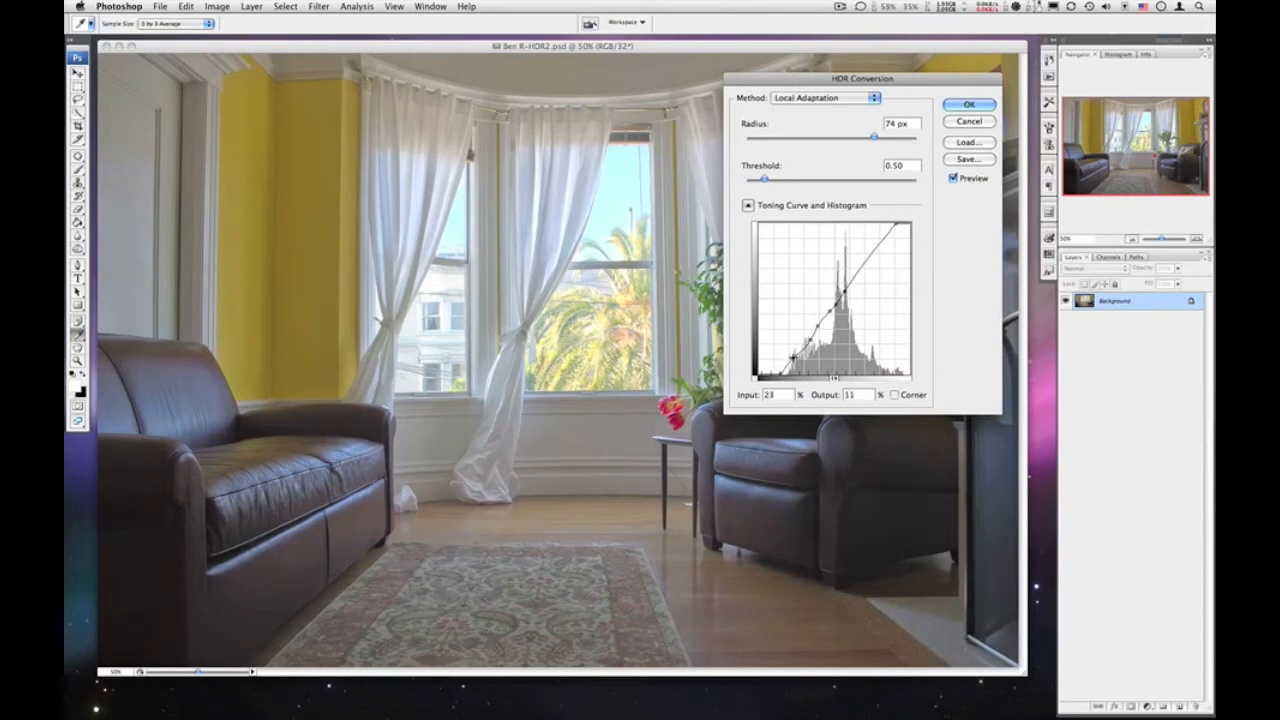
drag(792, 356, 780, 362)
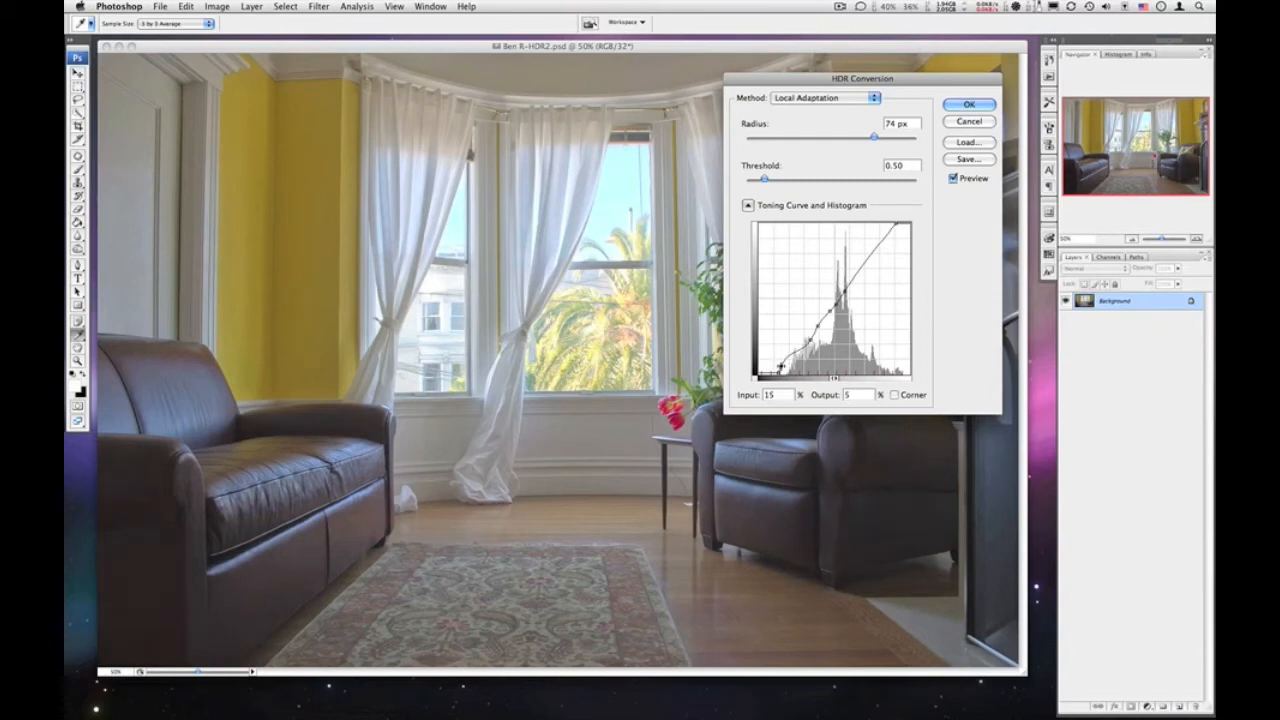
mouse_move(256, 600)
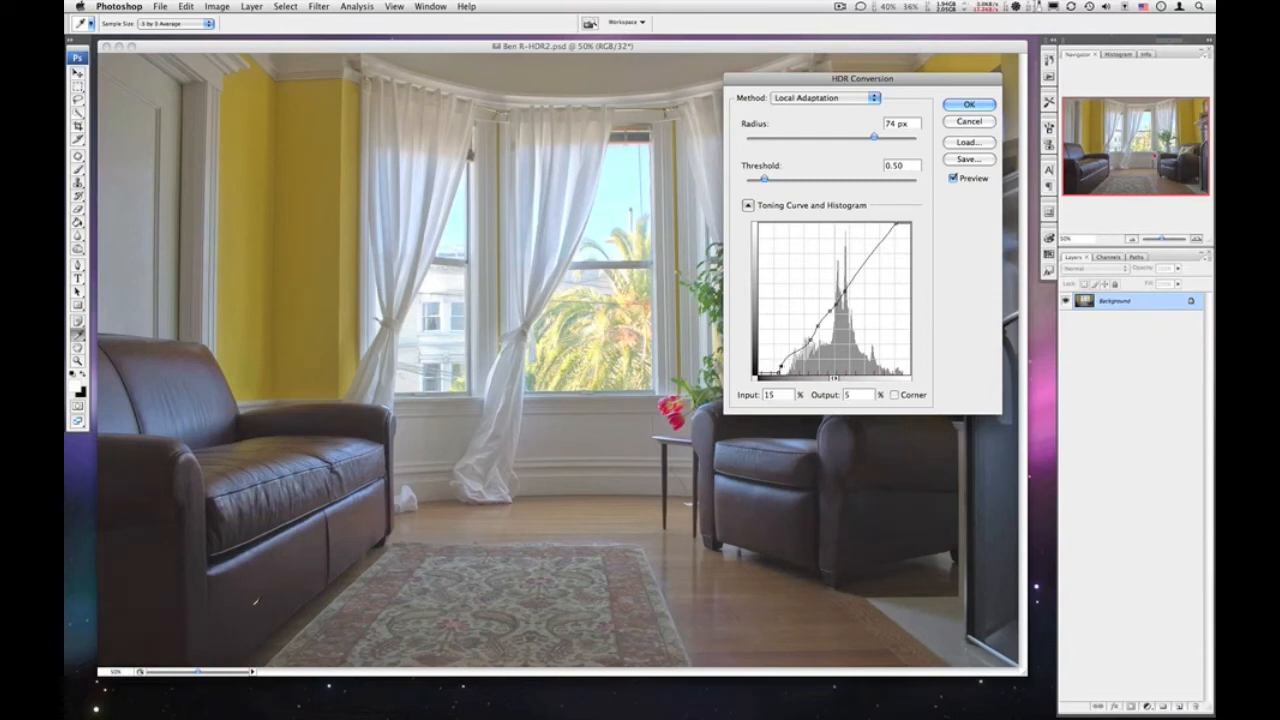
mouse_move(838, 164)
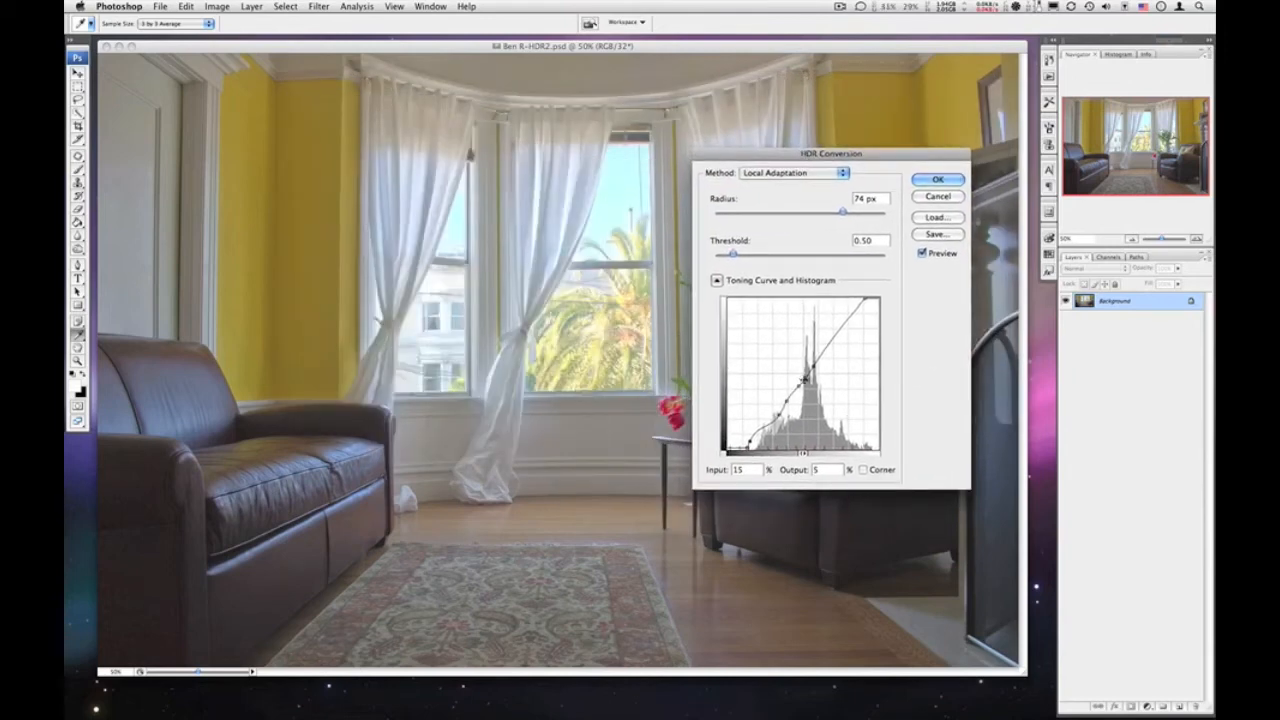
- Add a midtone point to the toning curve and nudge it up and down to tune room brightness
drag(804, 376, 816, 356)
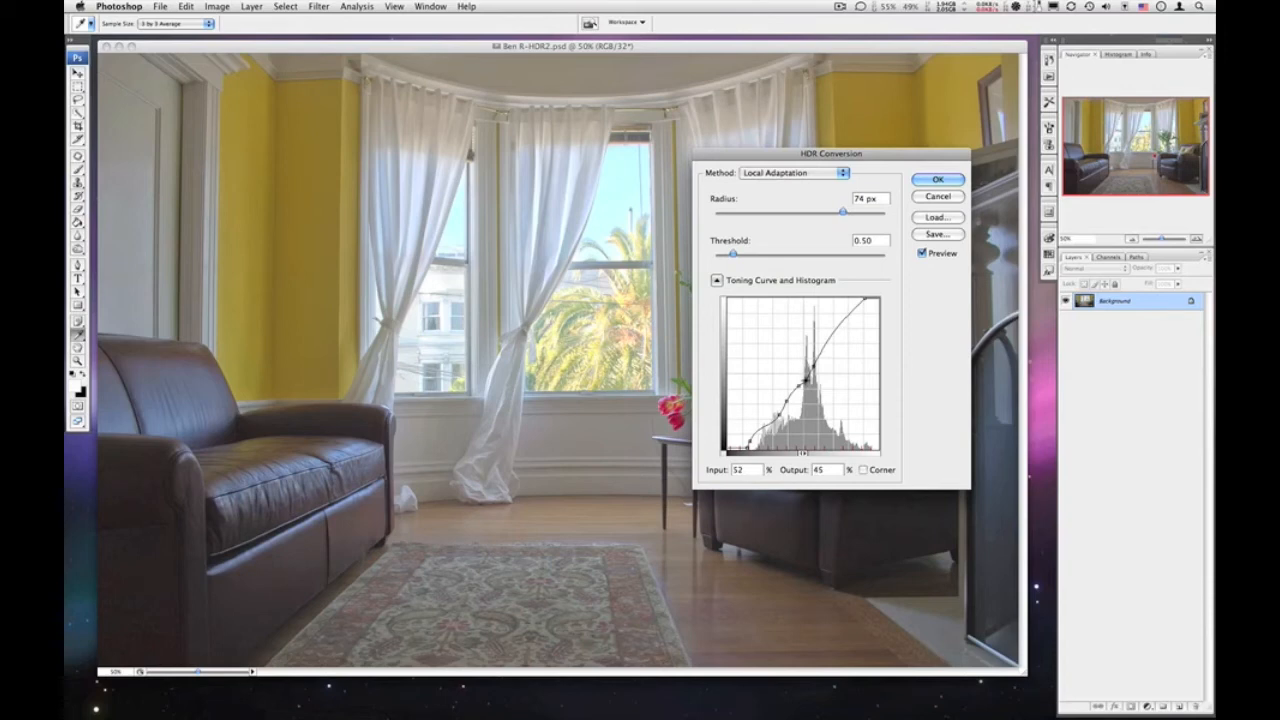
drag(816, 370, 804, 378)
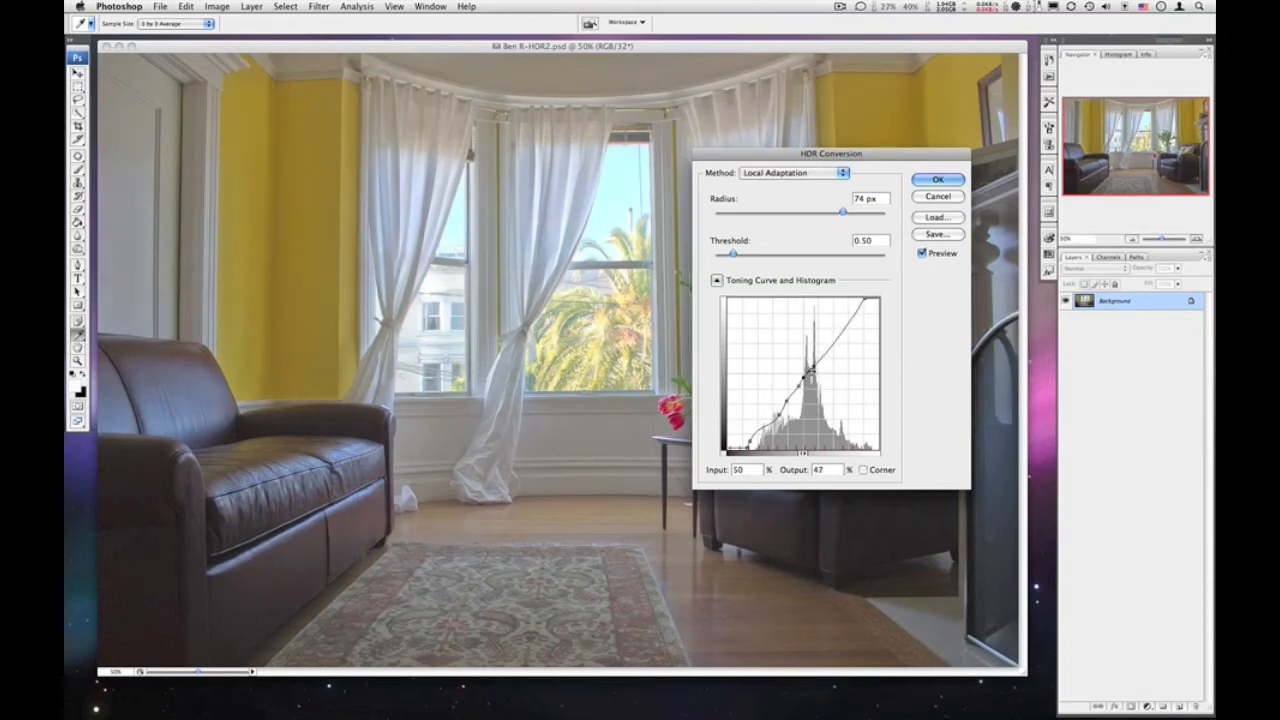
drag(804, 376, 816, 364)
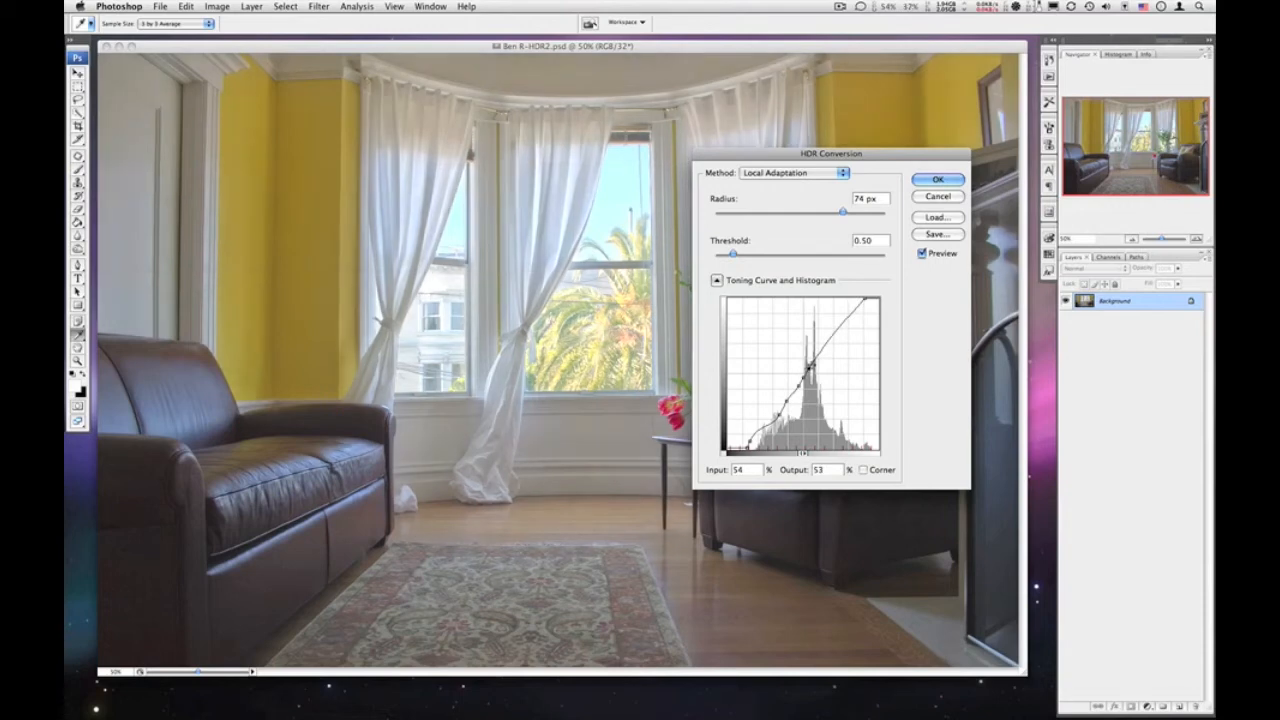
drag(800, 380, 816, 368)
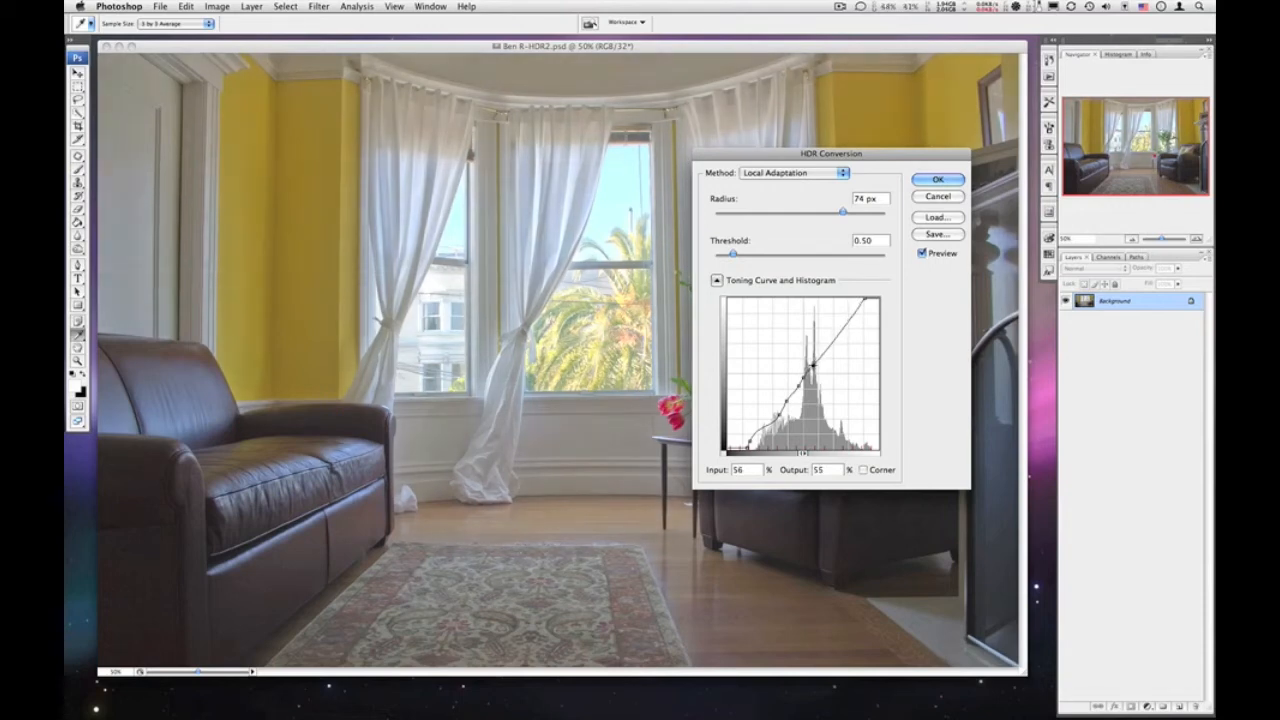
drag(818, 364, 816, 372)
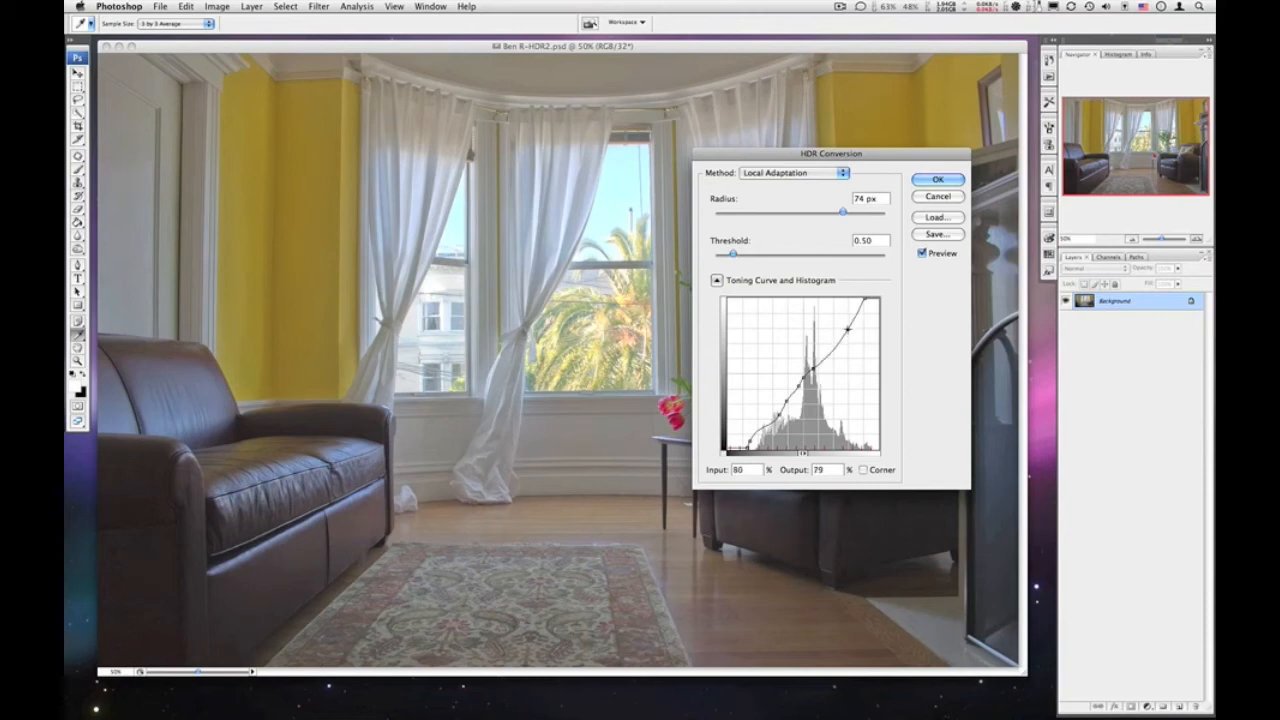
- Add highlight and upper-midtone points, darkening then re-brightening the room's bright tones
drag(844, 328, 848, 336)
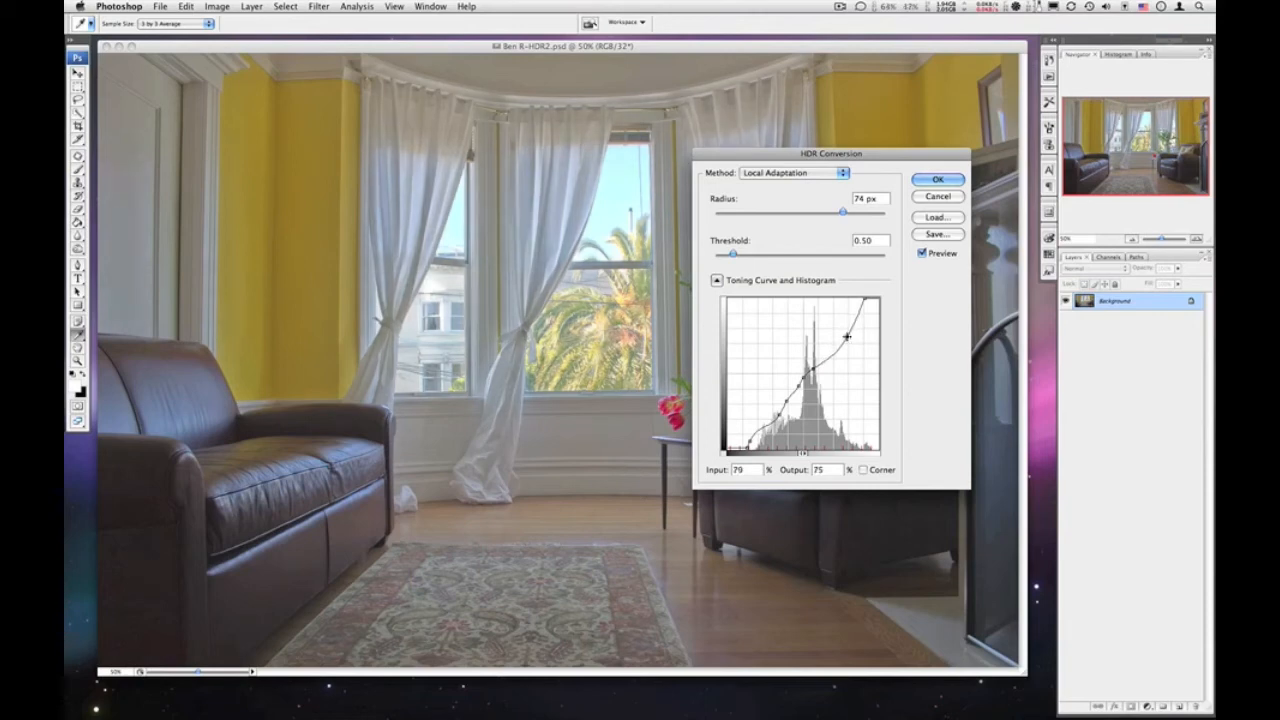
drag(848, 336, 848, 344)
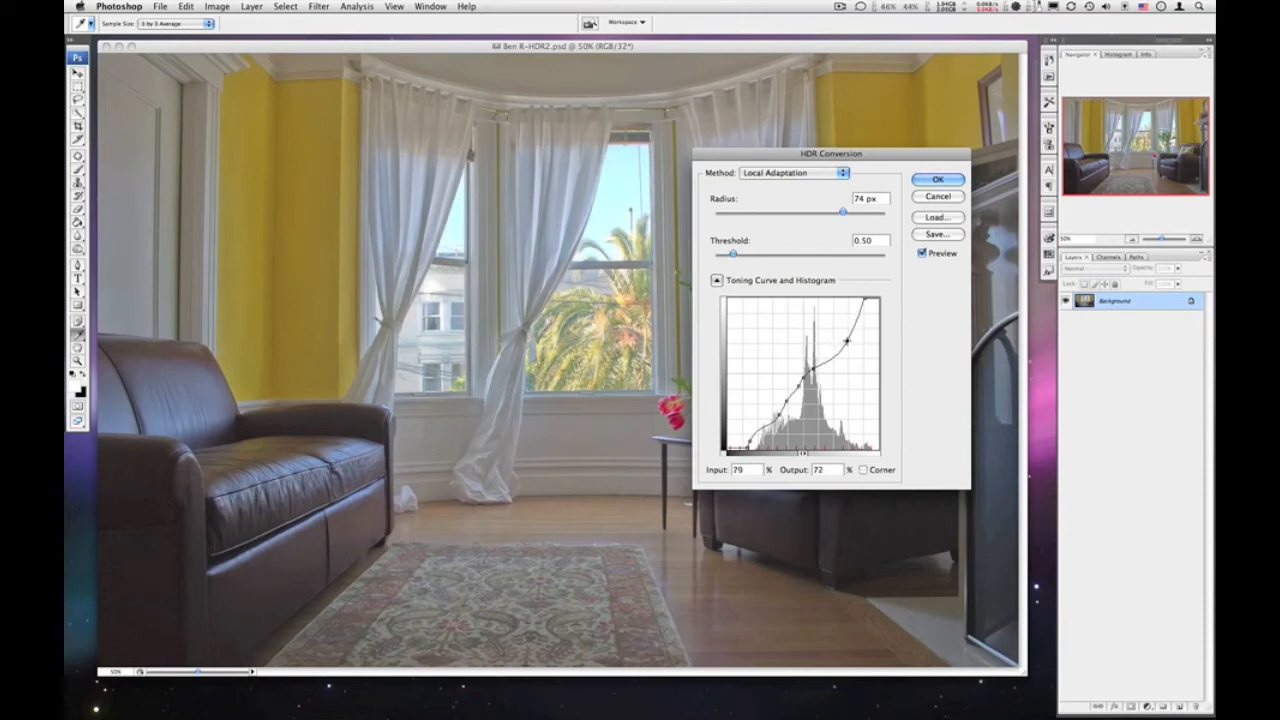
drag(846, 340, 812, 308)
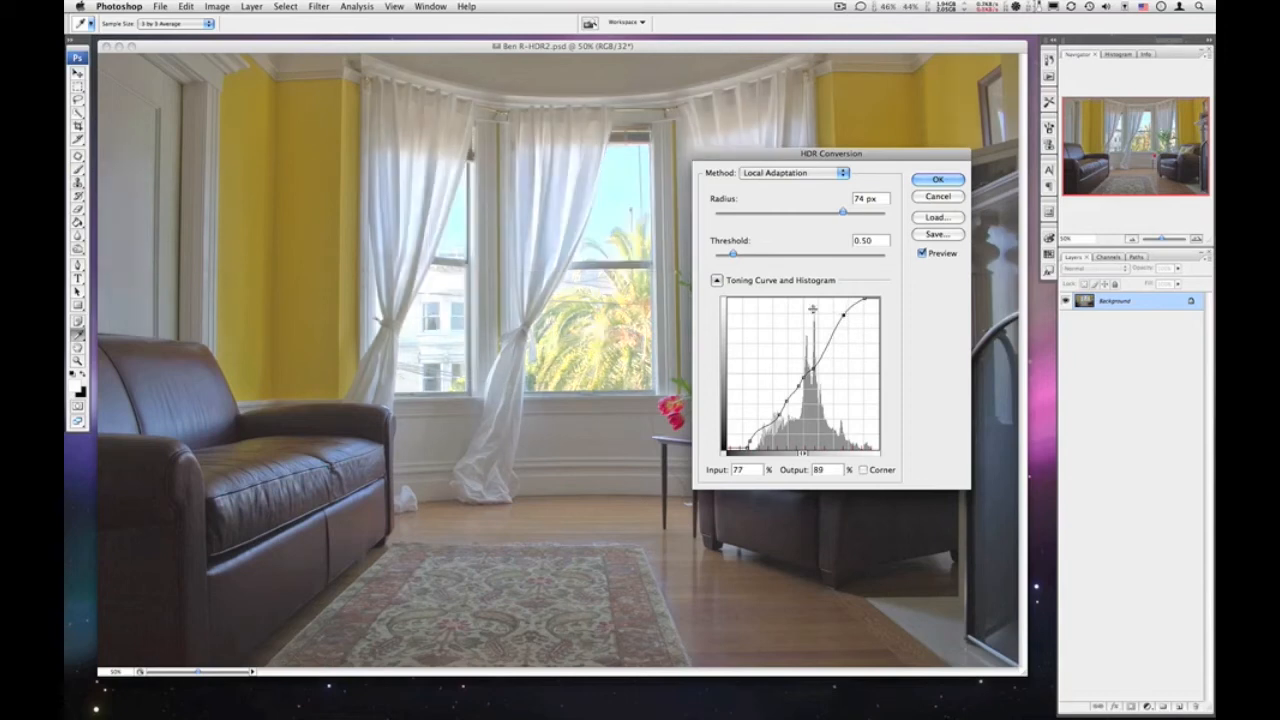
drag(812, 308, 844, 312)
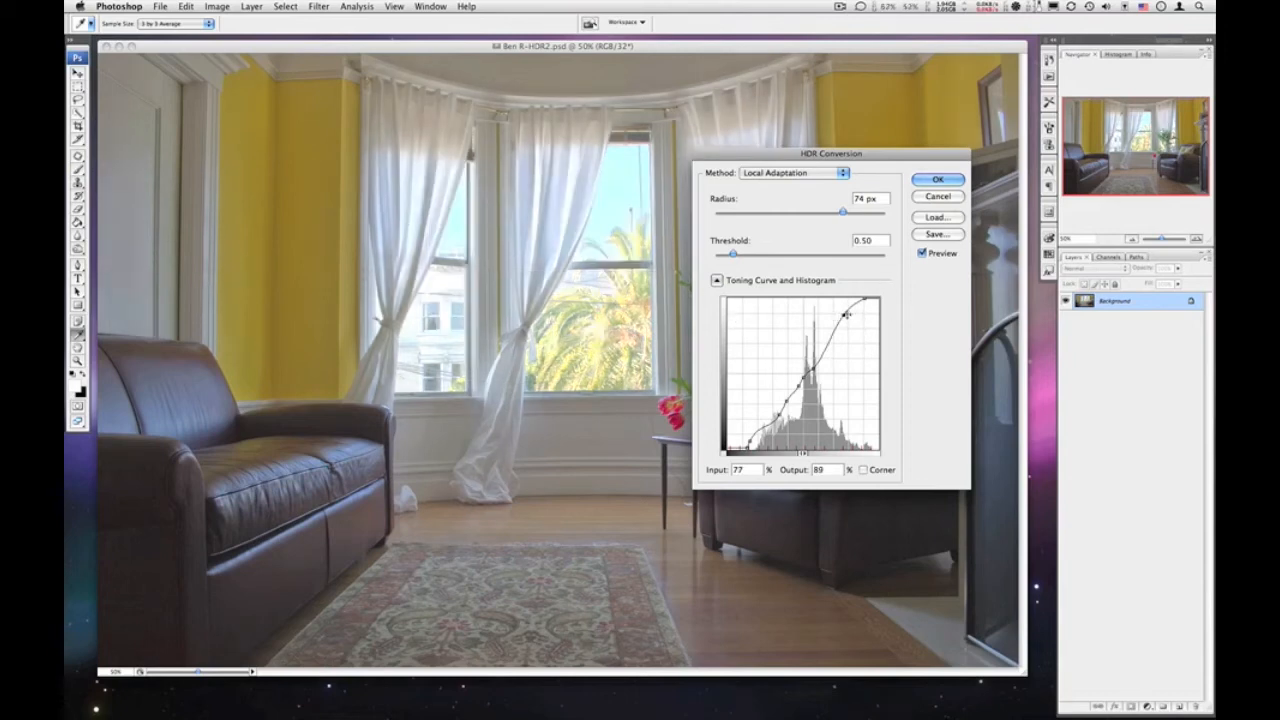
drag(848, 316, 850, 330)
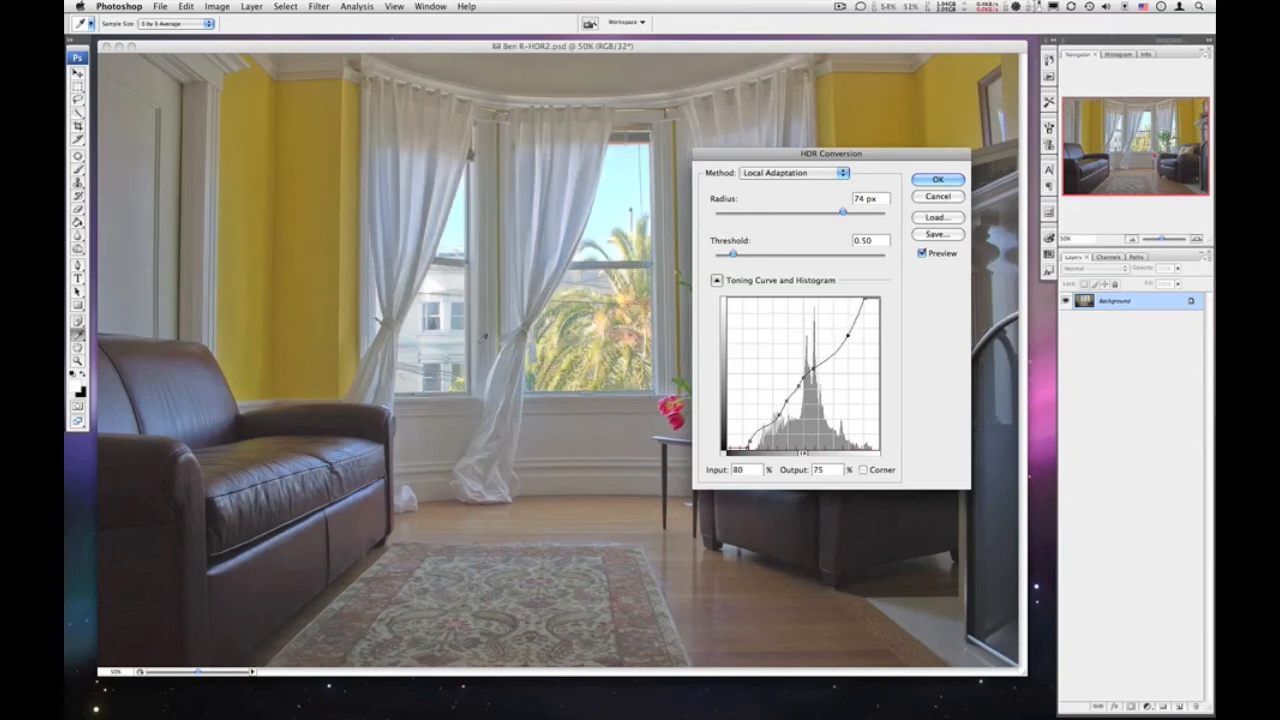
drag(842, 328, 836, 344)
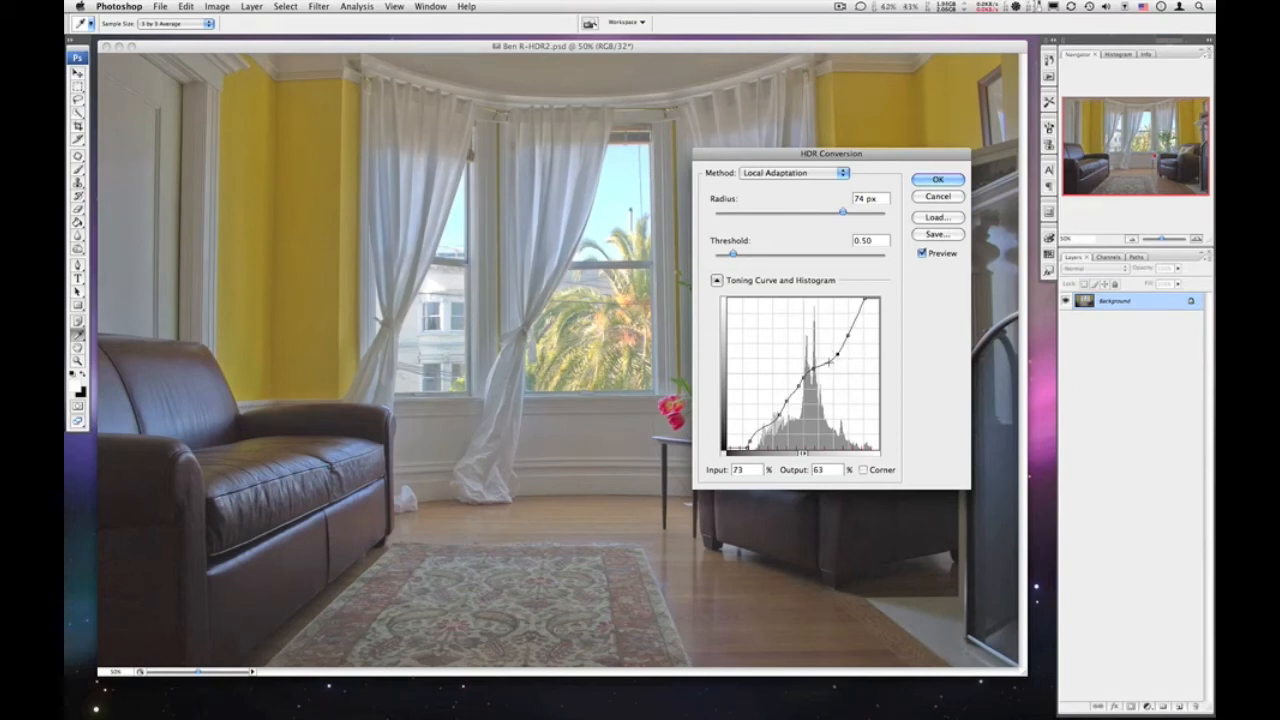
drag(832, 360, 838, 374)
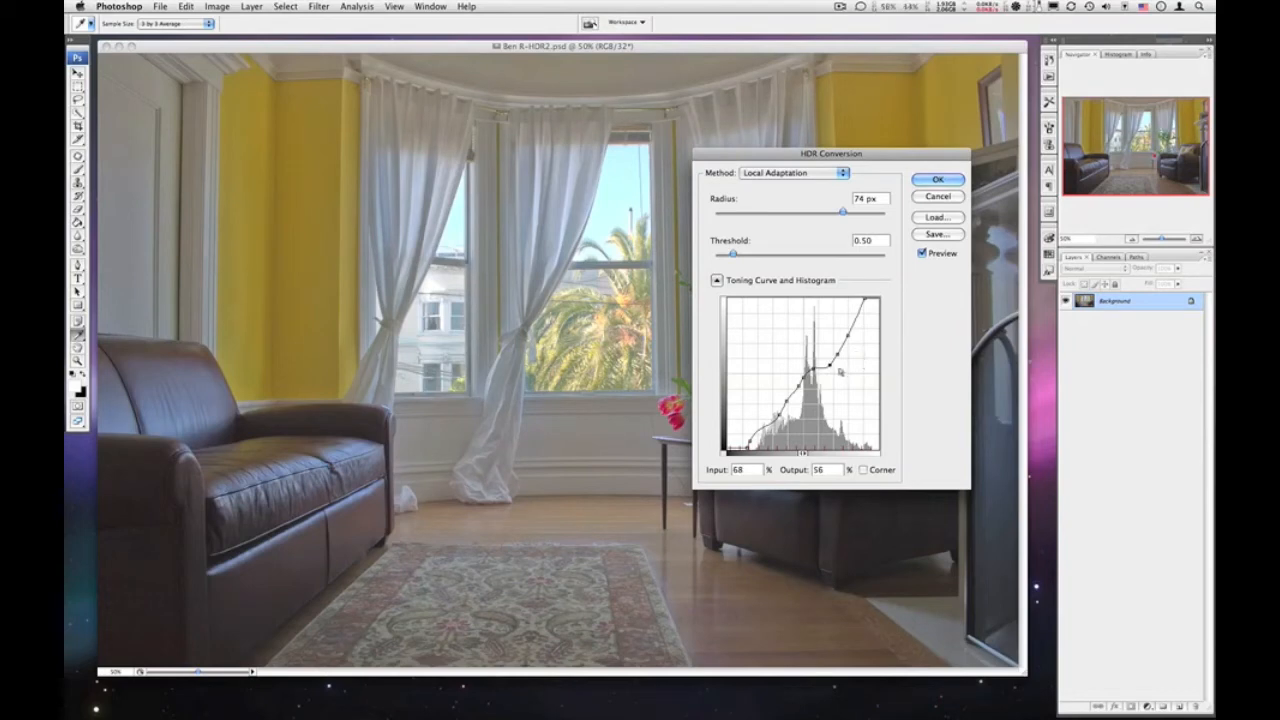
drag(830, 364, 844, 358)
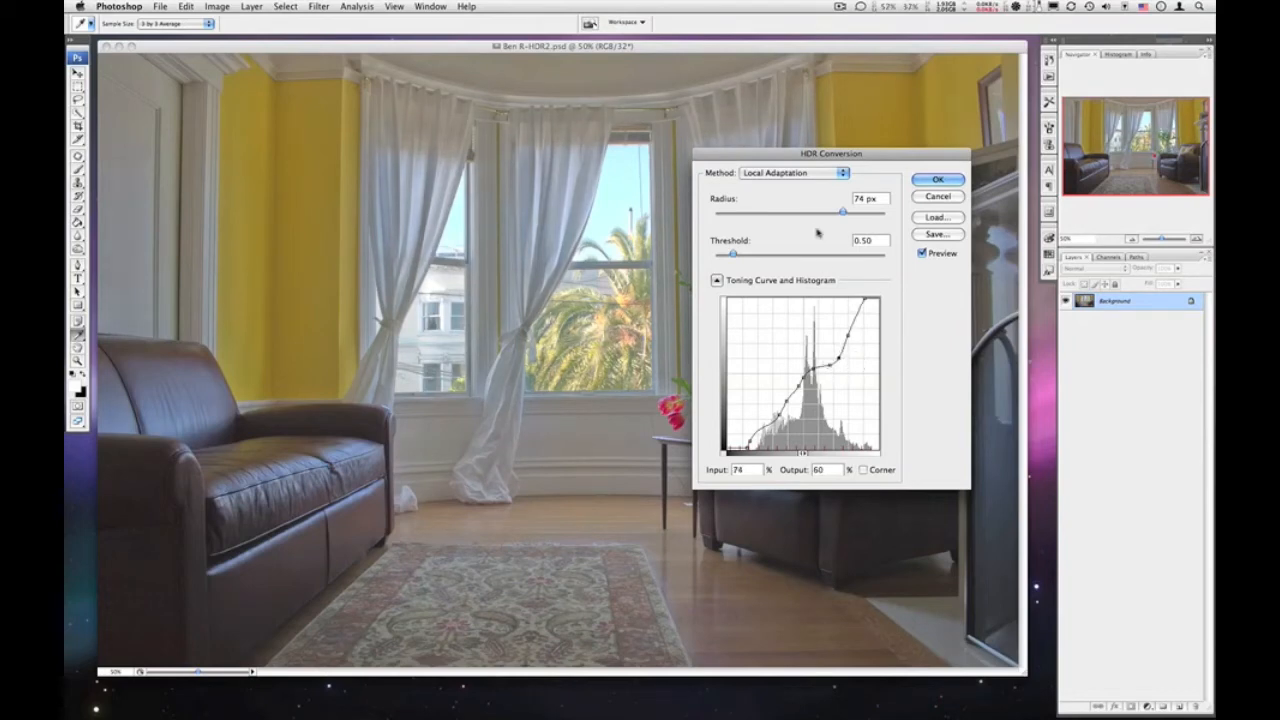
drag(830, 152, 504, 104)
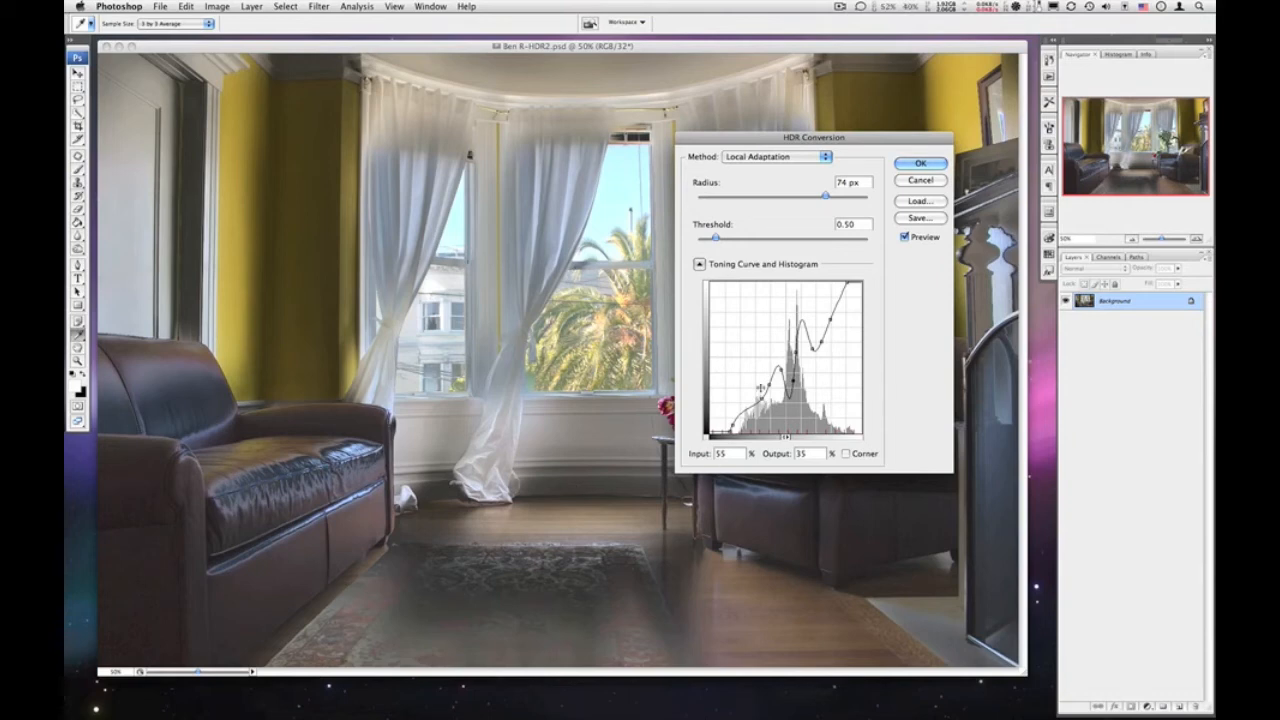
- Try an exaggerated surreal curve shape, then reset the HDR conversion to its defaults
drag(760, 388, 810, 336)
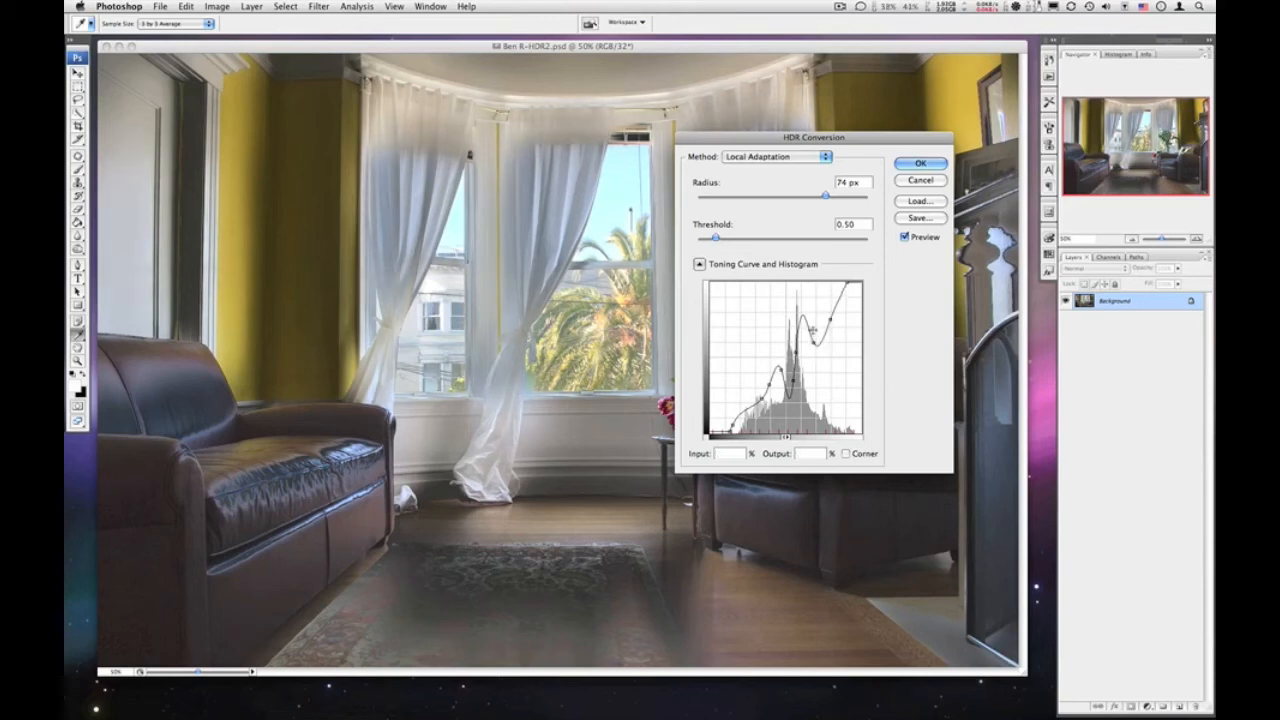
drag(816, 330, 788, 312)
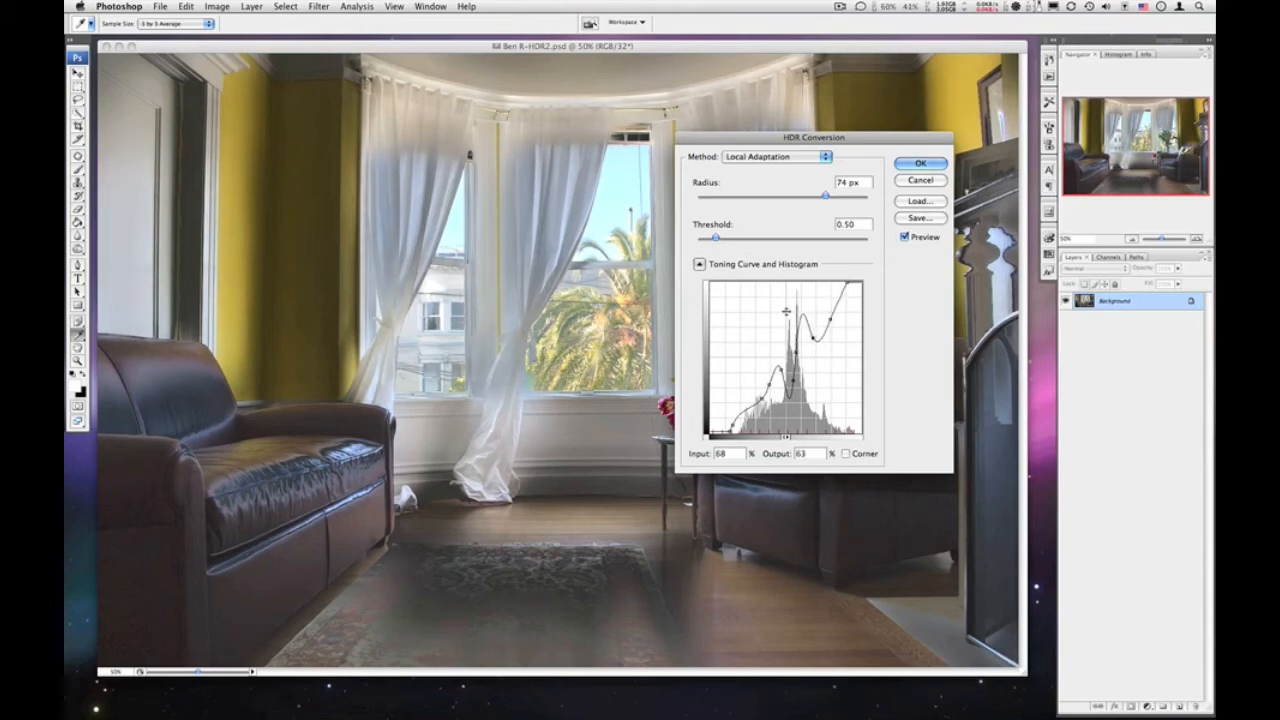
drag(788, 312, 804, 330)
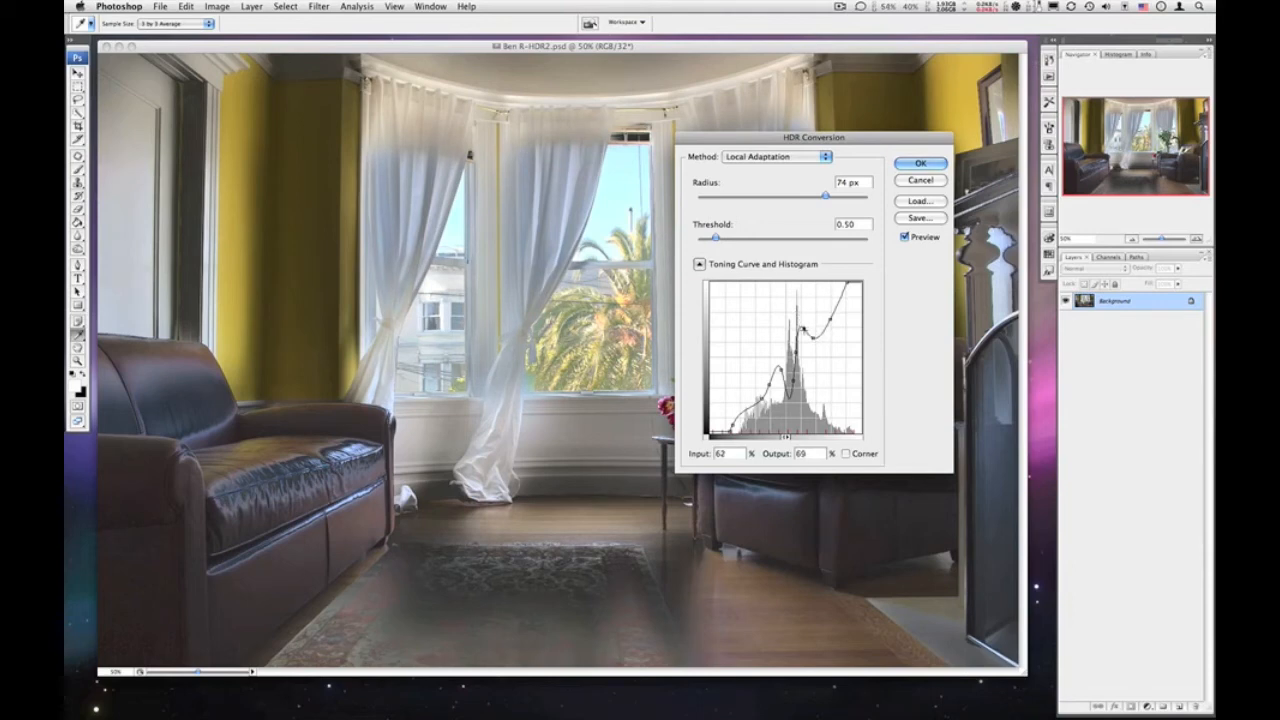
drag(804, 330, 800, 344)
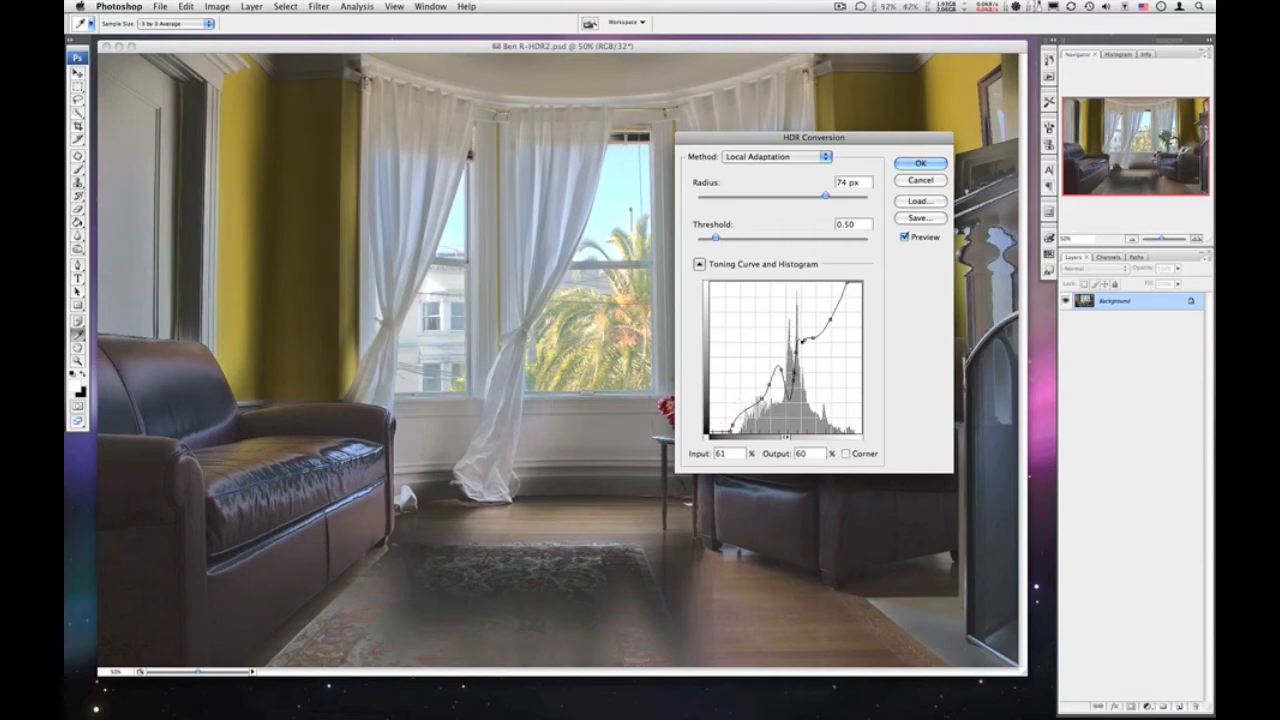
click(776, 156)
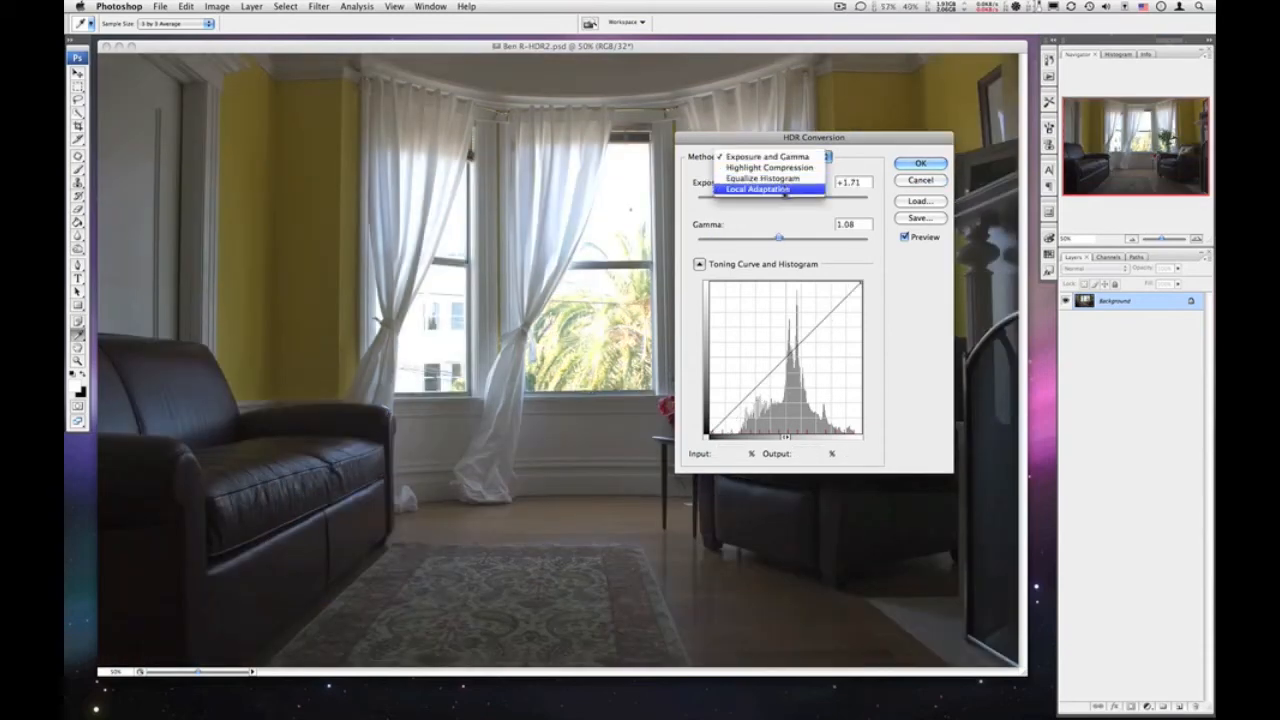
- Switch back to Local Adaptation and set a low curve point that deepens the room's shadows
click(756, 188)
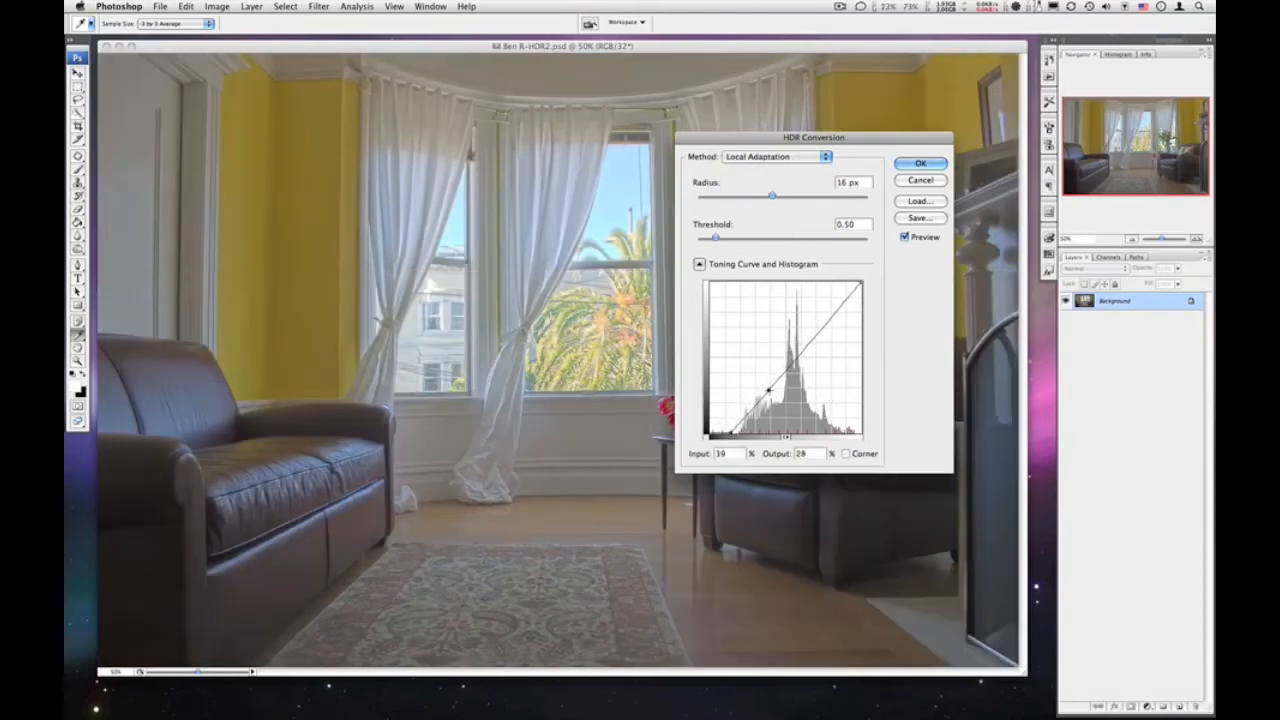
drag(768, 390, 788, 376)
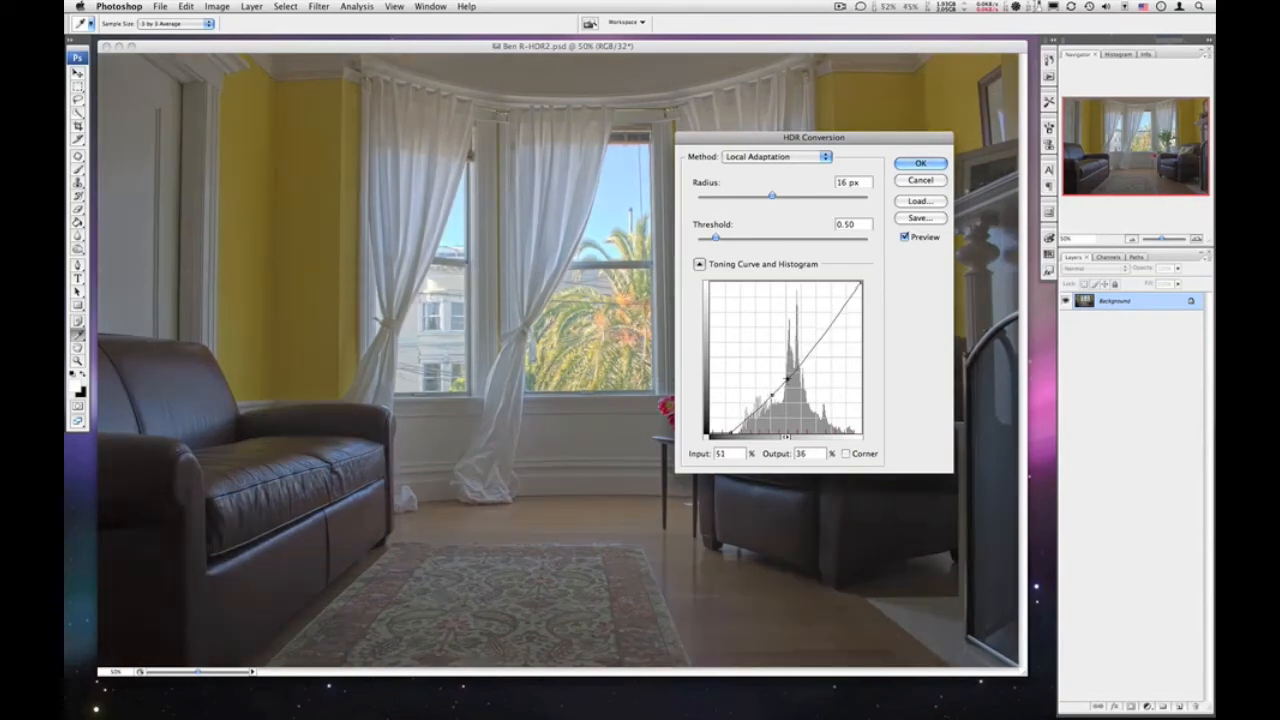
drag(788, 368, 730, 420)
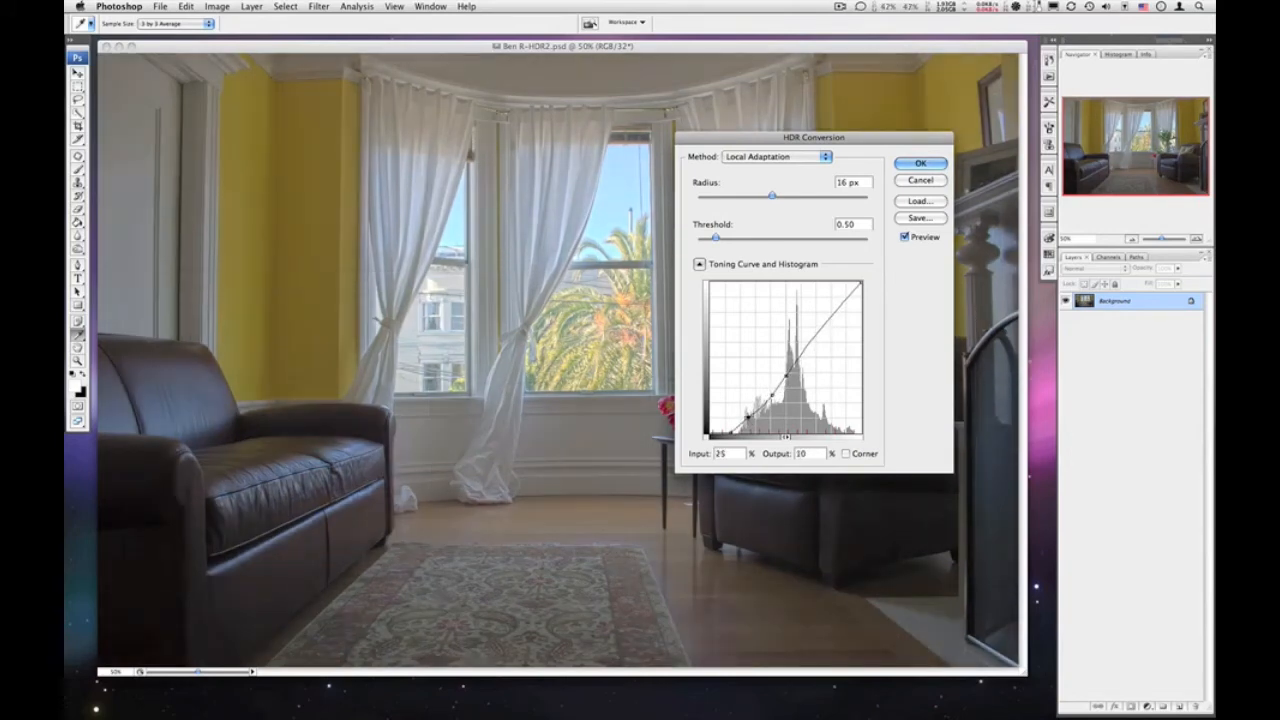
drag(744, 418, 744, 410)
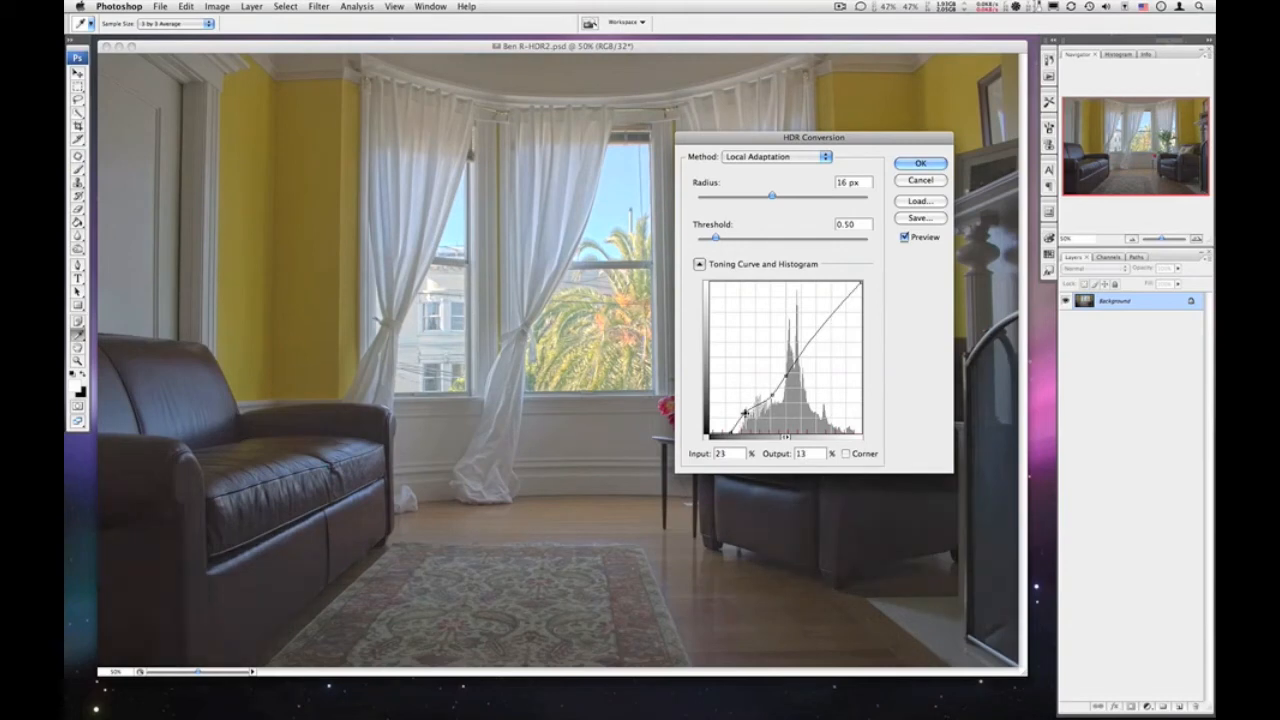
drag(748, 410, 740, 418)
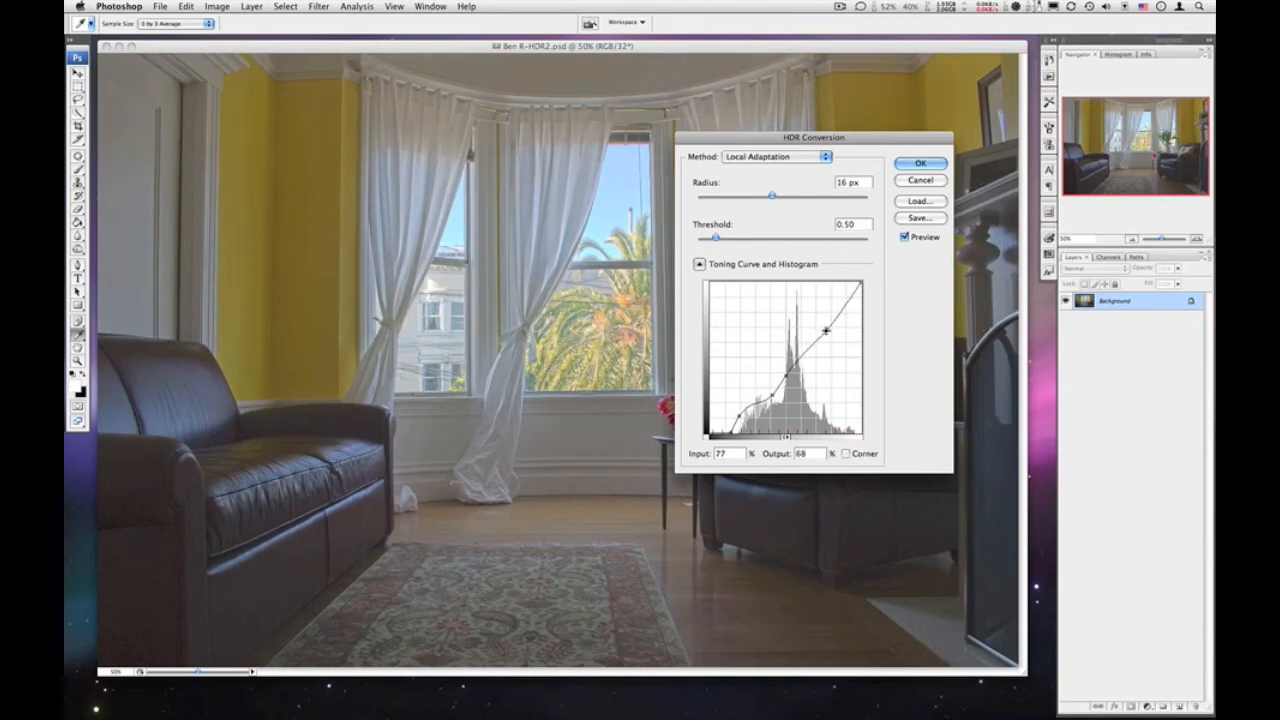
- Add upper curve points keeping highlights bright and shaping the upper midtones
drag(824, 330, 840, 304)
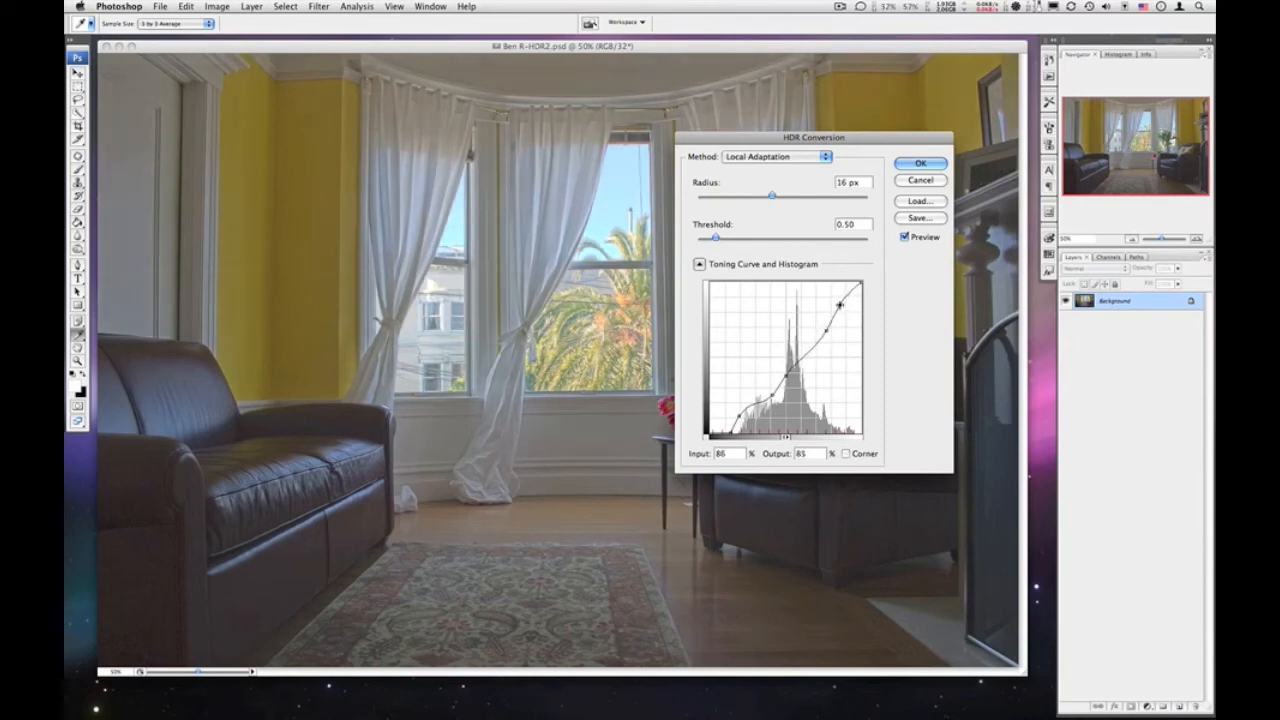
drag(840, 304, 844, 316)
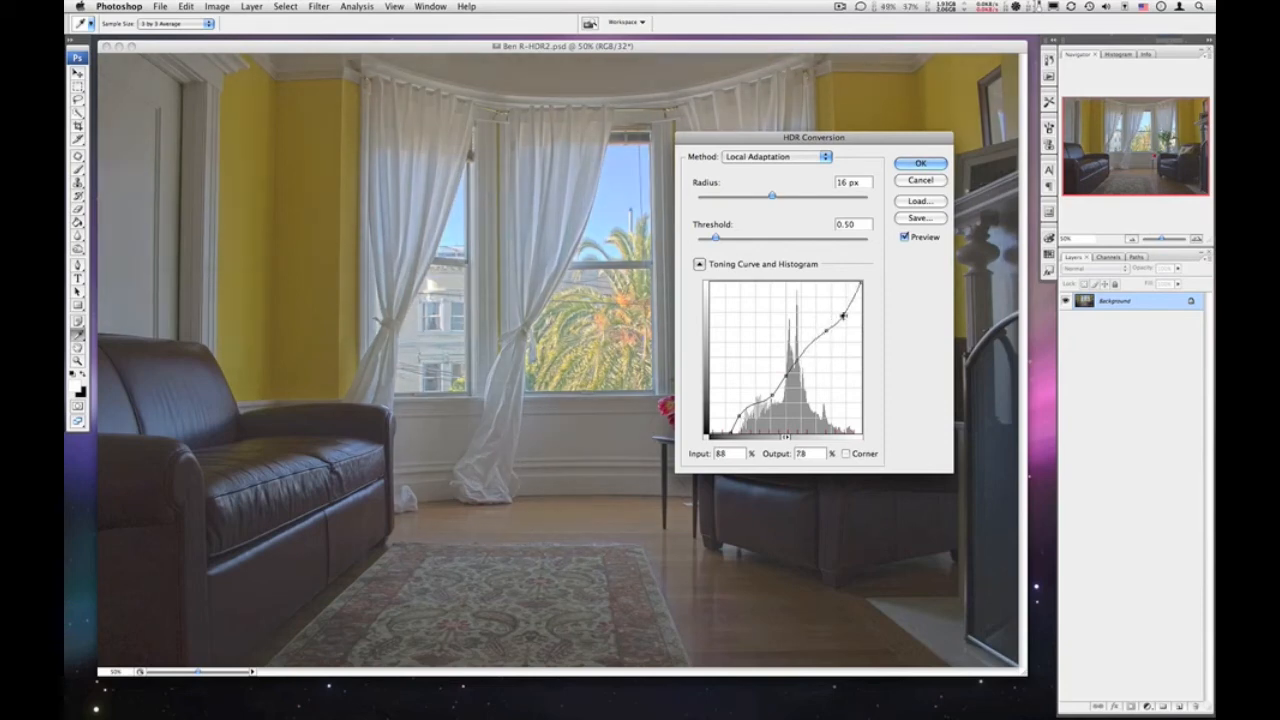
drag(844, 316, 842, 310)
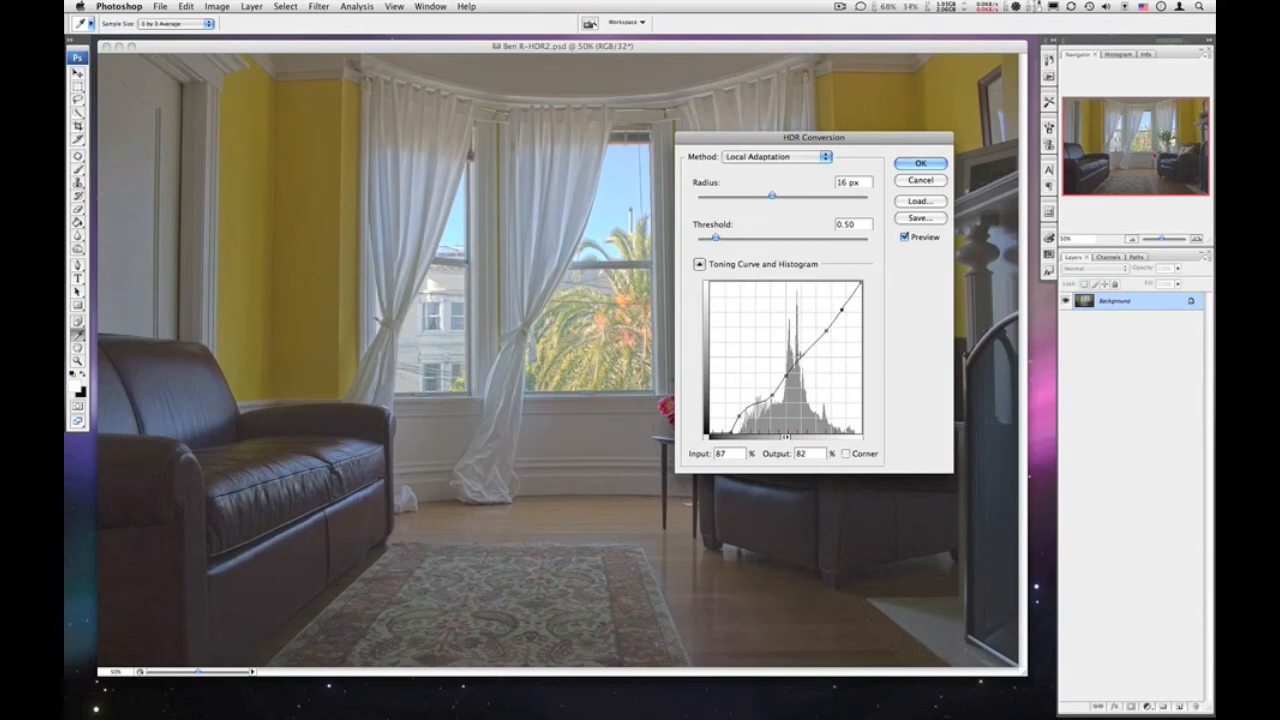
drag(840, 310, 800, 356)
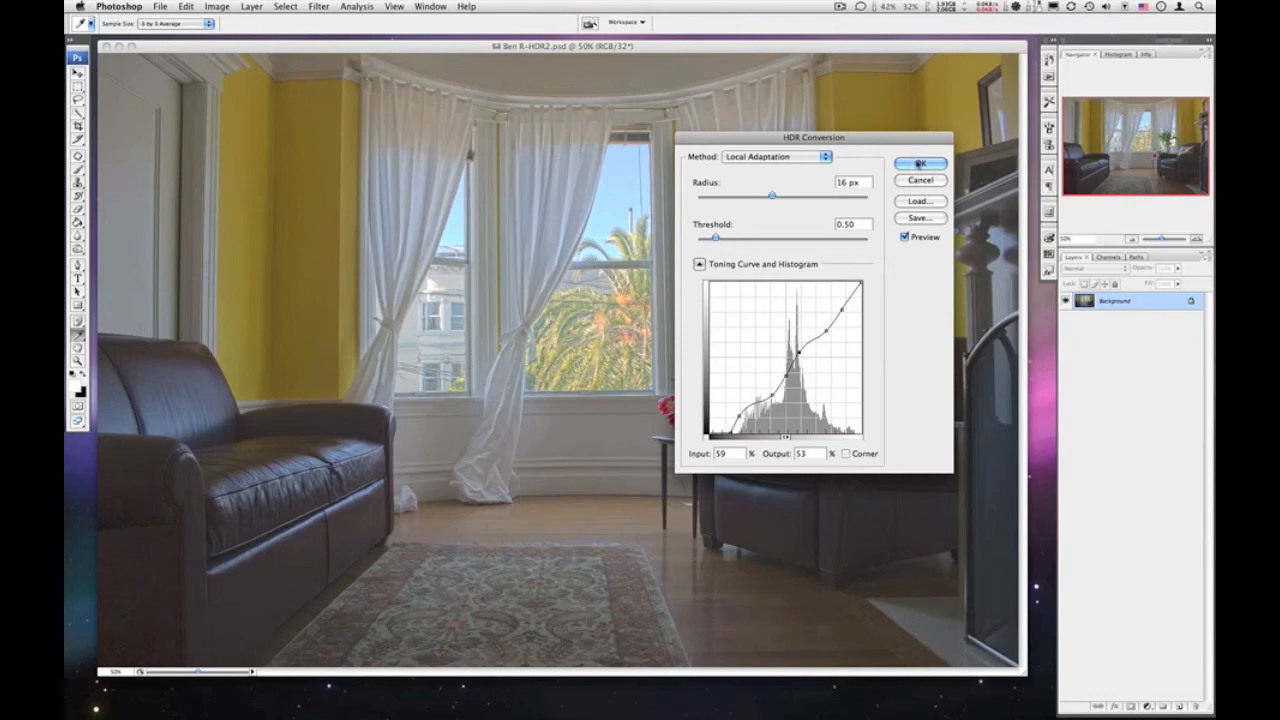
- Accept the HDR conversion to get the 8-bit tone-mapped room, then go to the Image menu
click(920, 164)
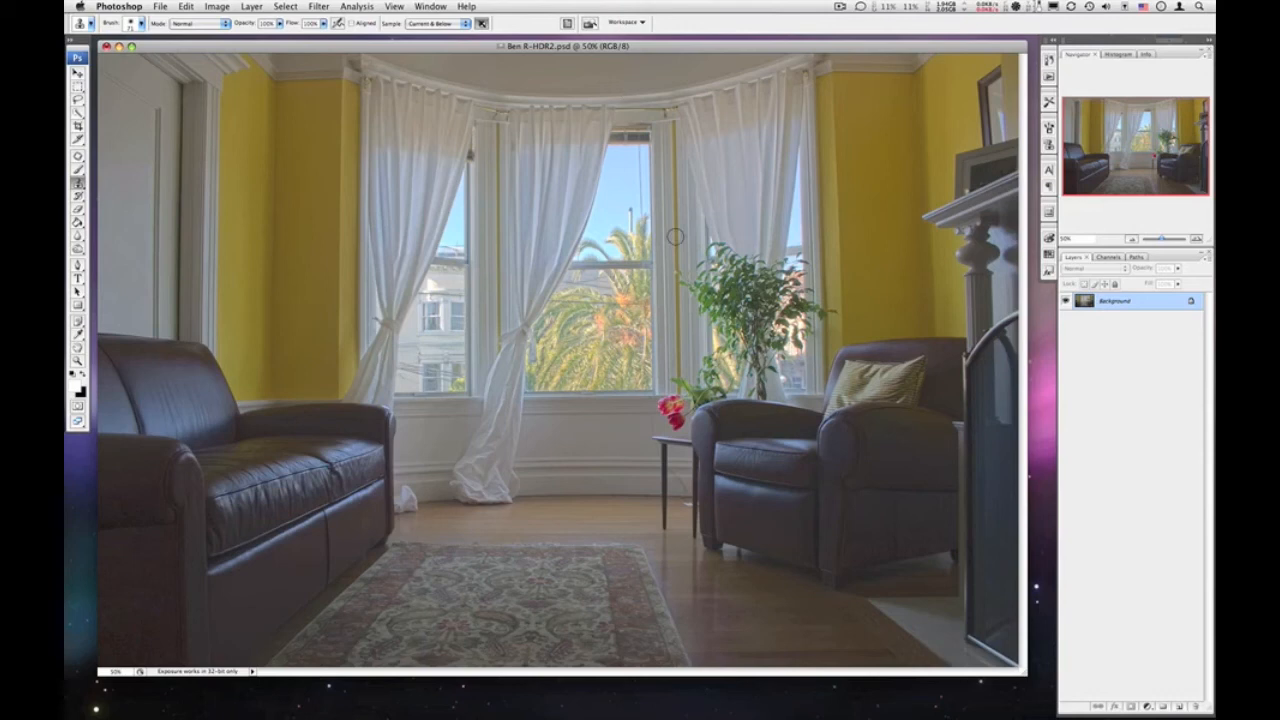
mouse_move(940, 508)
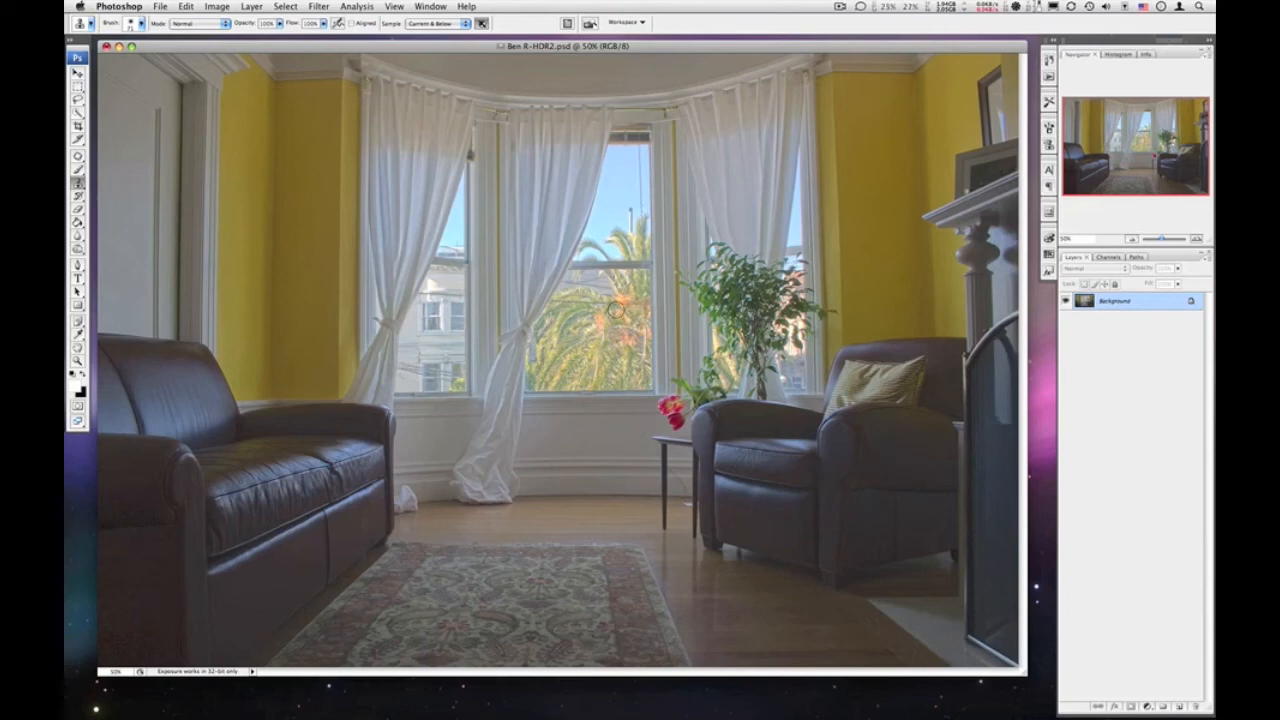
mouse_move(304, 294)
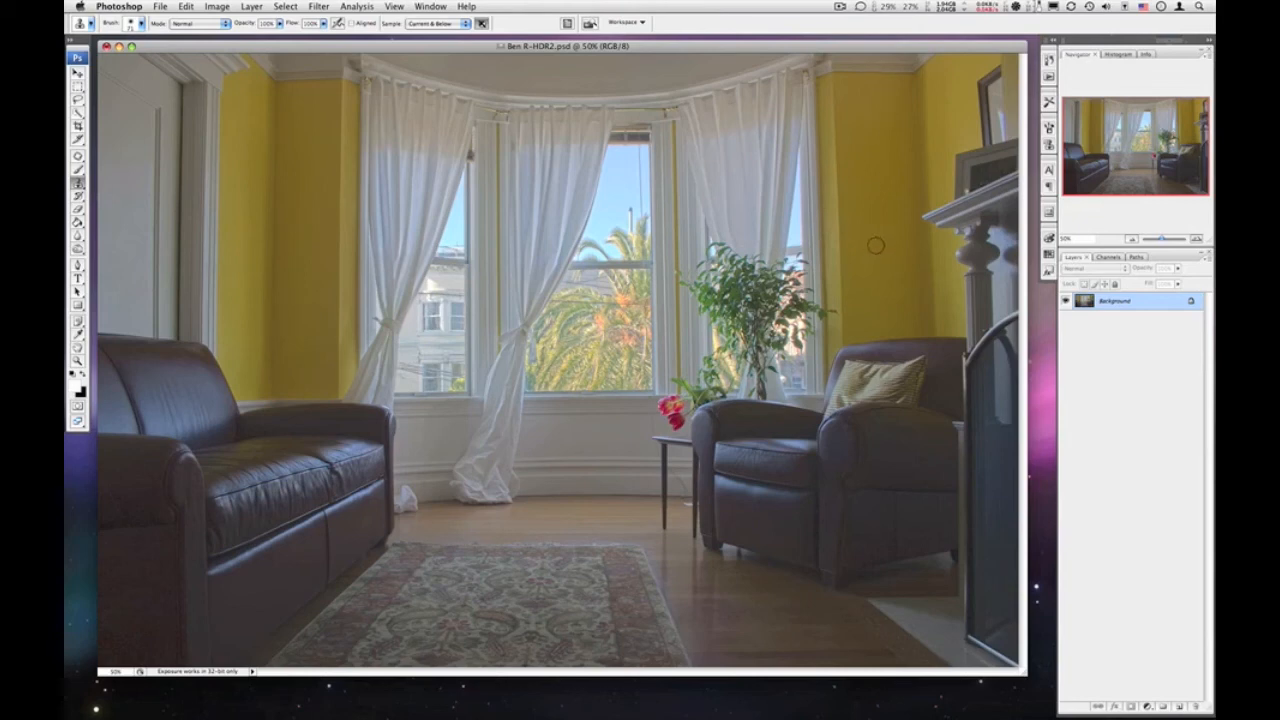
mouse_move(780, 470)
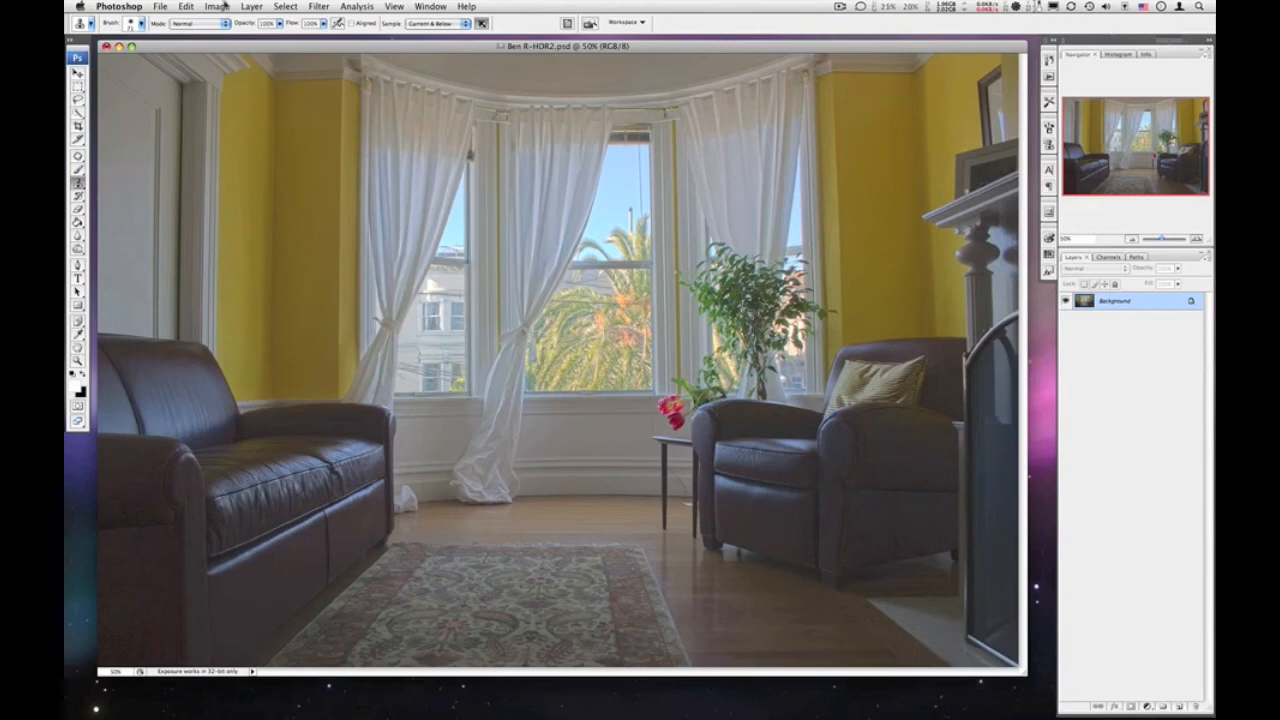
click(216, 6)
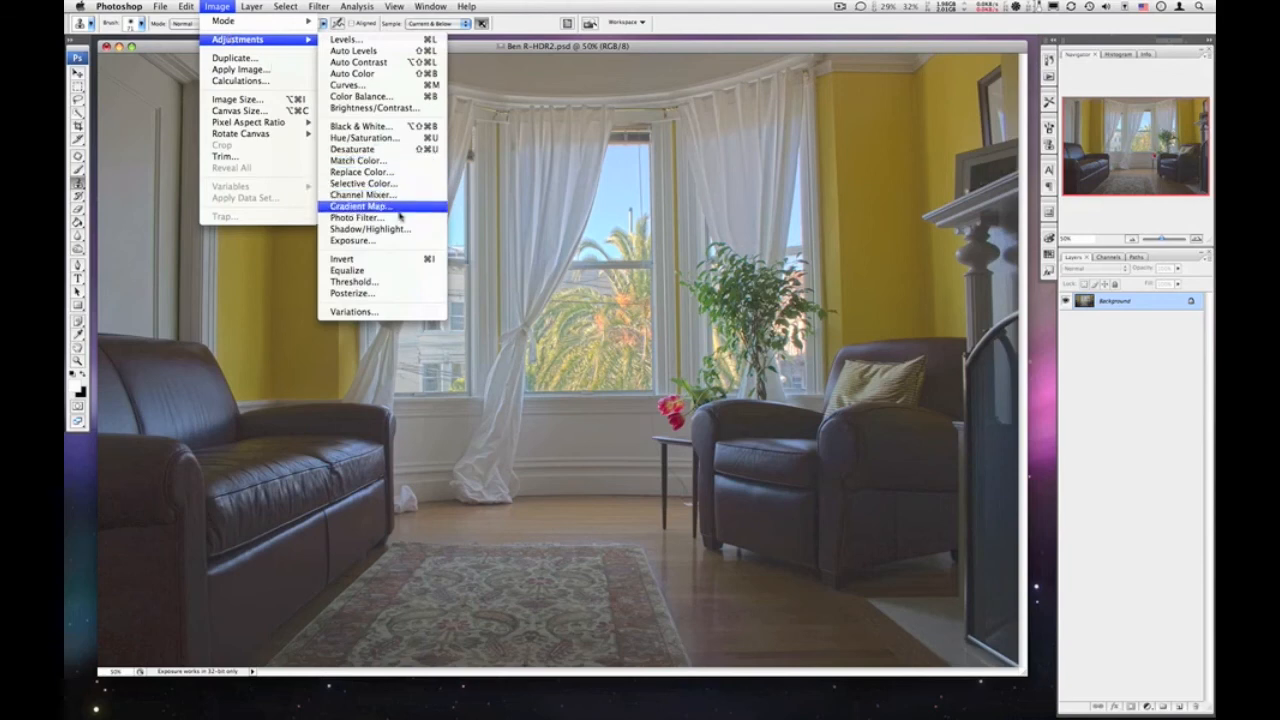
- Apply Shadow/Highlight with Shadows amount near 0%, comparing against the unadjusted preview first
click(370, 228)
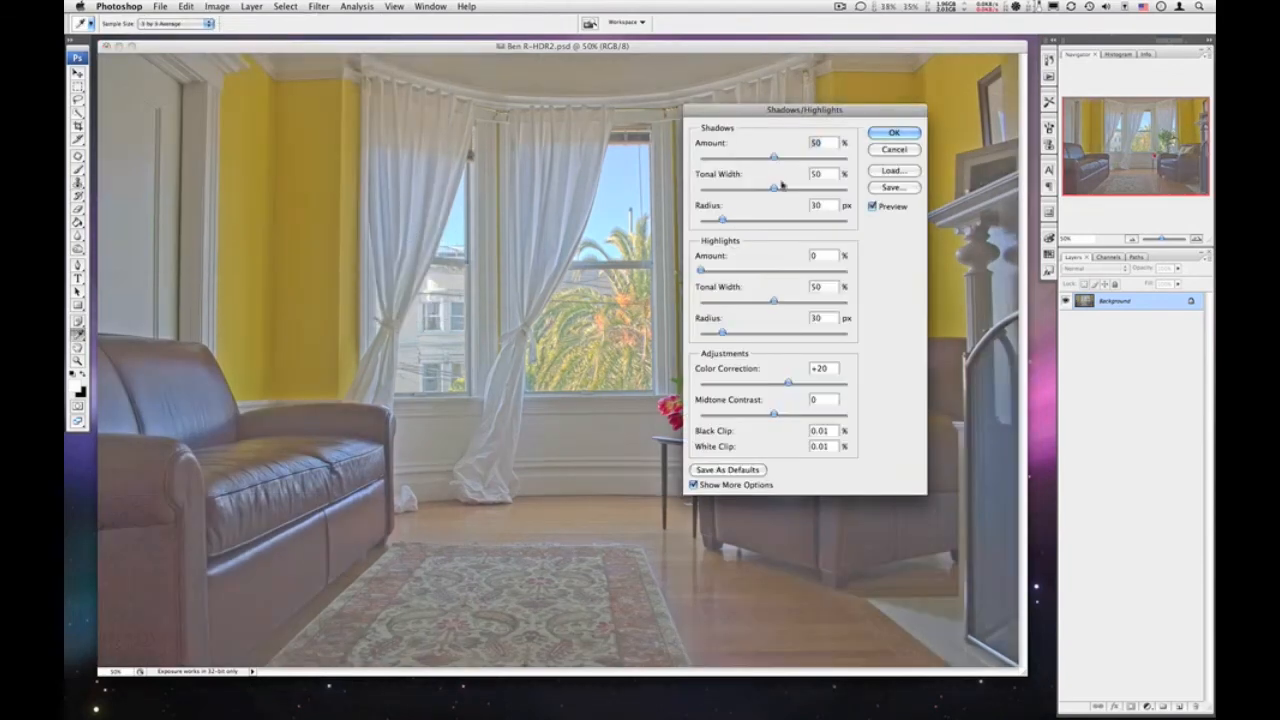
drag(772, 158, 810, 158)
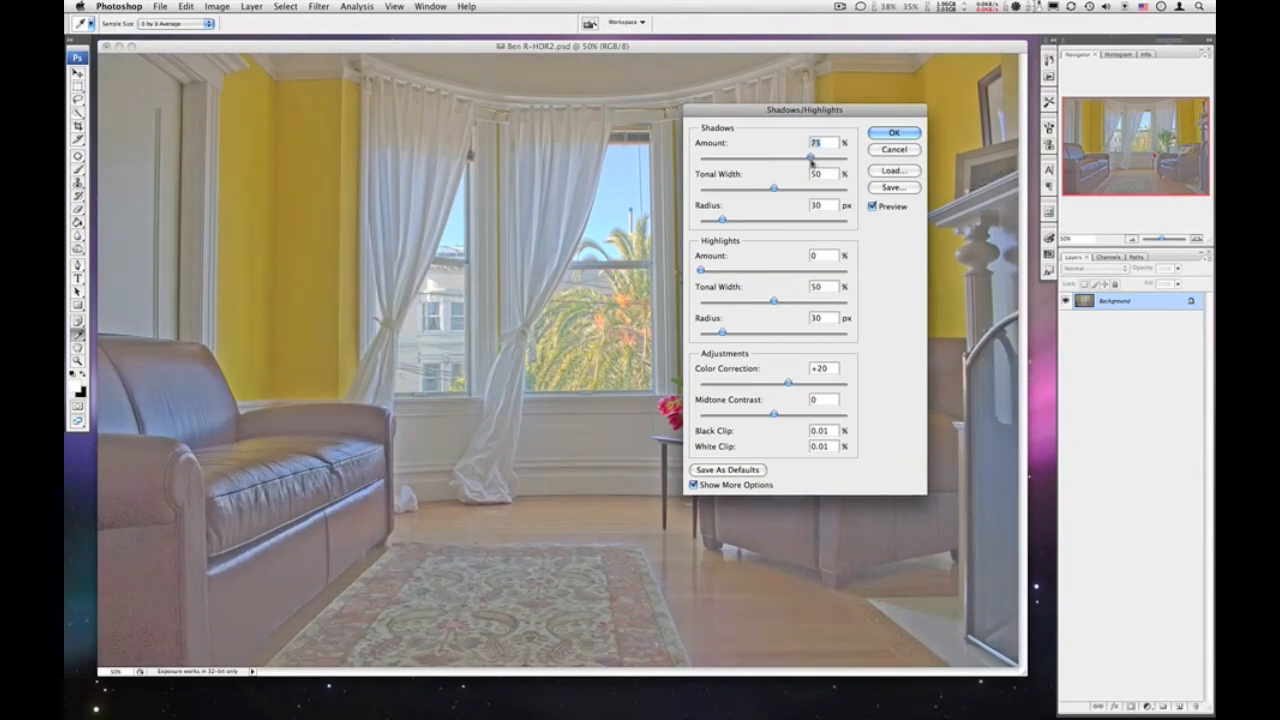
drag(808, 156, 732, 156)
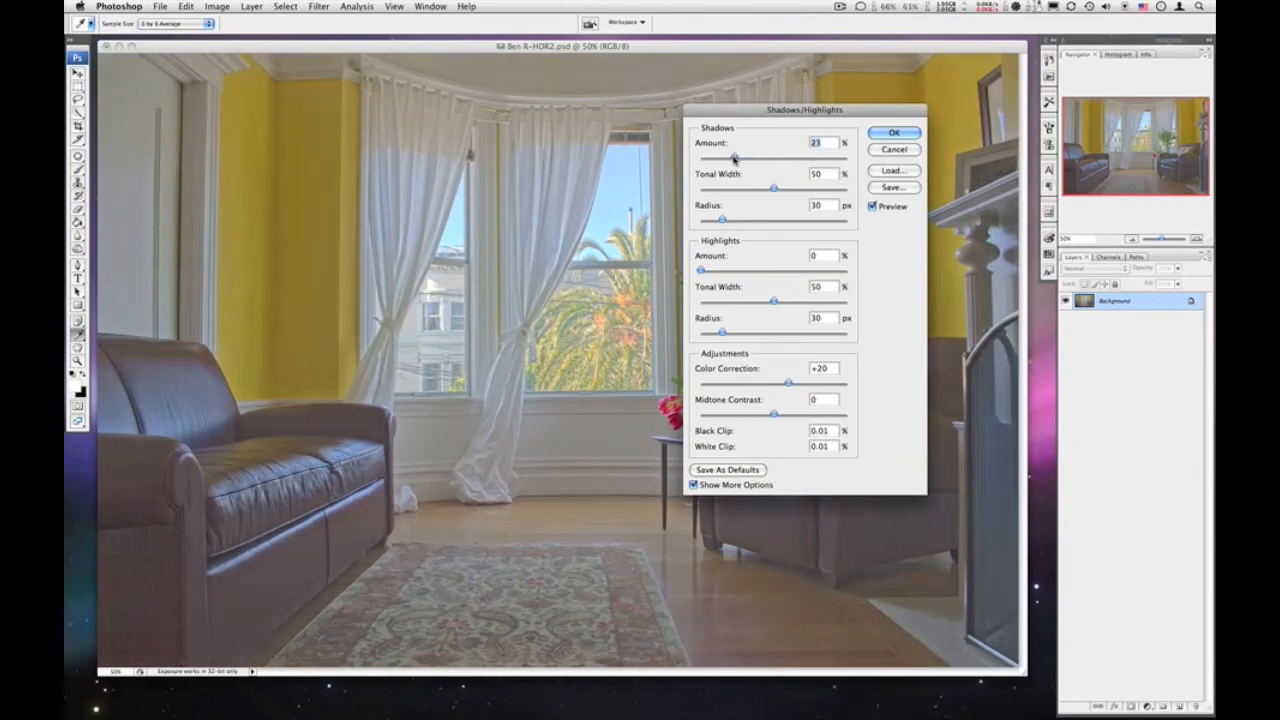
drag(734, 160, 716, 160)
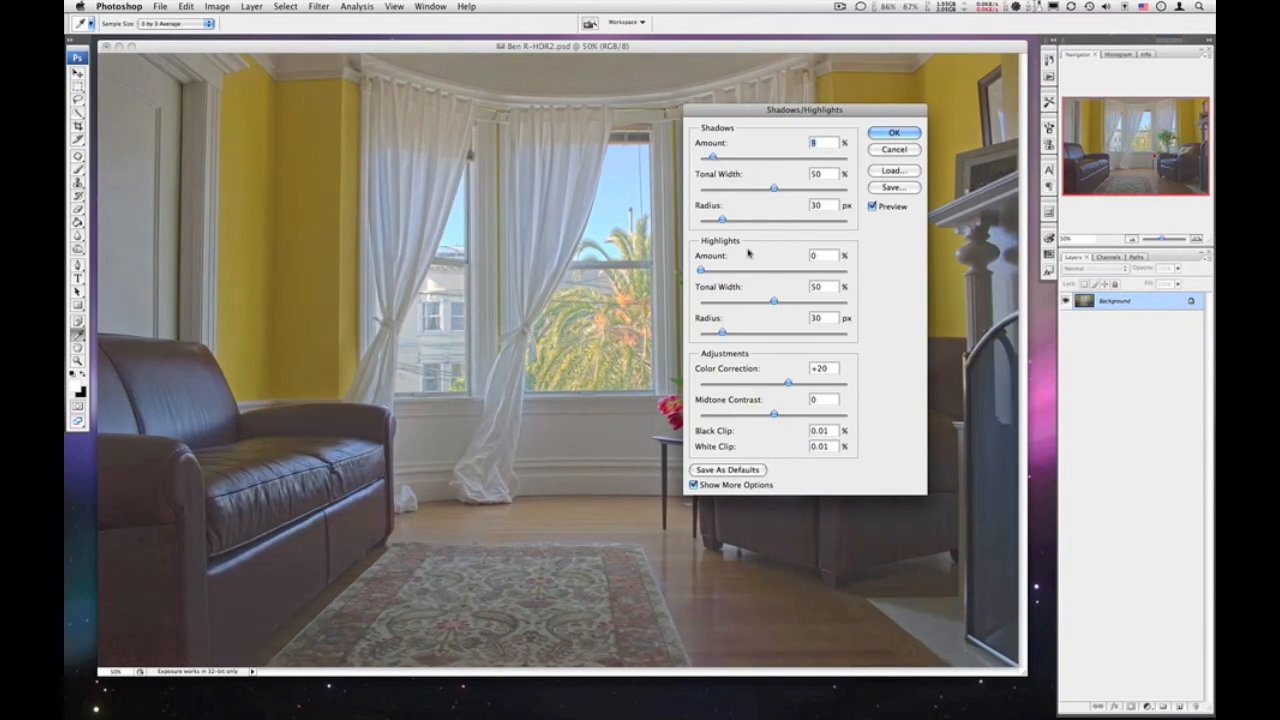
click(872, 206)
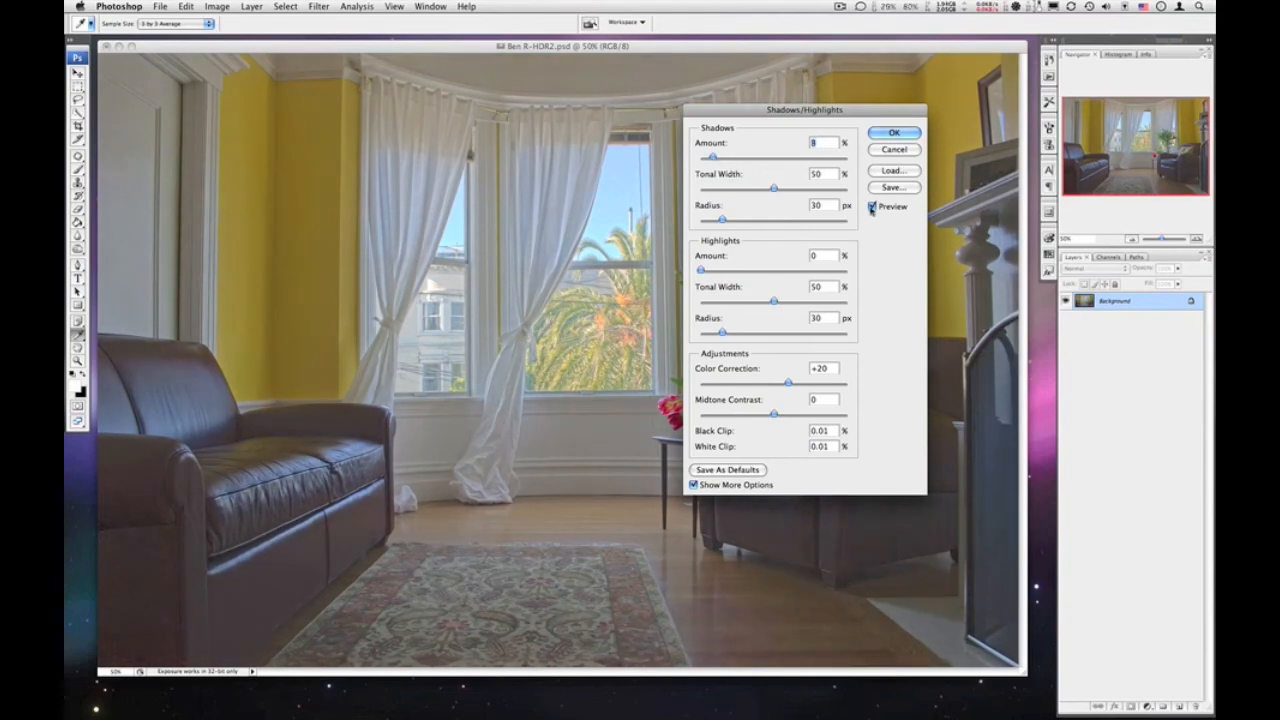
click(872, 206)
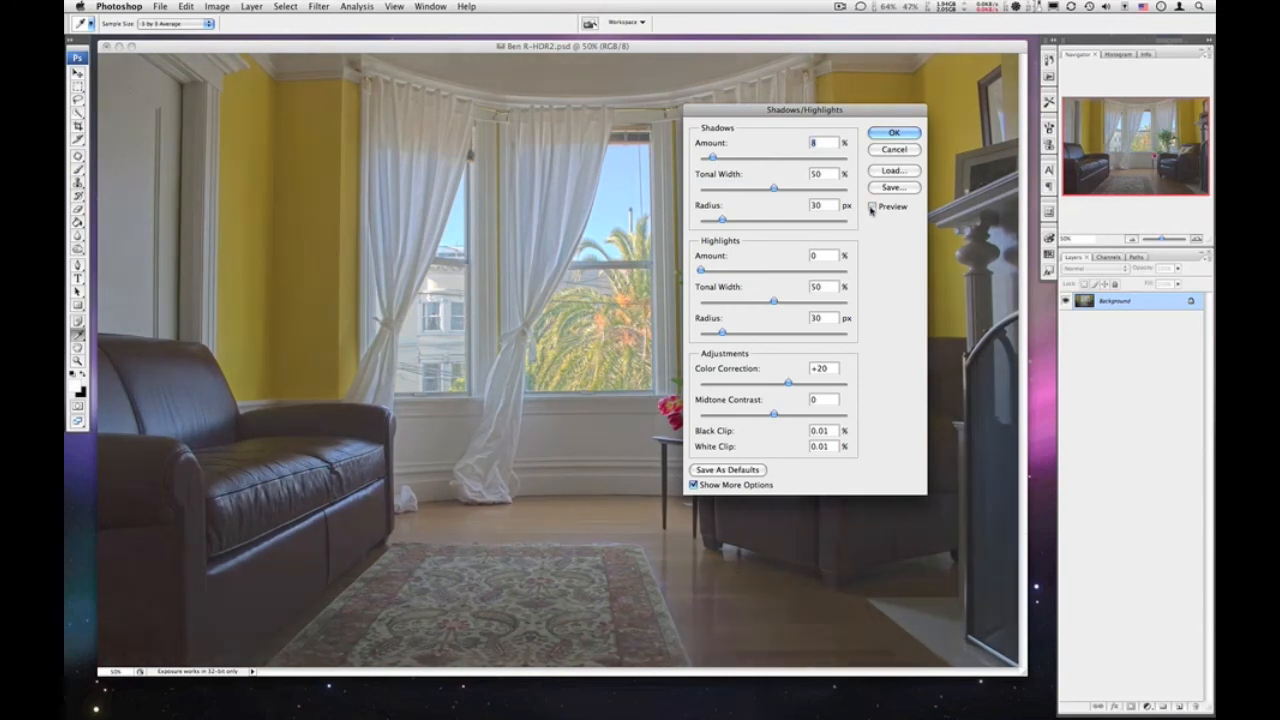
click(872, 206)
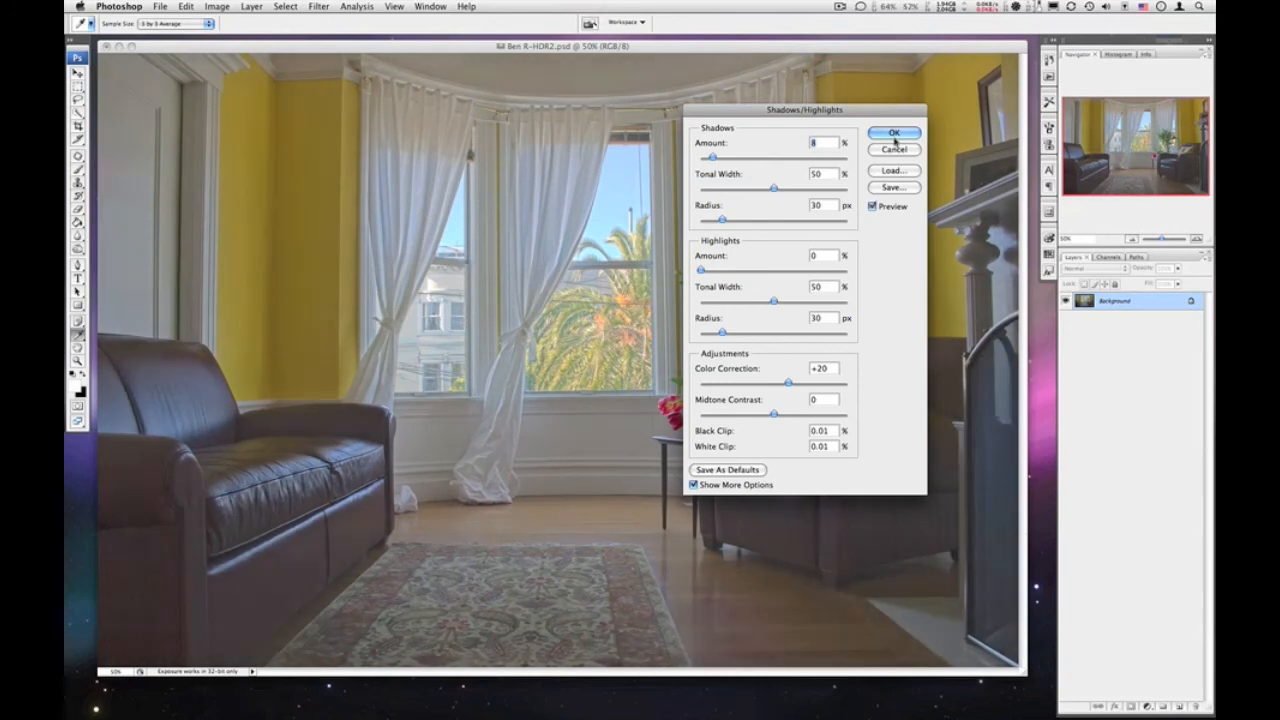
click(892, 132)
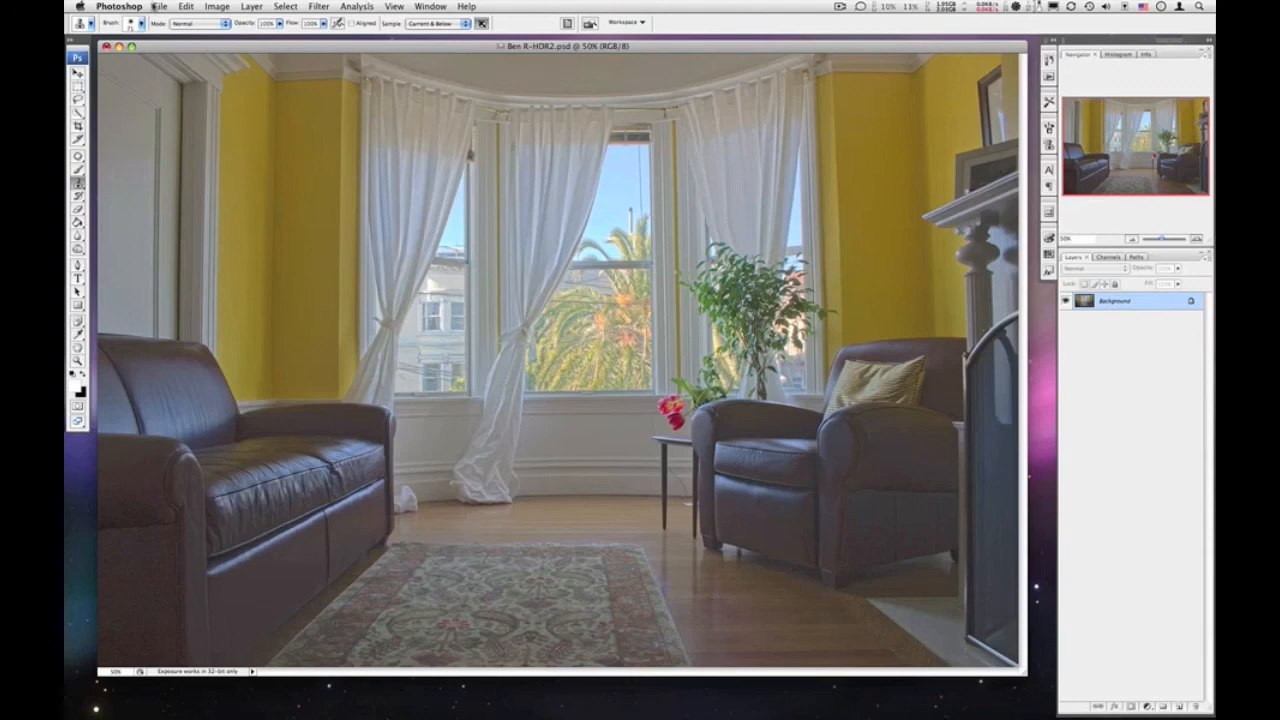
click(160, 6)
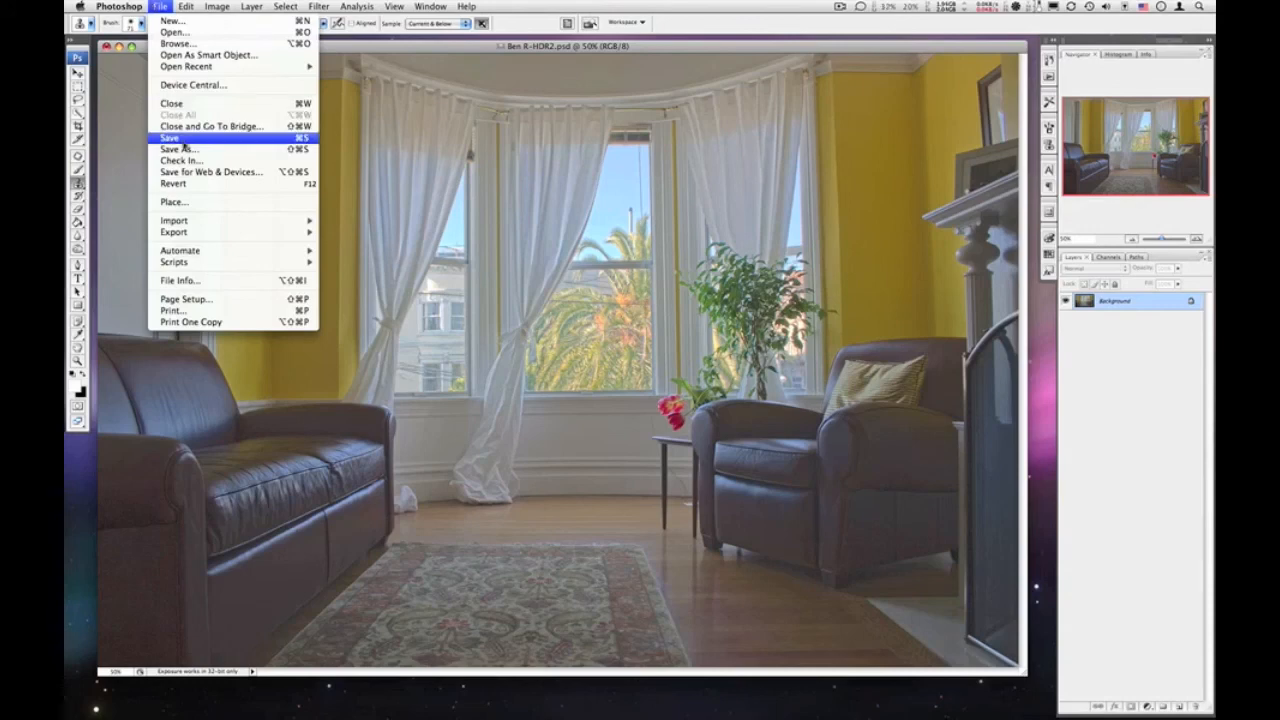
click(178, 148)
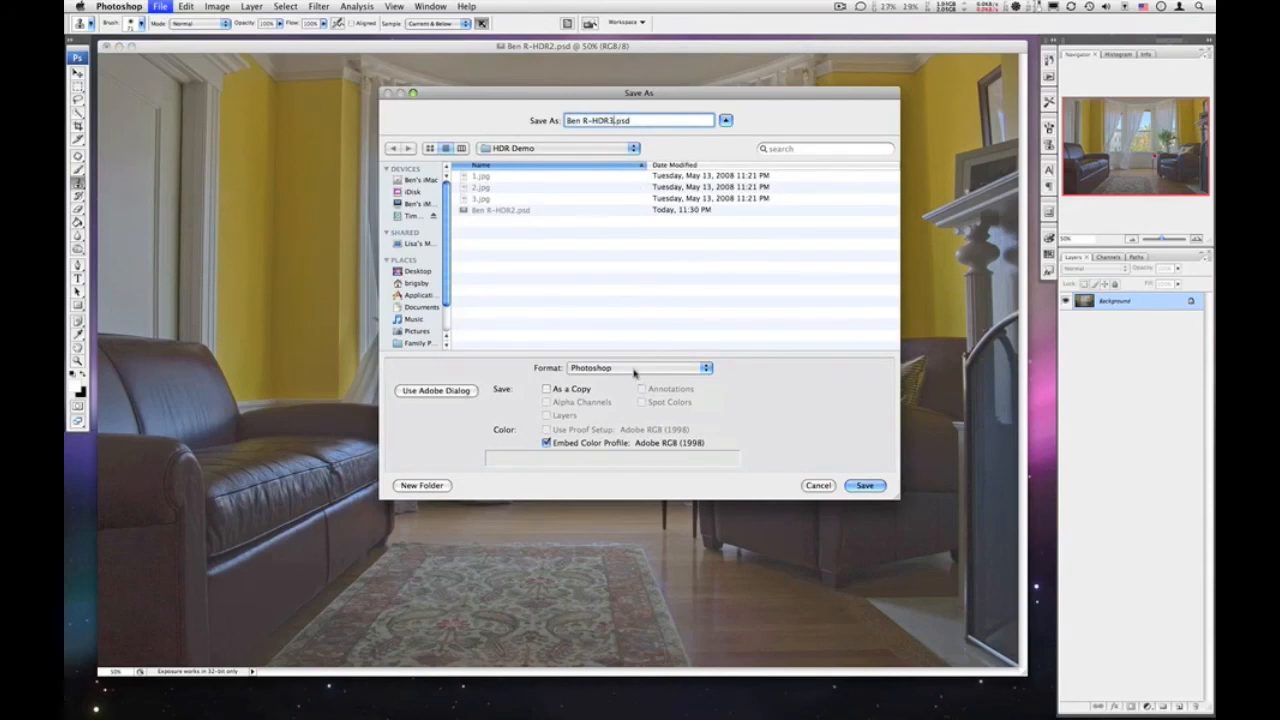
click(638, 368)
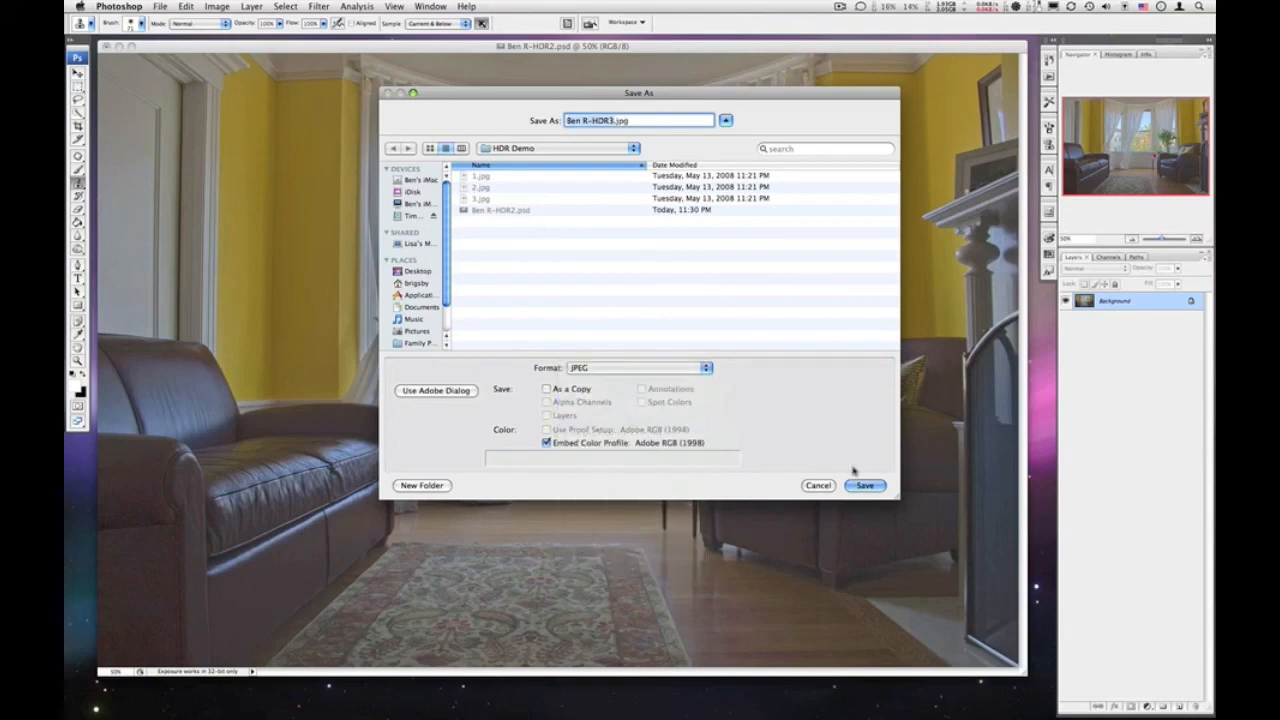
click(864, 486)
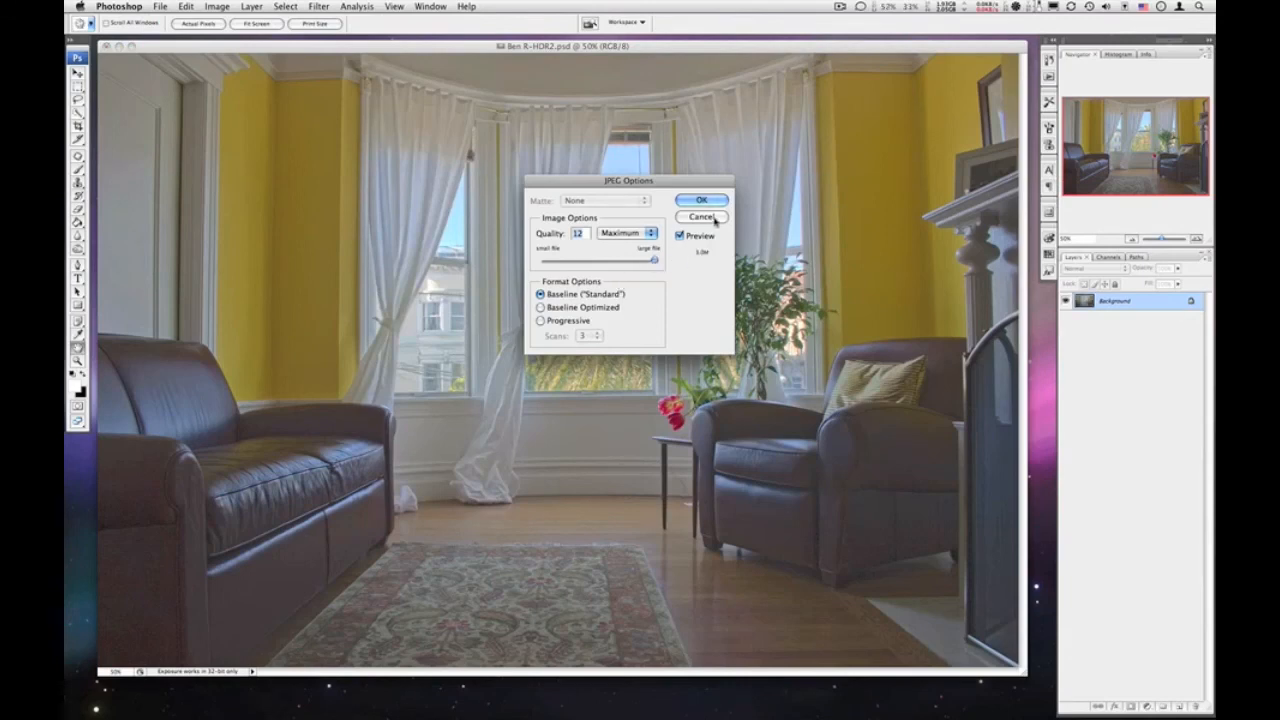
click(700, 200)
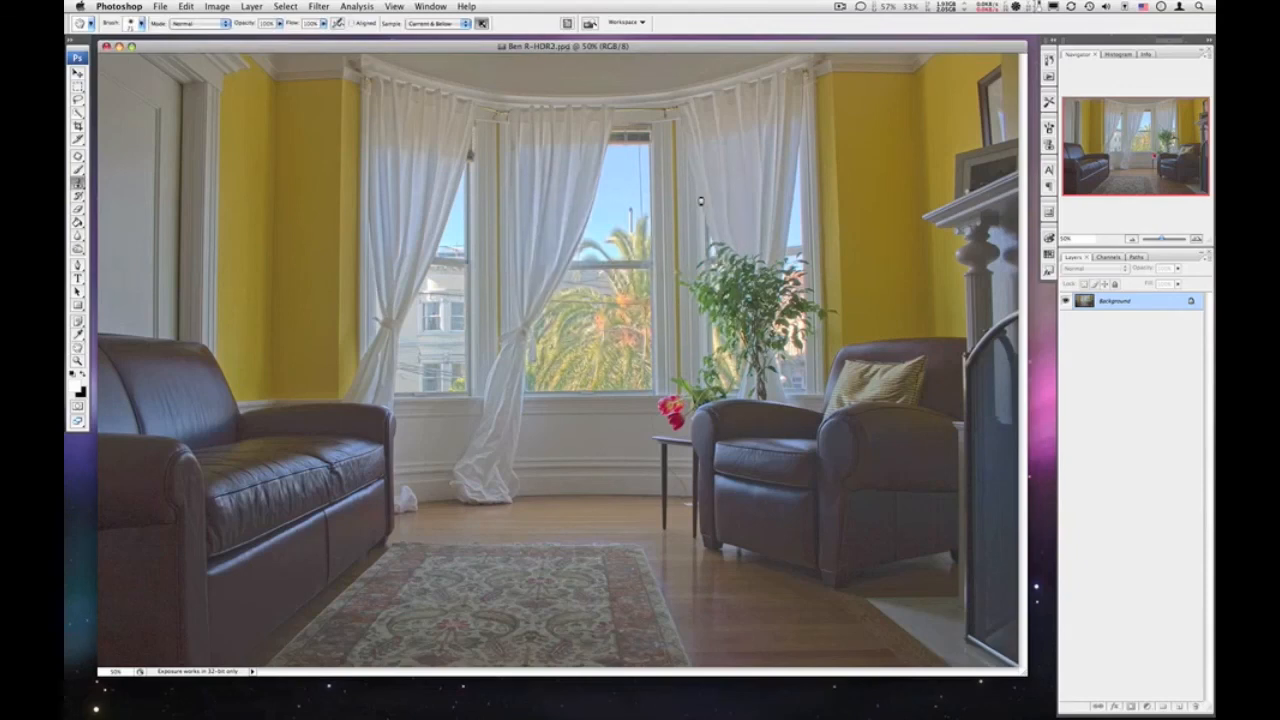